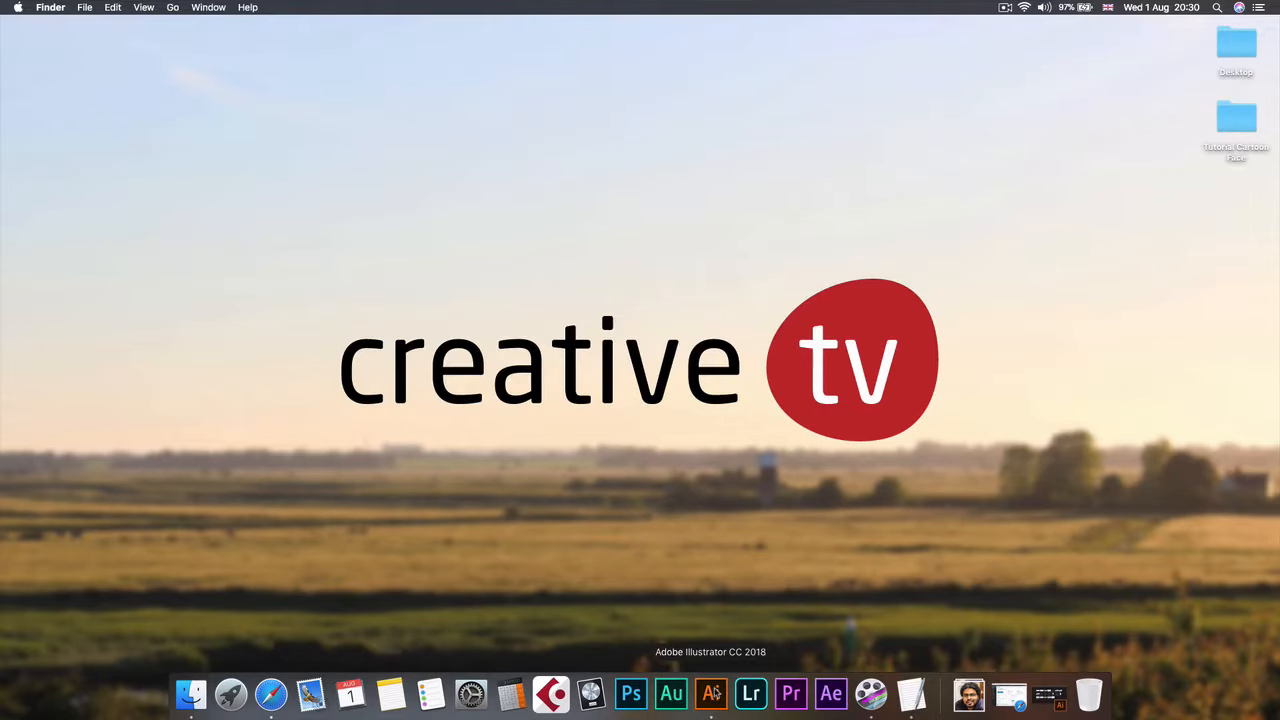
Launch Adobe Illustrator CC 2018 from the Dock
click(712, 692)
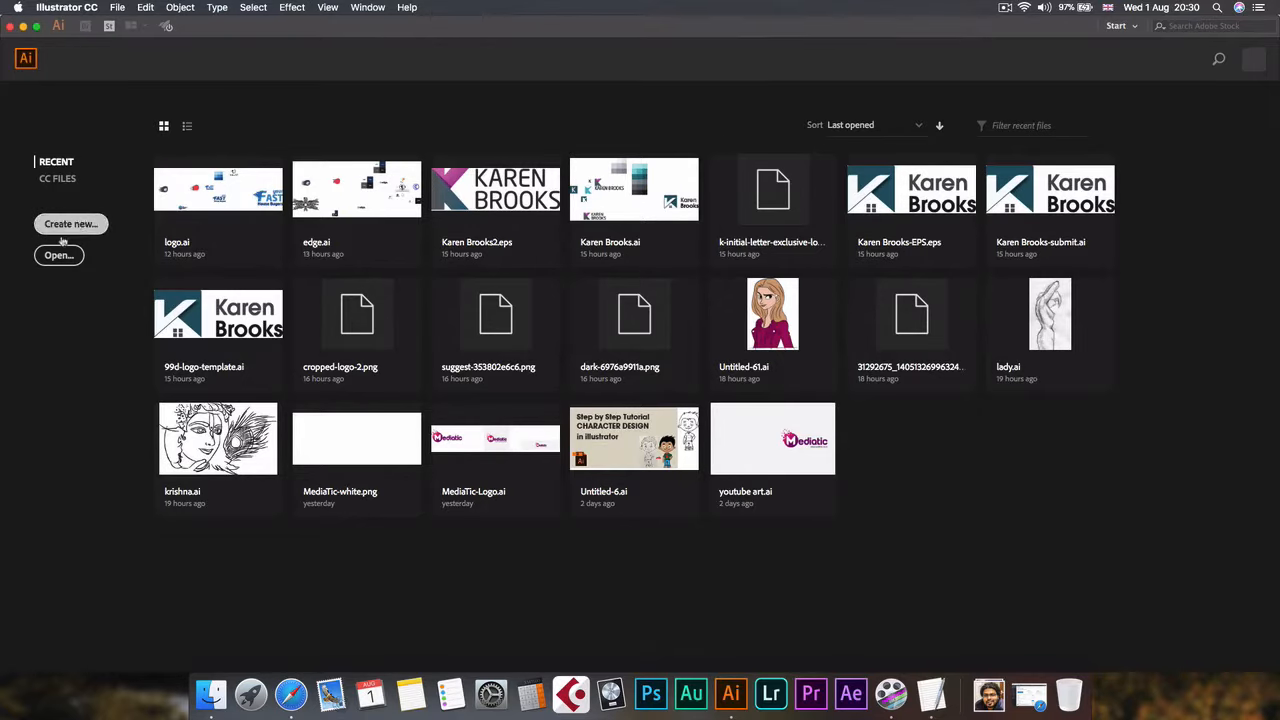
Create a new document from the Web-Large 1920×1080 px preset
click(118, 8)
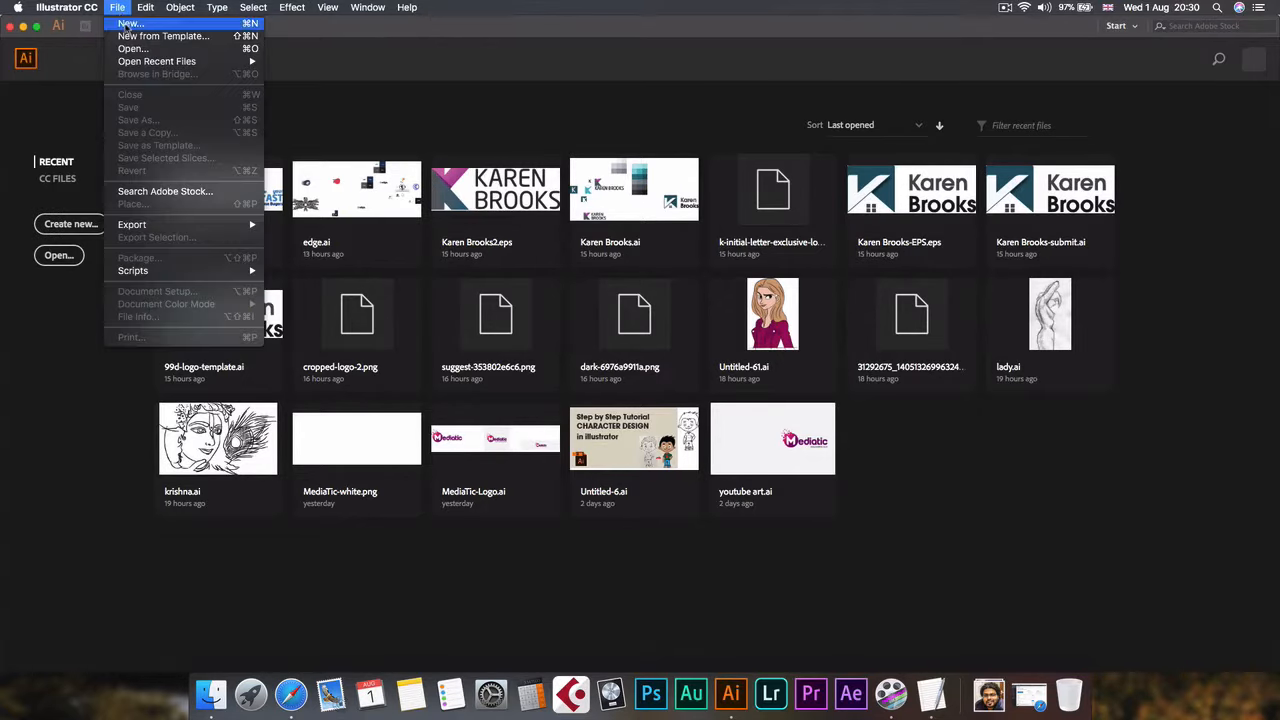
click(128, 24)
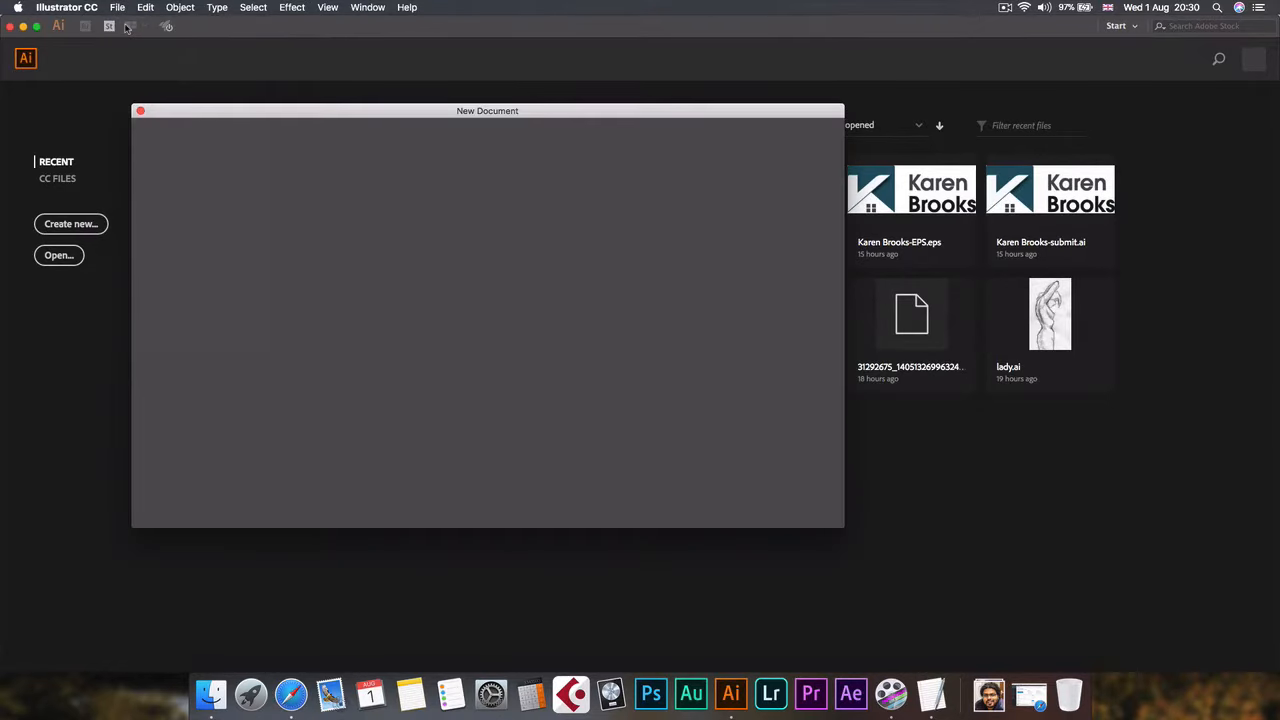
click(70, 224)
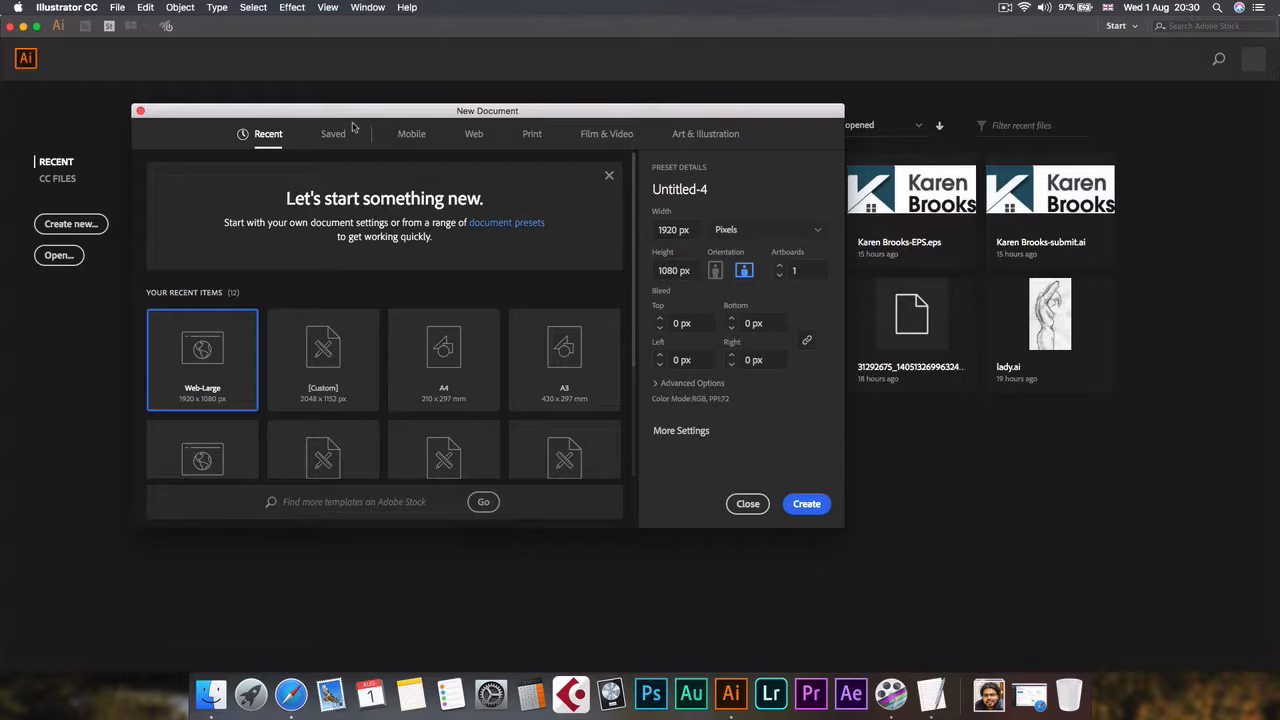
mouse_move(348, 200)
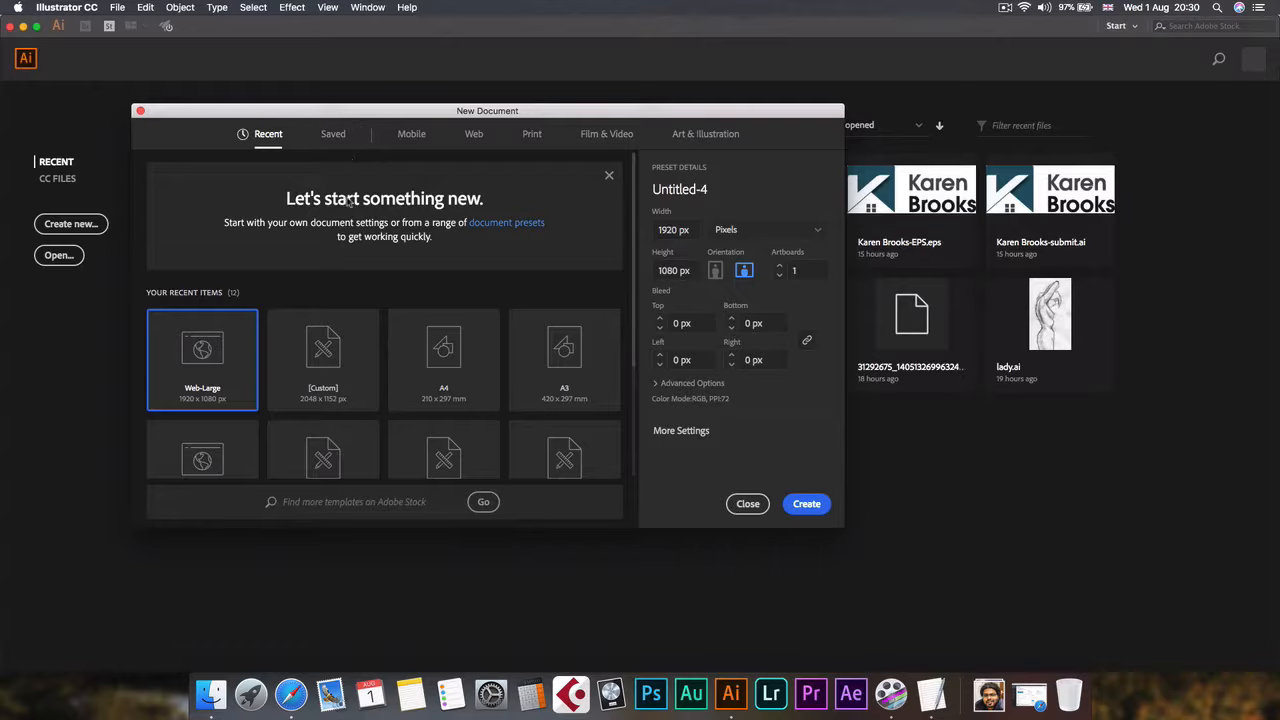
mouse_move(332, 238)
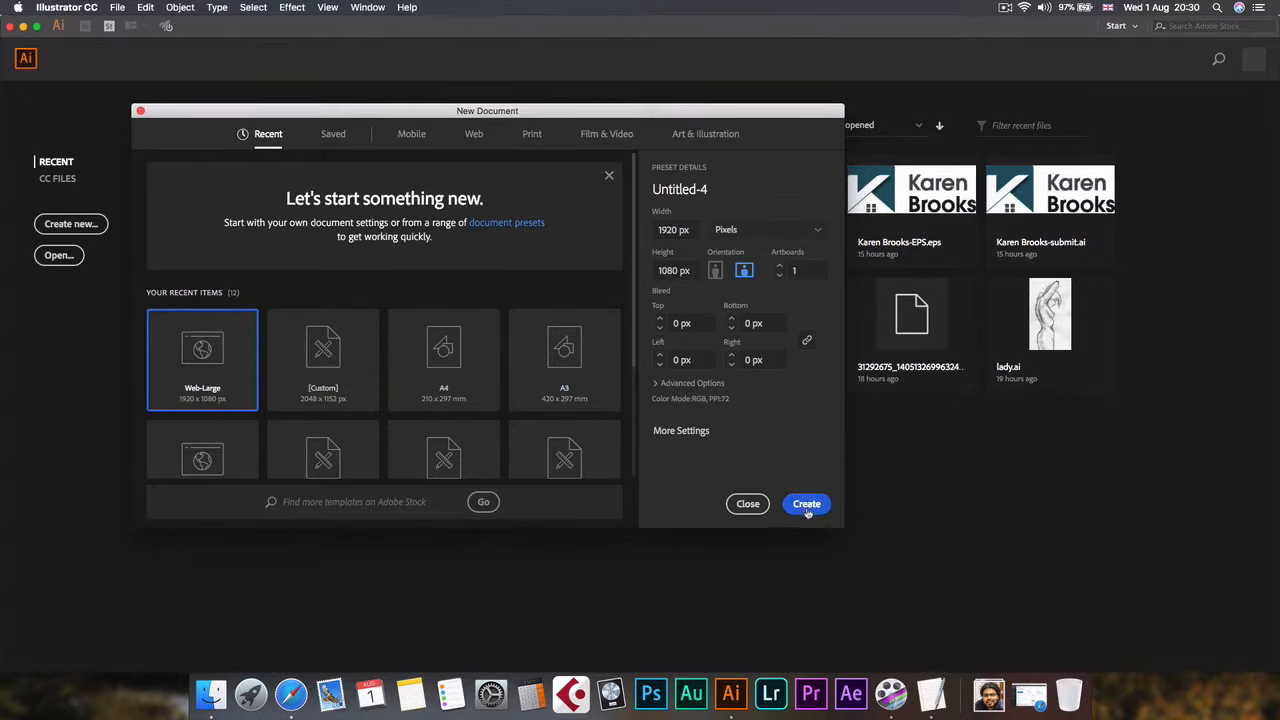
click(806, 504)
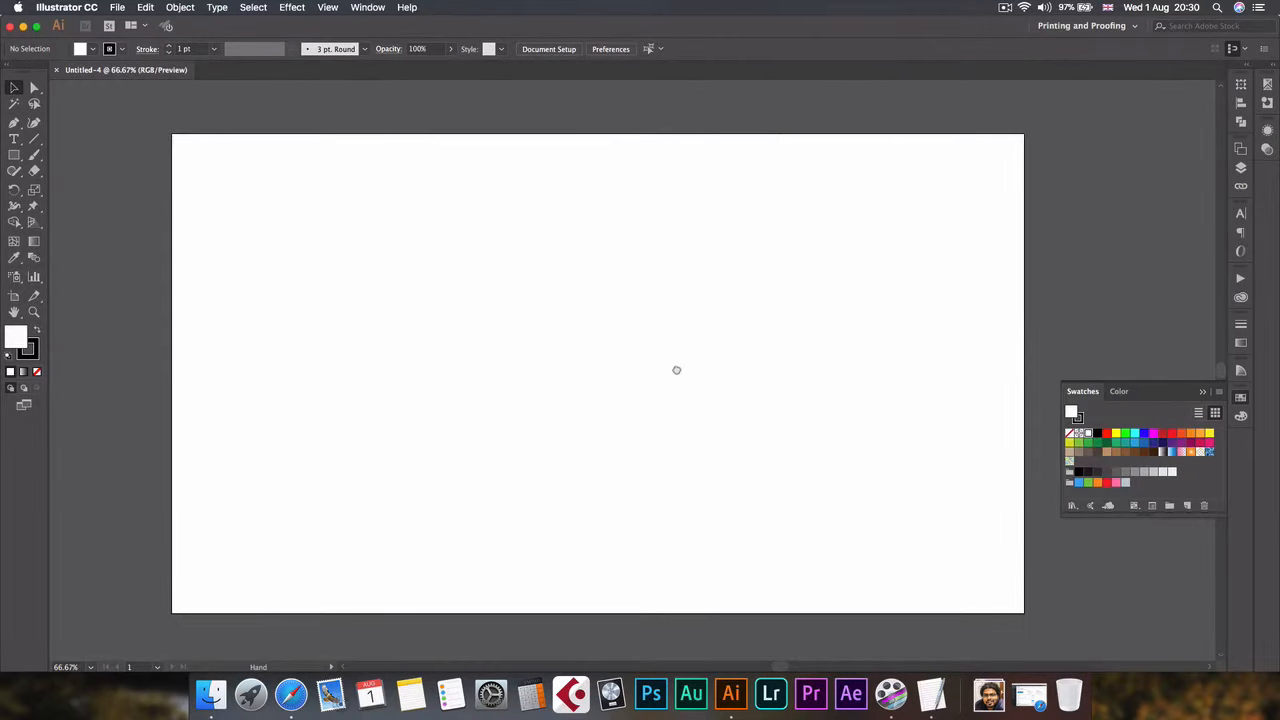
mouse_move(712, 326)
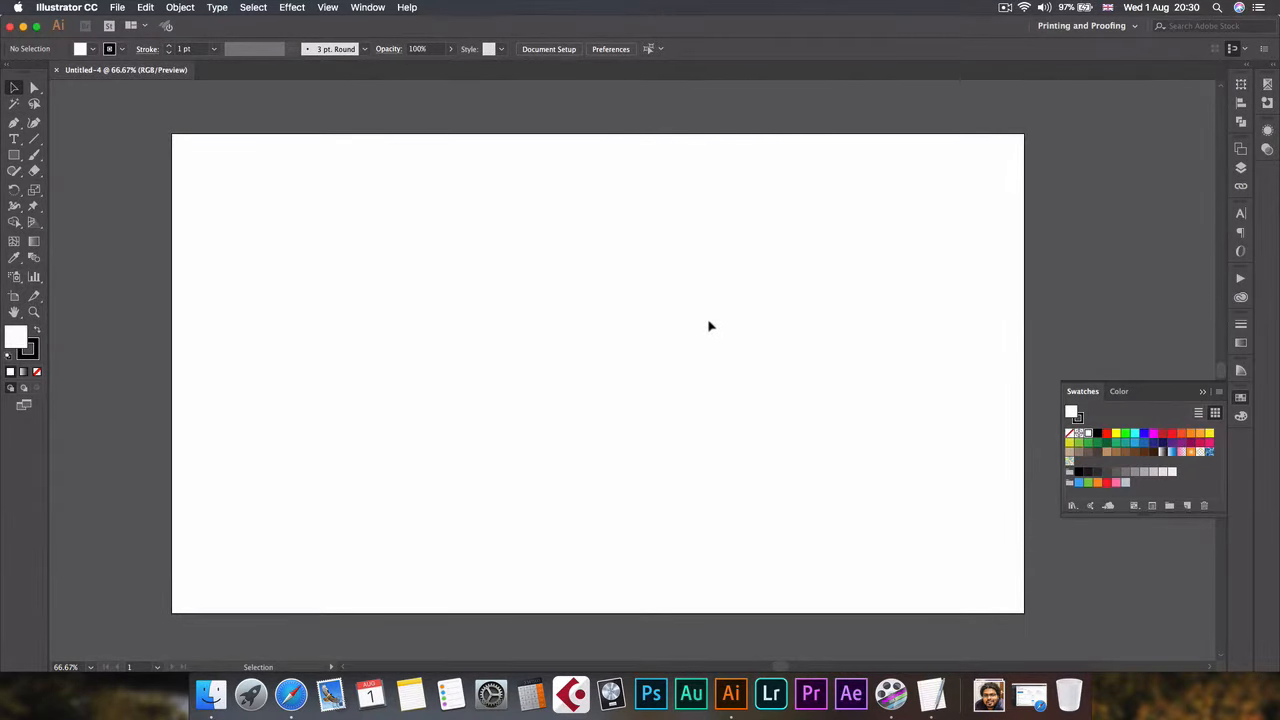
mouse_move(472, 376)
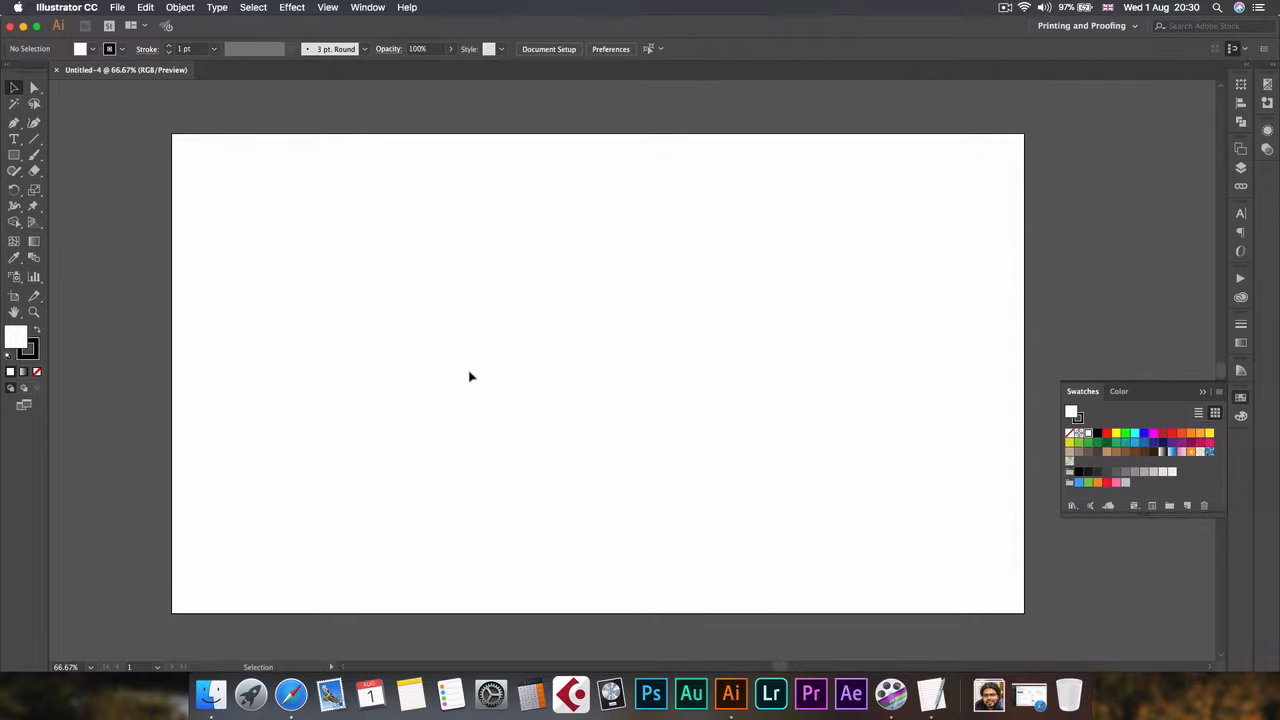
mouse_move(332, 340)
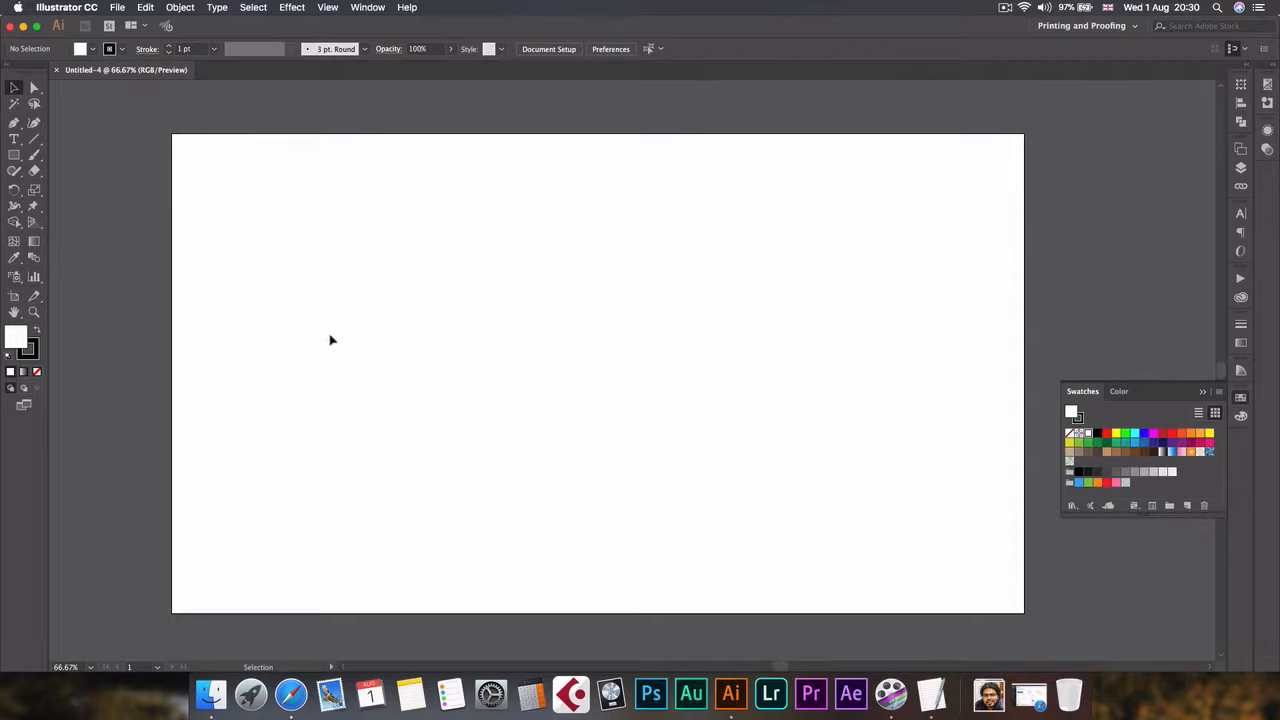
mouse_move(876, 24)
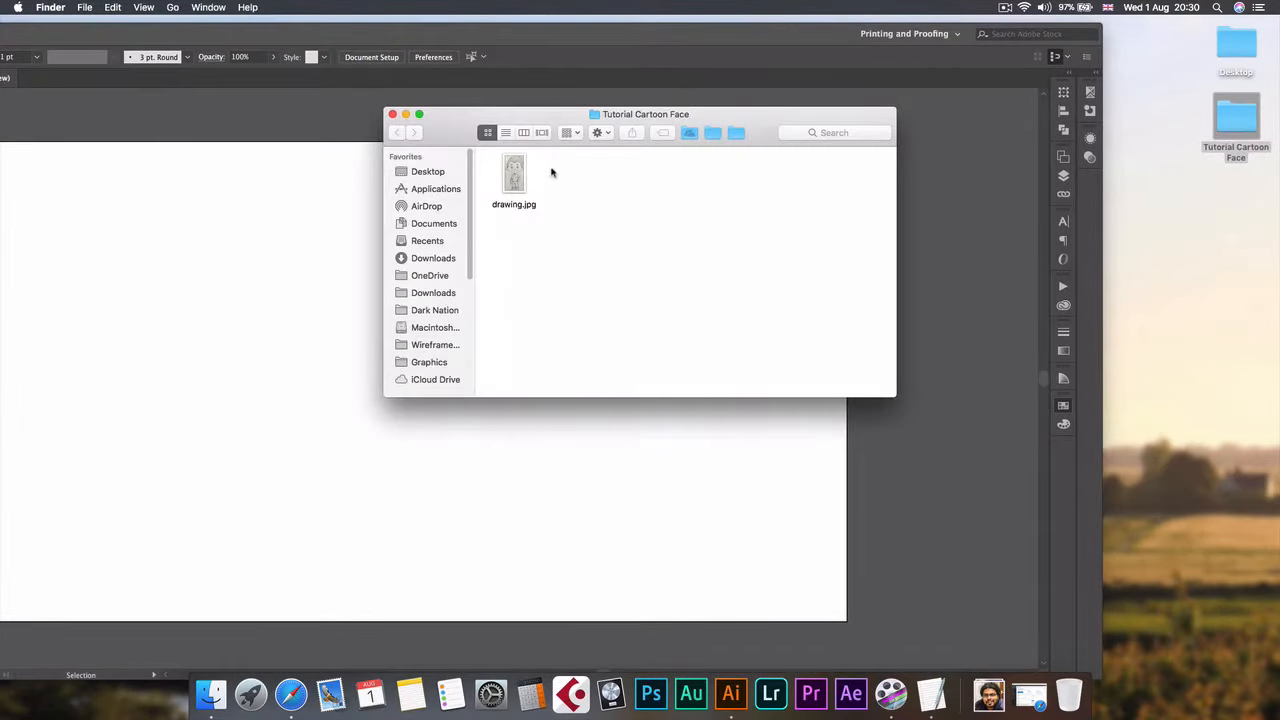
Drag drawing.jpg from the Tutorial Cartoon Face folder onto the artboard
click(512, 176)
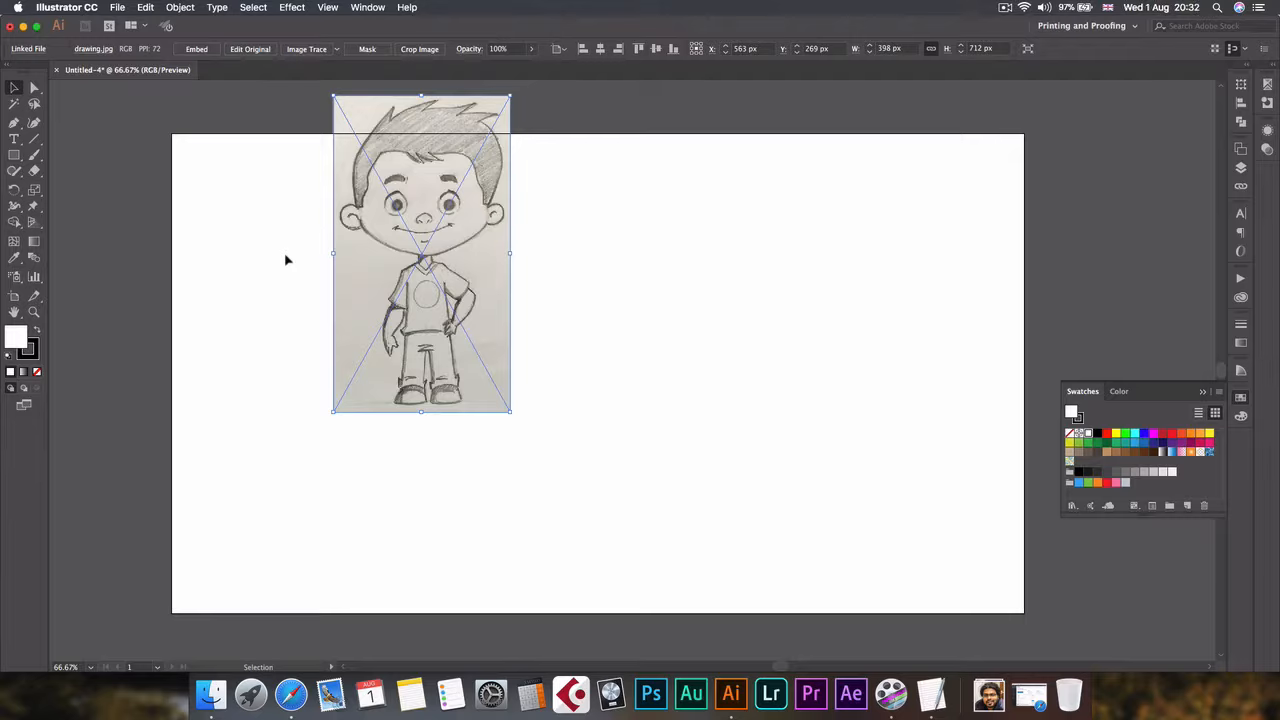
mouse_move(196, 240)
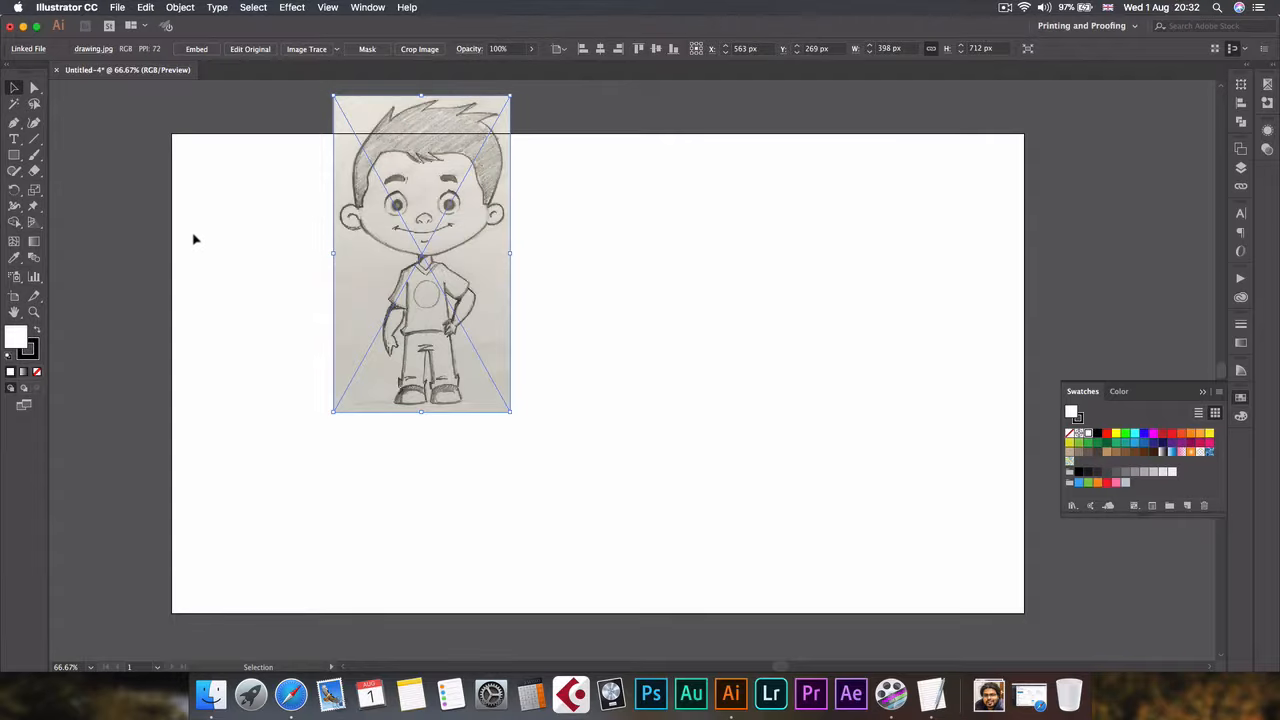
Draw a black-filled ellipse beside the sketch and flatten it to a sliver about 2 px tall
click(16, 156)
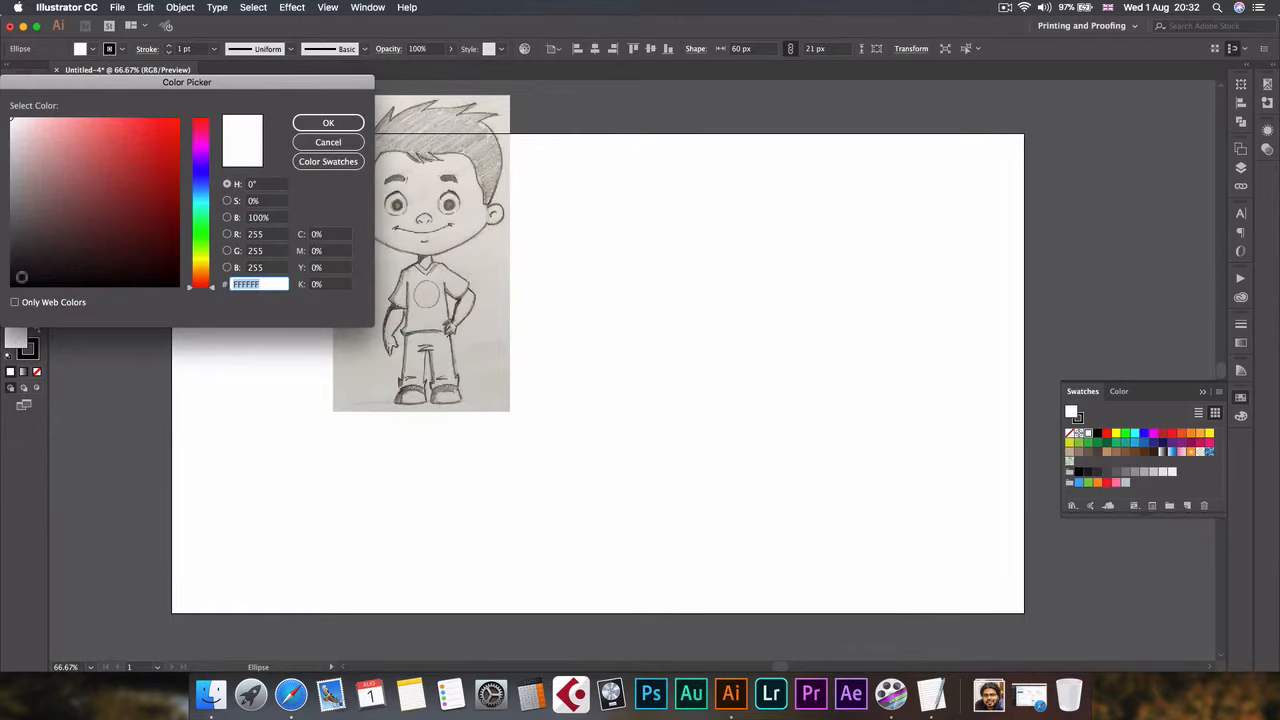
click(328, 122)
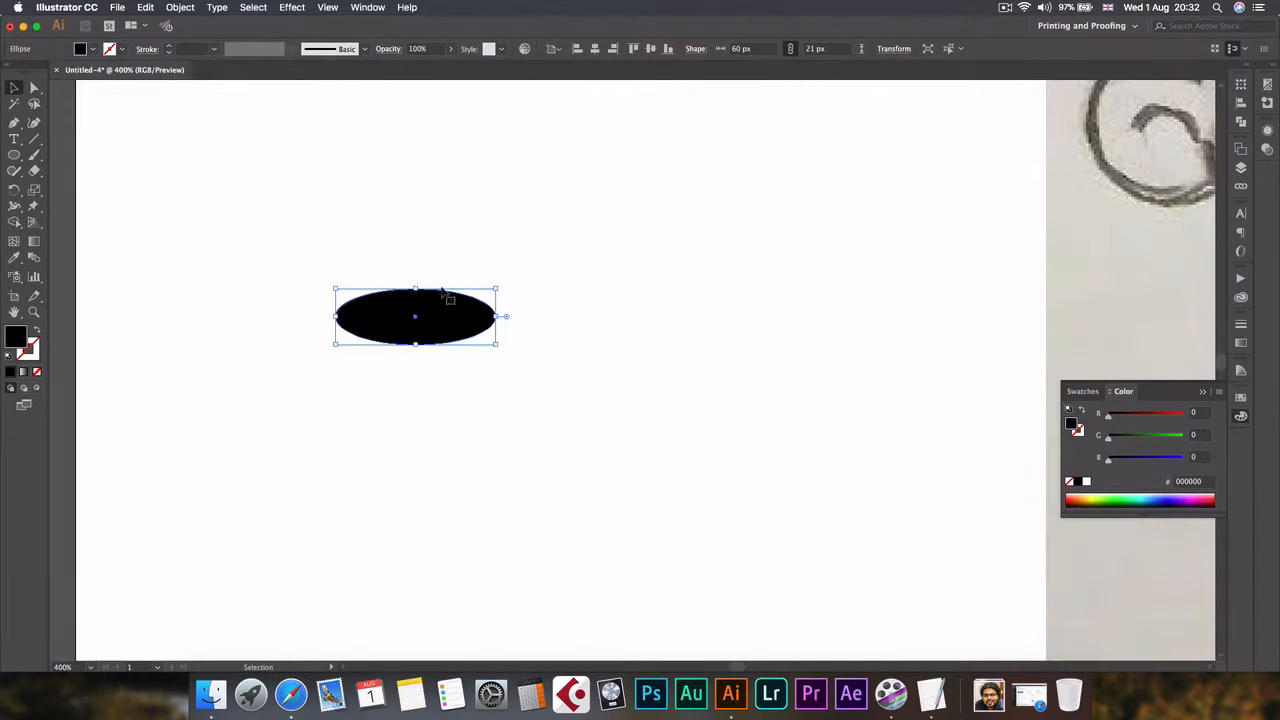
drag(504, 316, 448, 328)
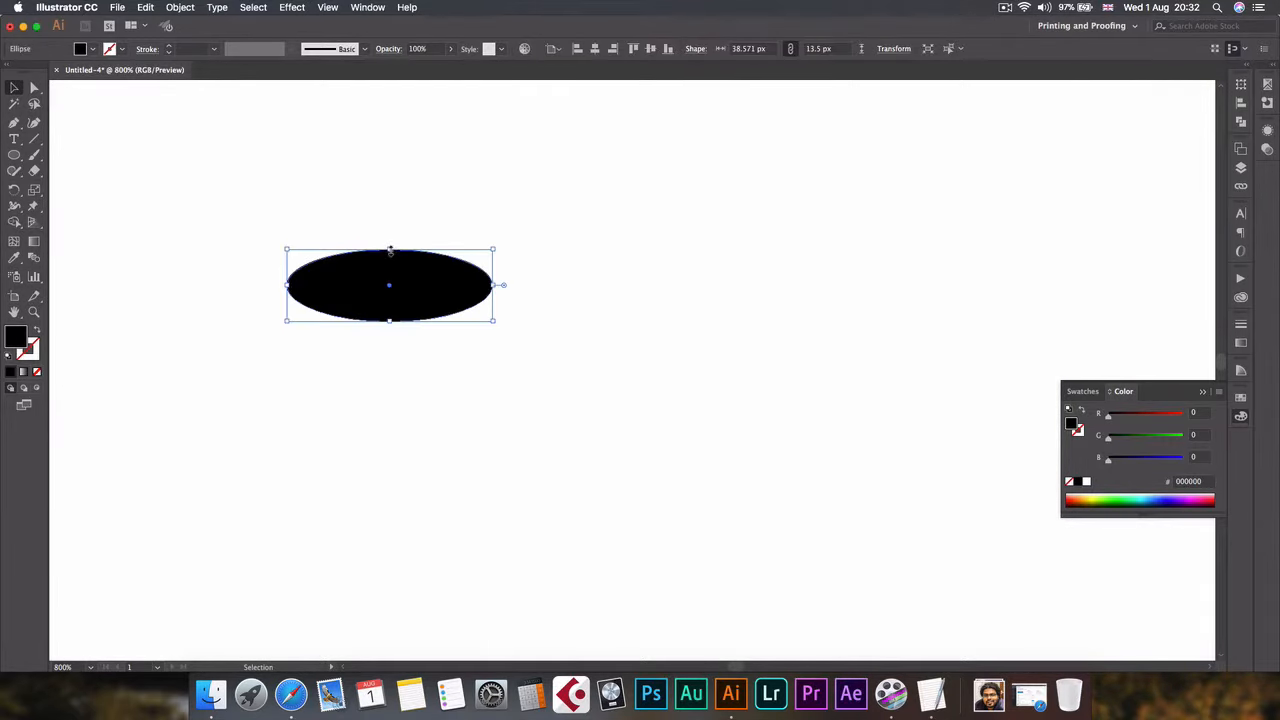
drag(390, 320, 388, 300)
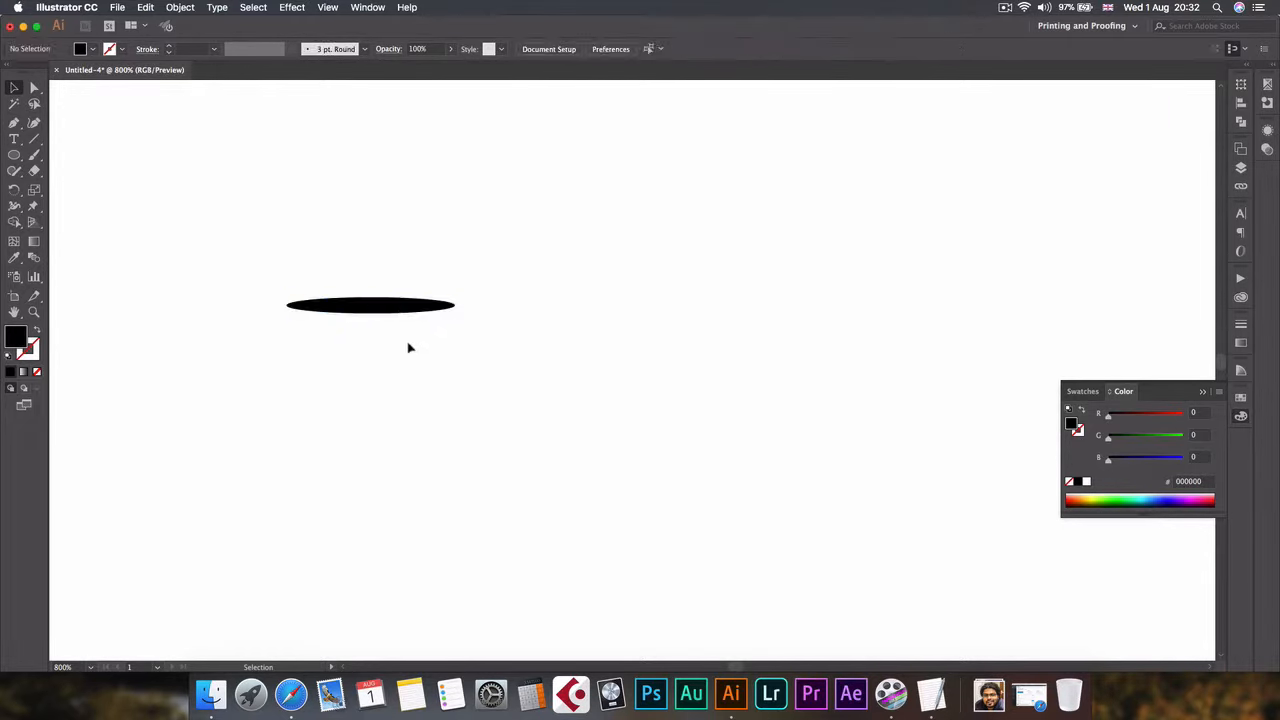
click(370, 304)
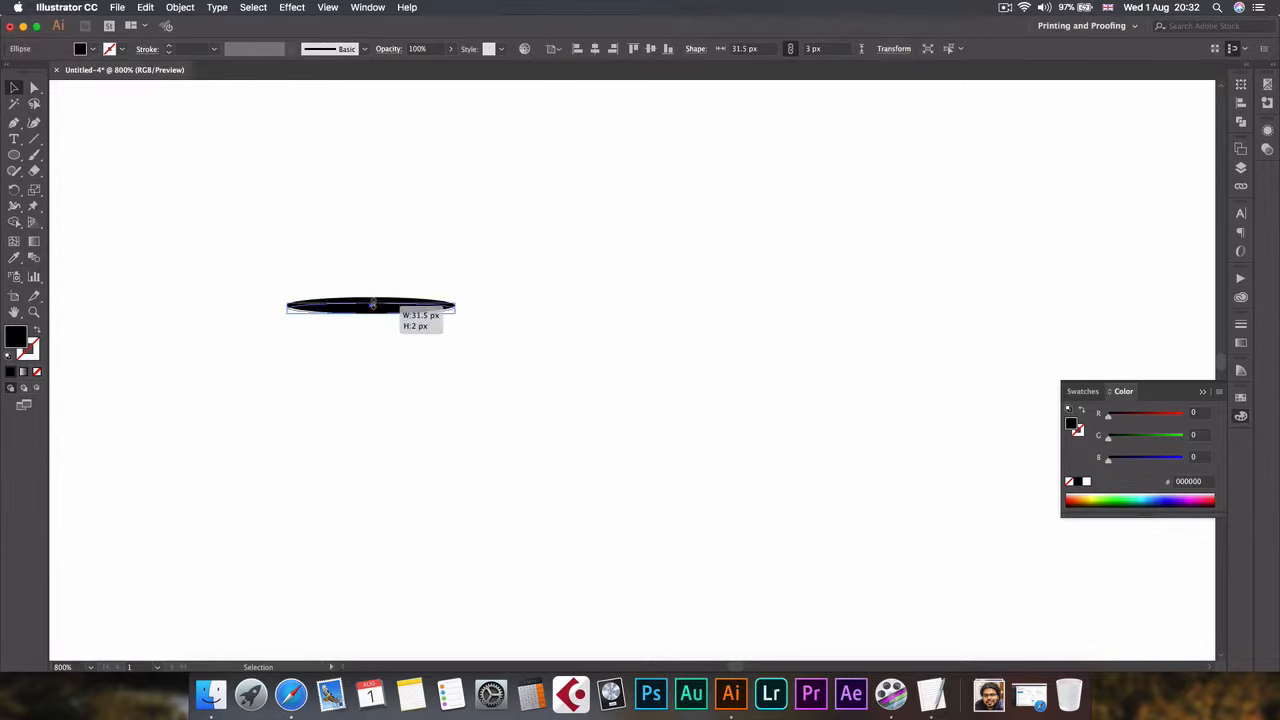
click(508, 360)
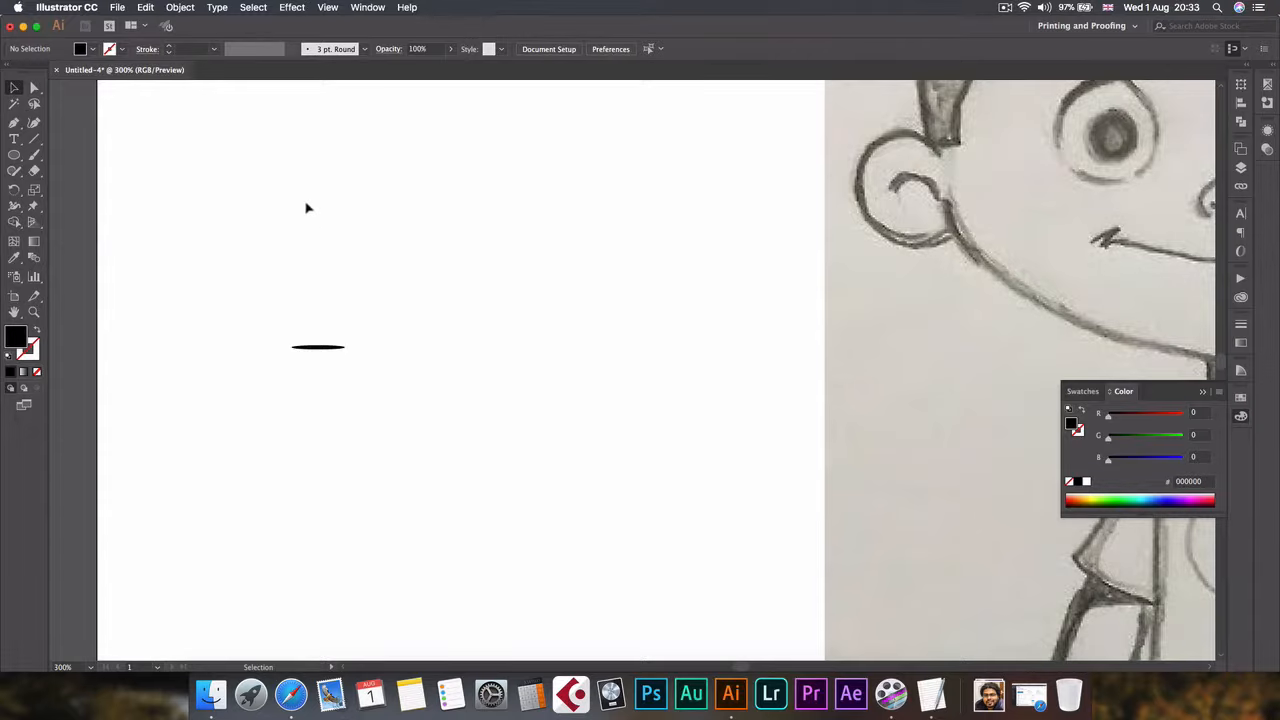
Show the Brushes panel from the Window menu
click(368, 8)
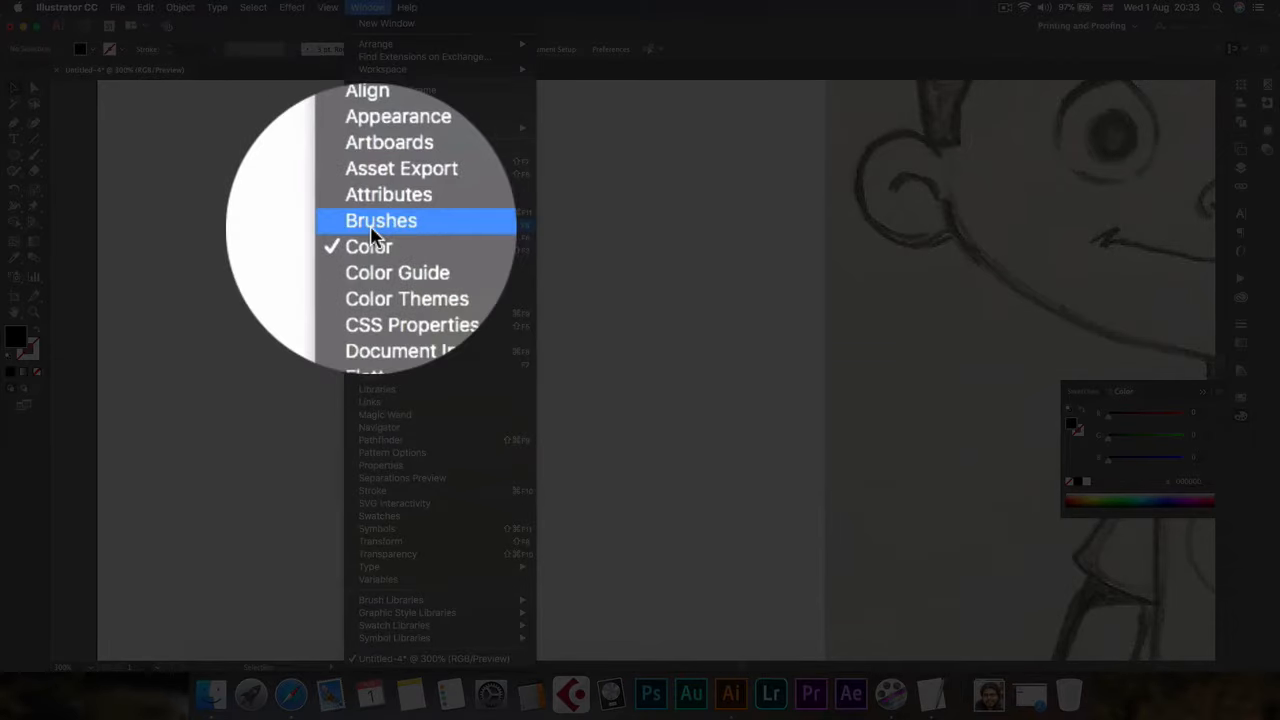
click(380, 220)
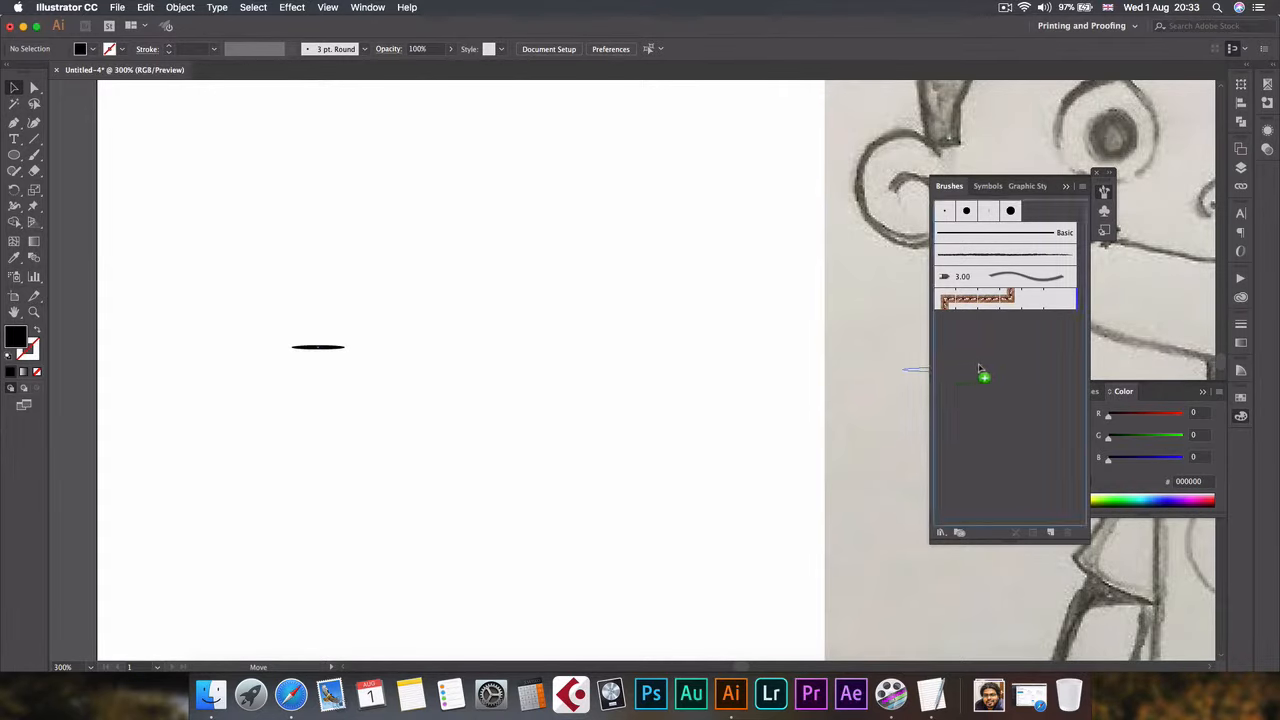
mouse_move(996, 374)
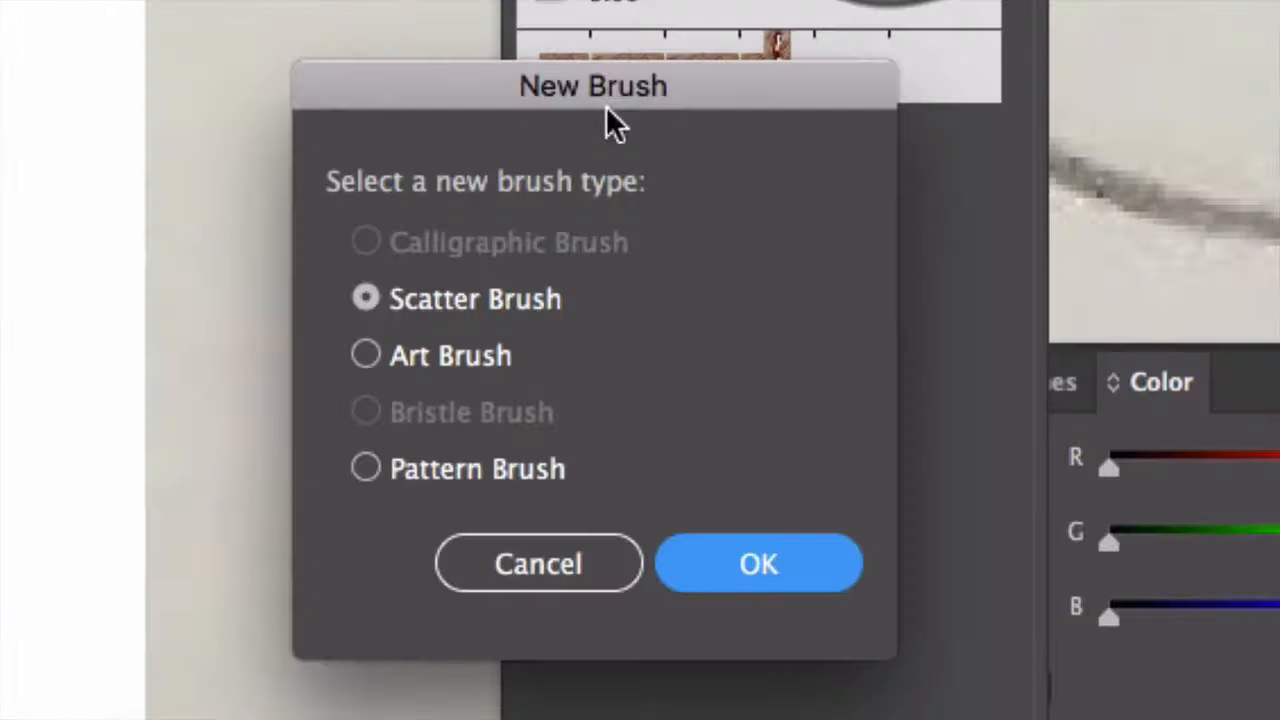
mouse_move(290, 260)
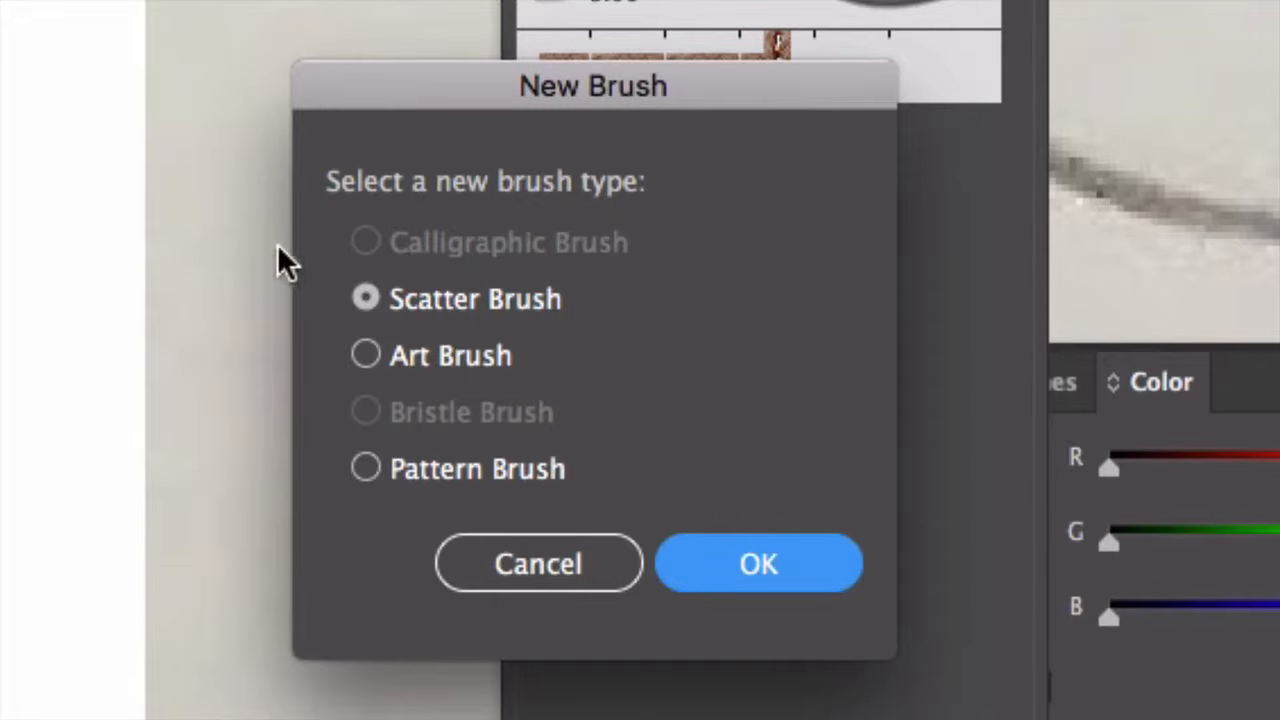
mouse_move(580, 200)
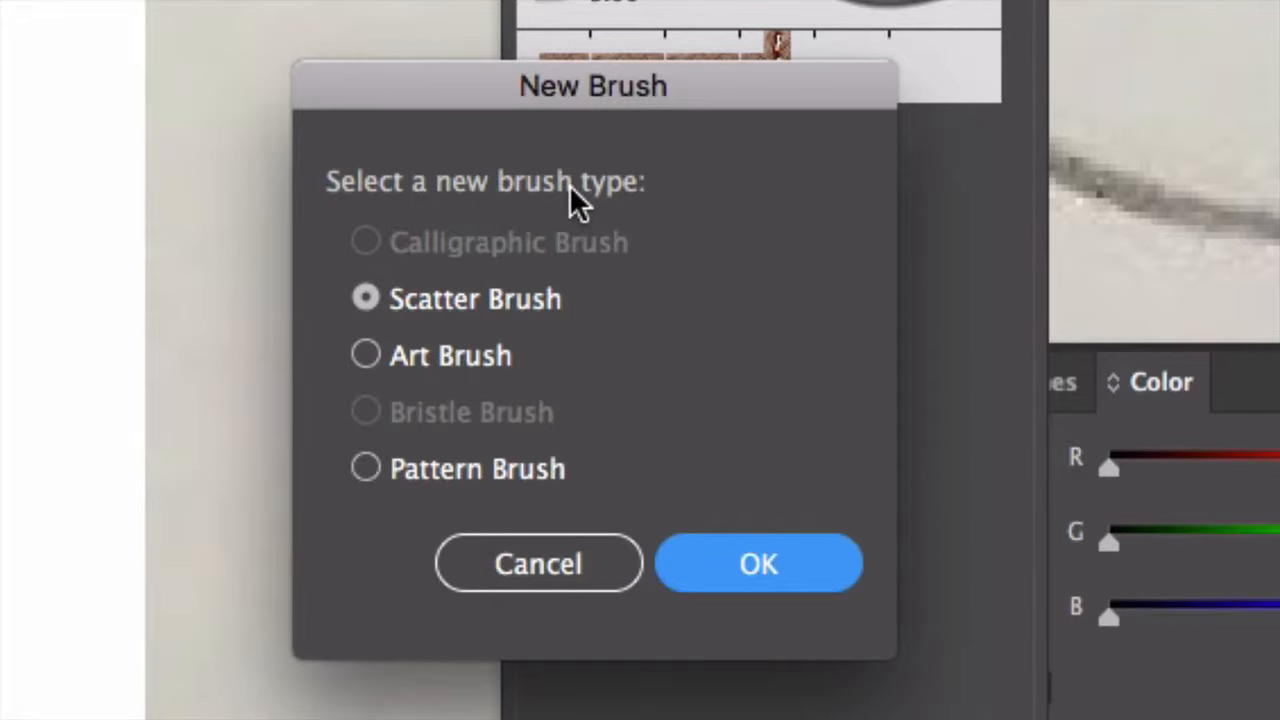
Make the ellipse an Art Brush named 'Drawing Brush' with its colorization method set
click(366, 356)
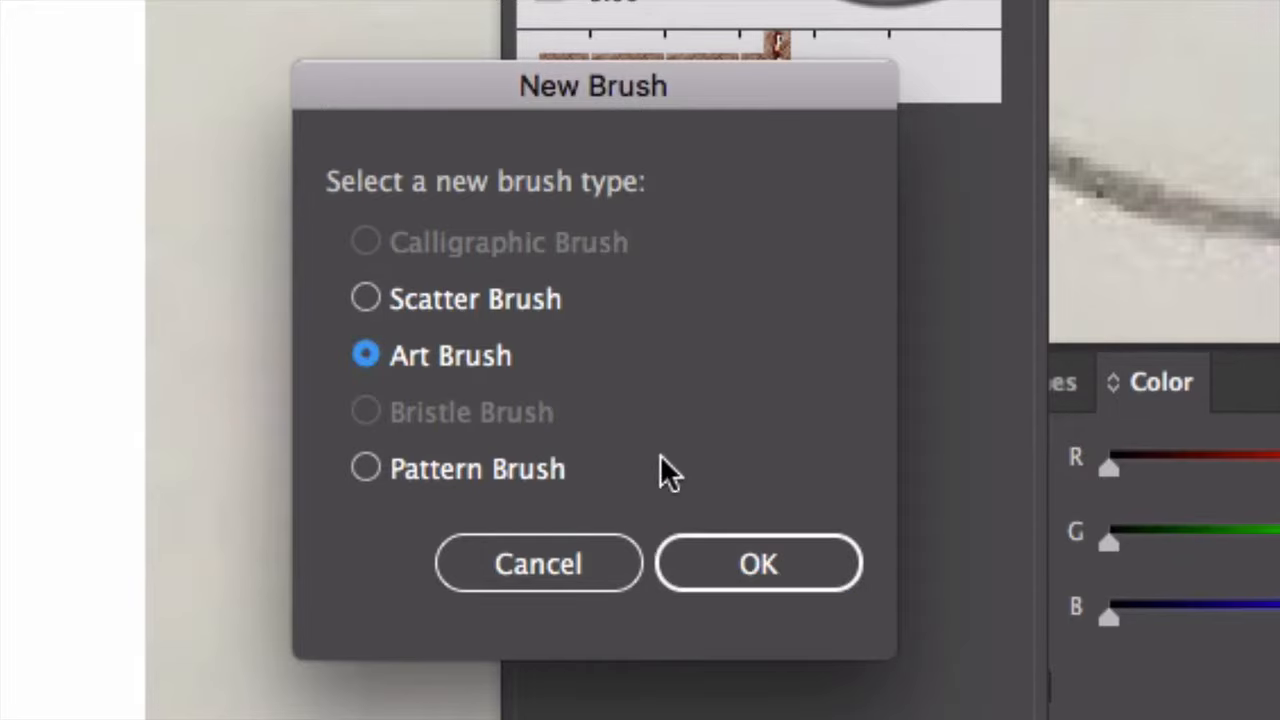
click(756, 564)
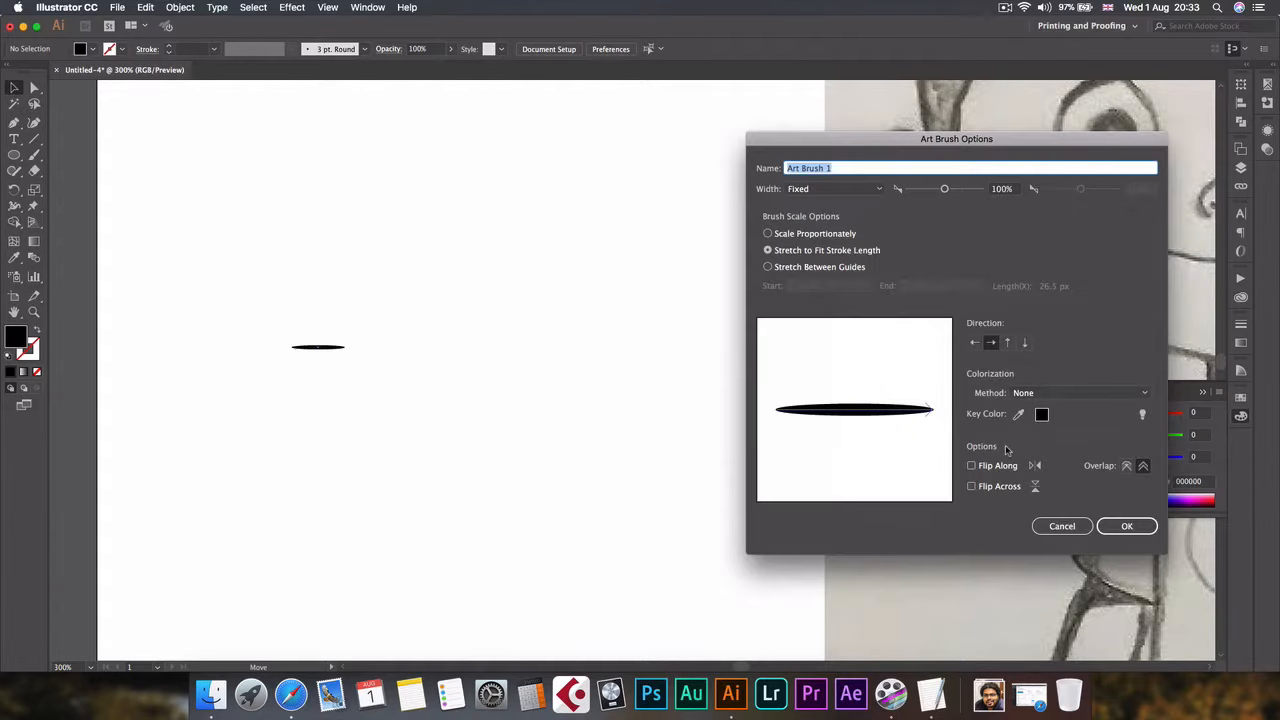
mouse_move(764, 162)
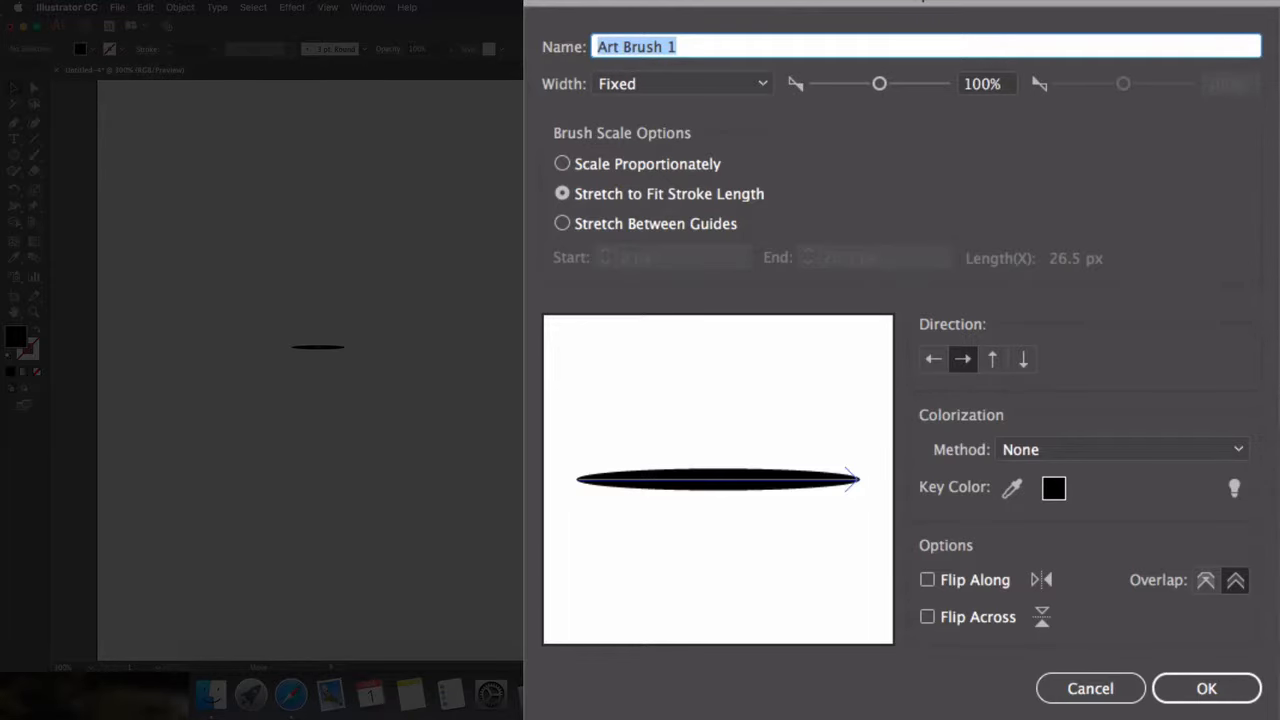
text(Drawing)
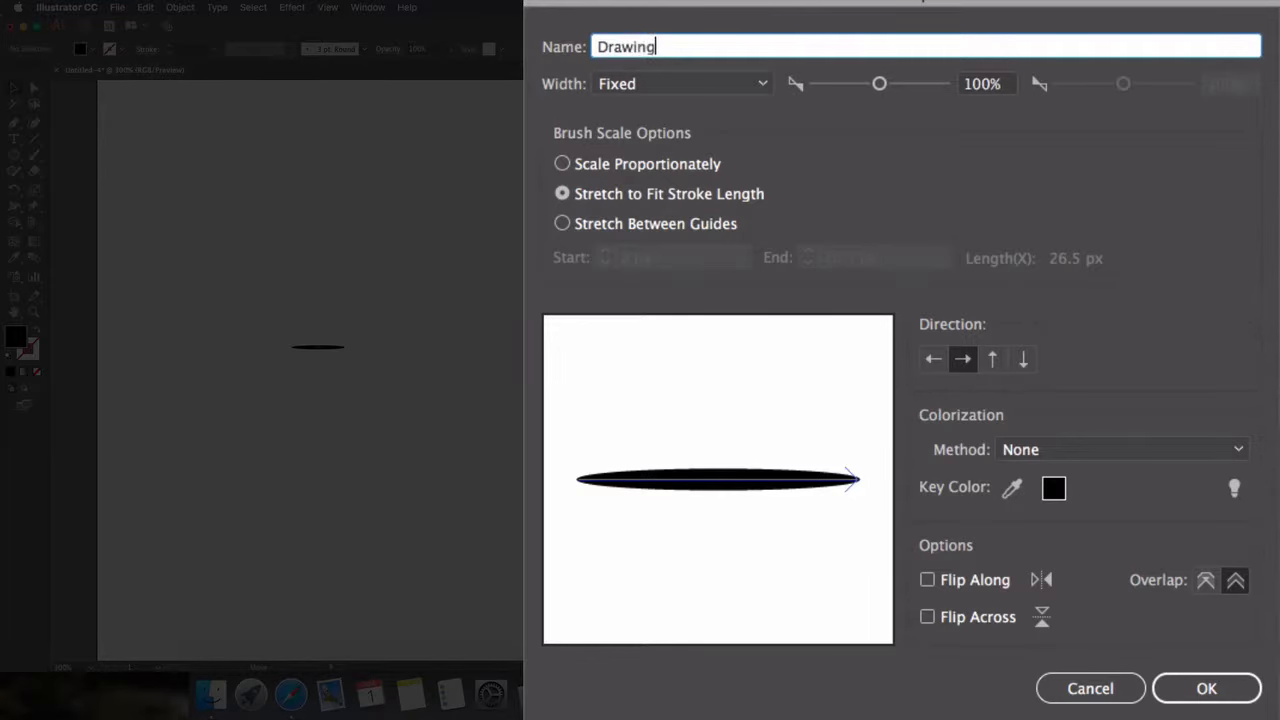
text(Brush)
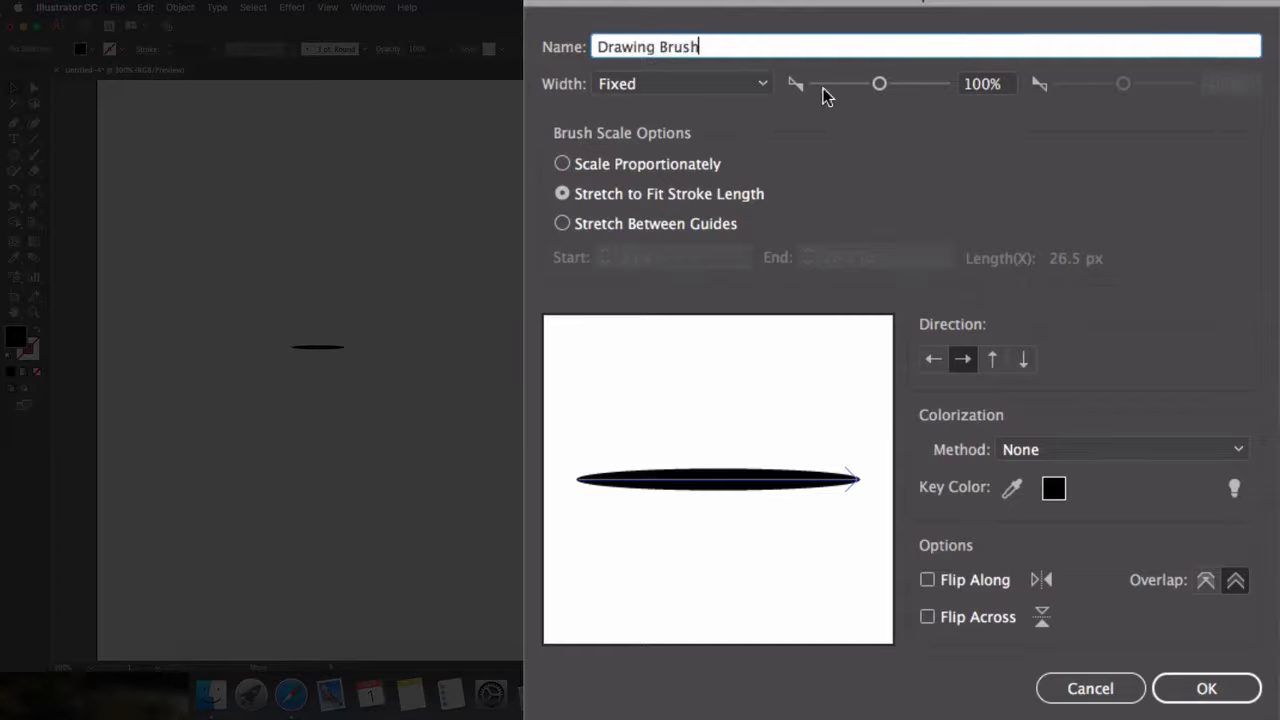
mouse_move(570, 238)
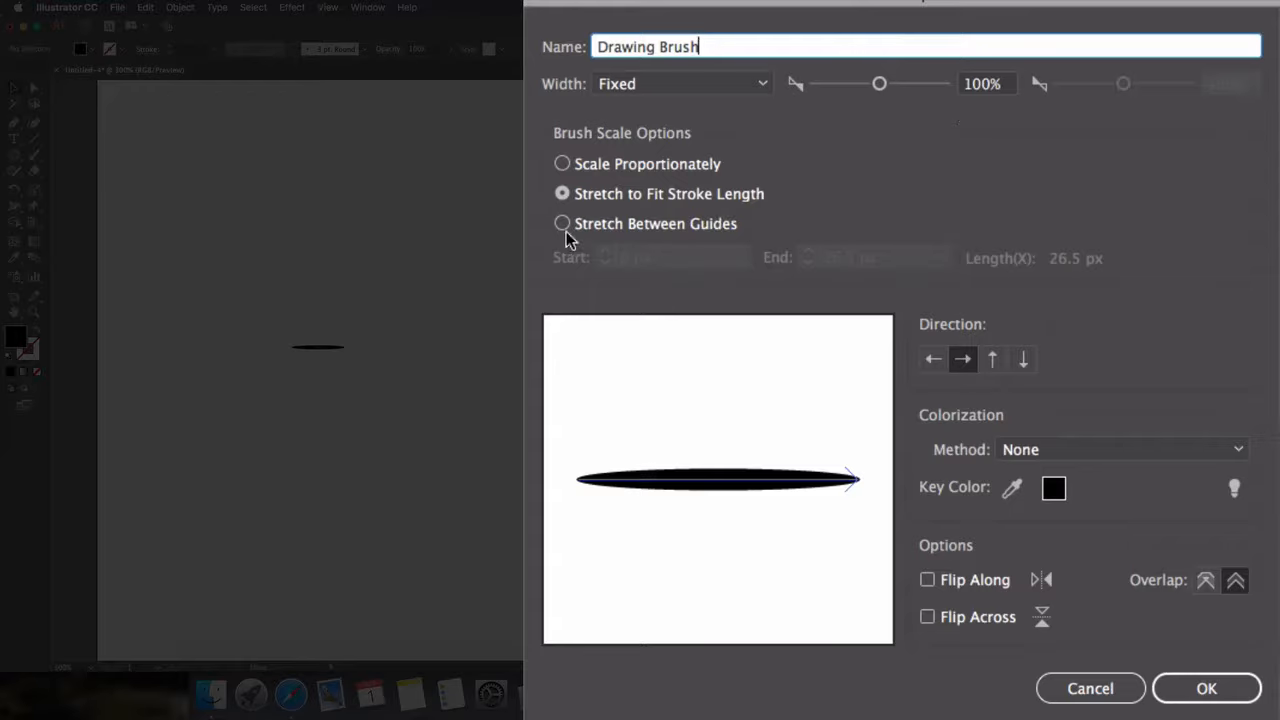
mouse_move(968, 464)
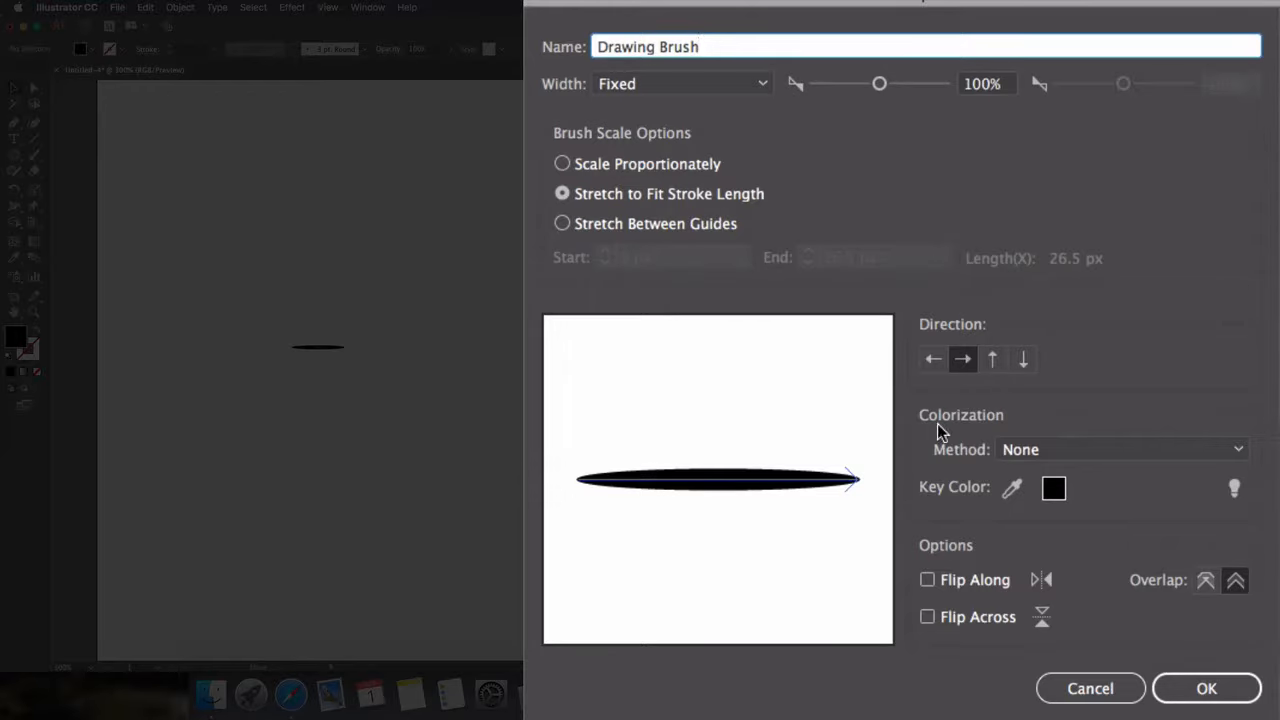
mouse_move(1056, 456)
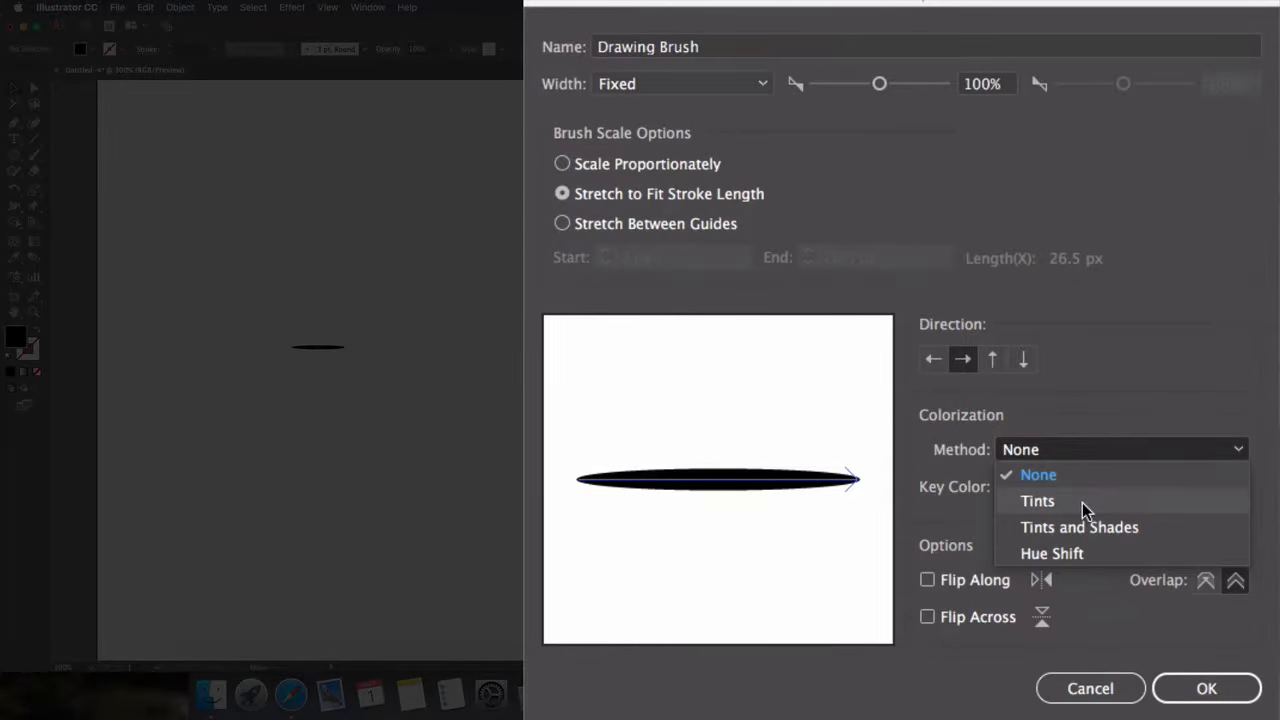
click(1036, 500)
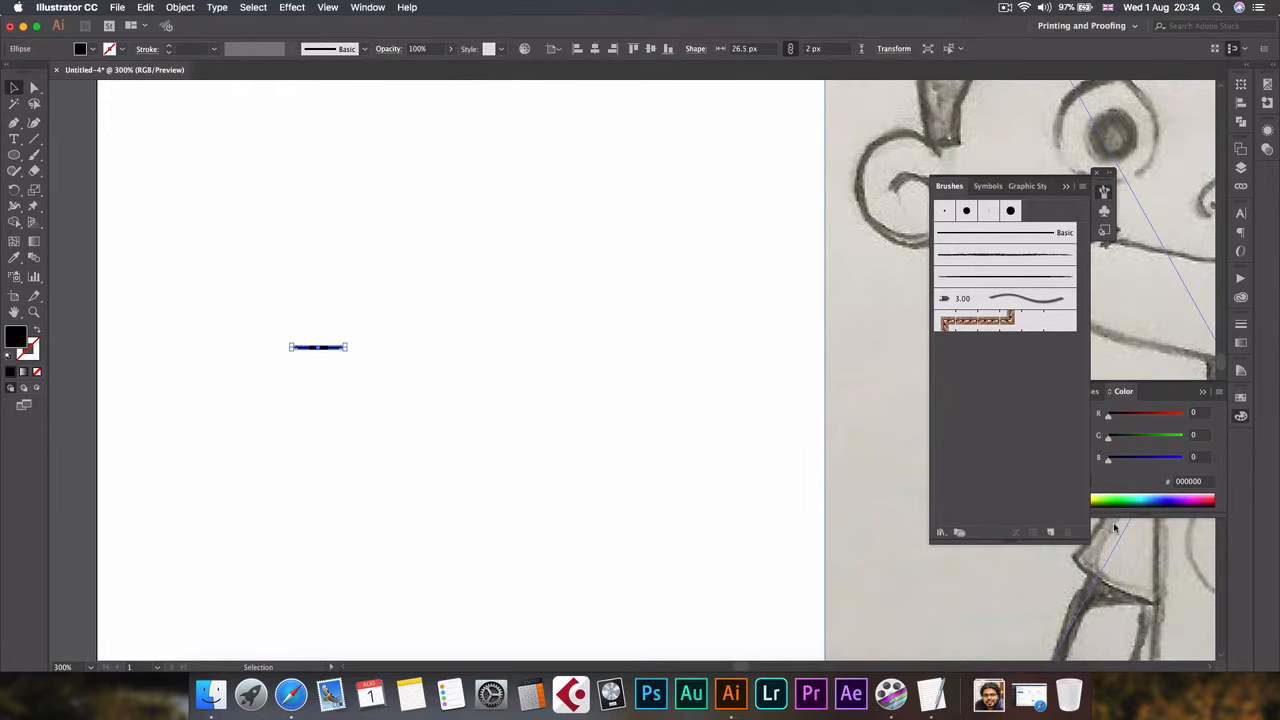
Paint a few curved test strokes with the Drawing Brush, then return to the Selection tool
click(660, 396)
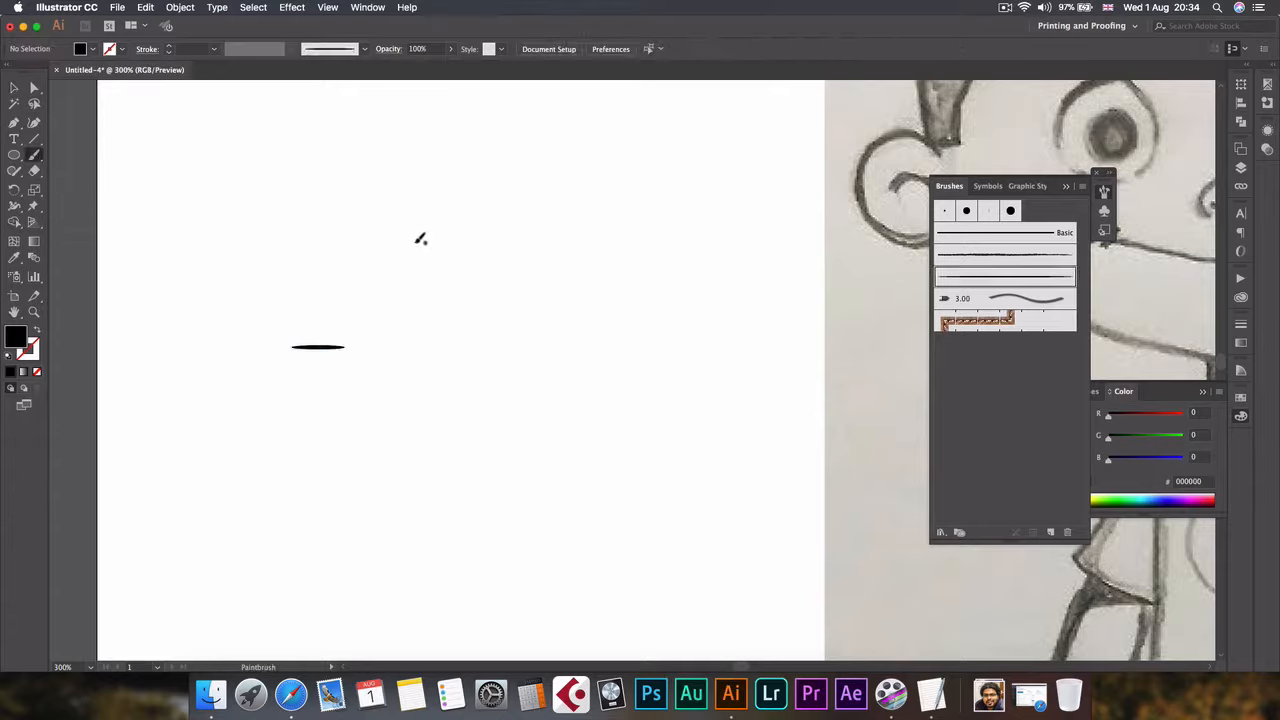
drag(416, 238, 584, 272)
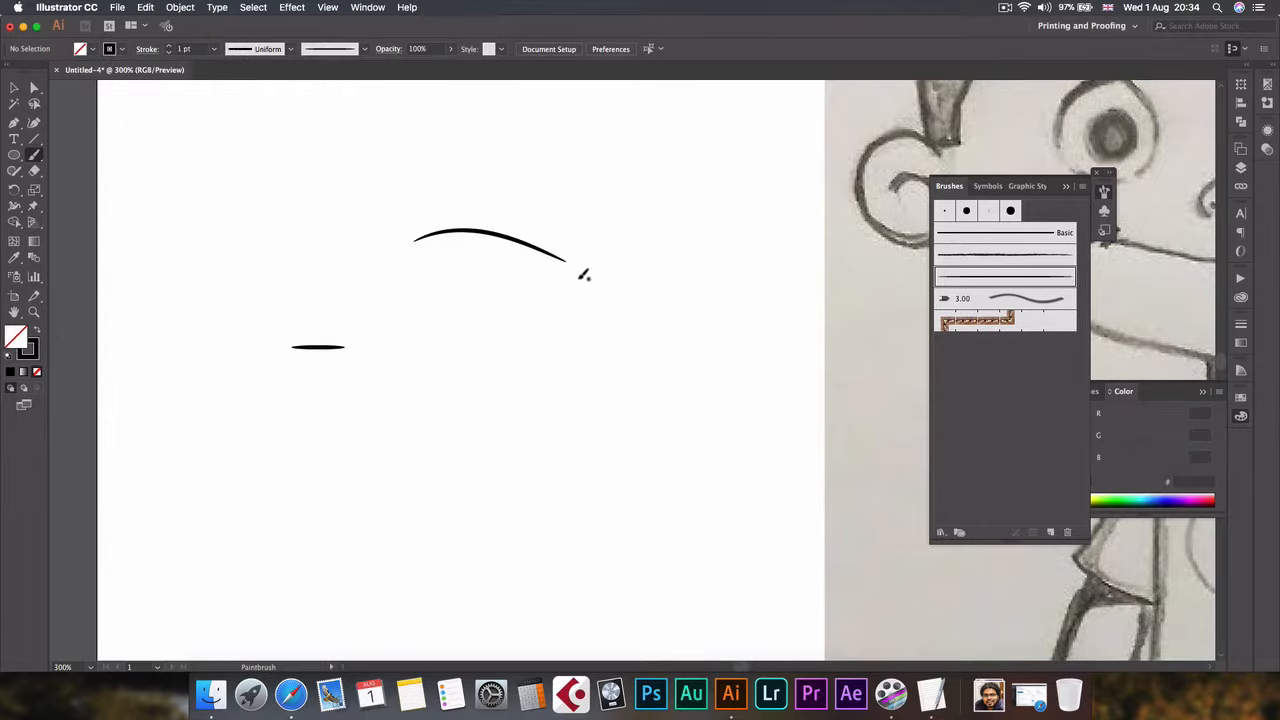
drag(576, 284, 450, 356)
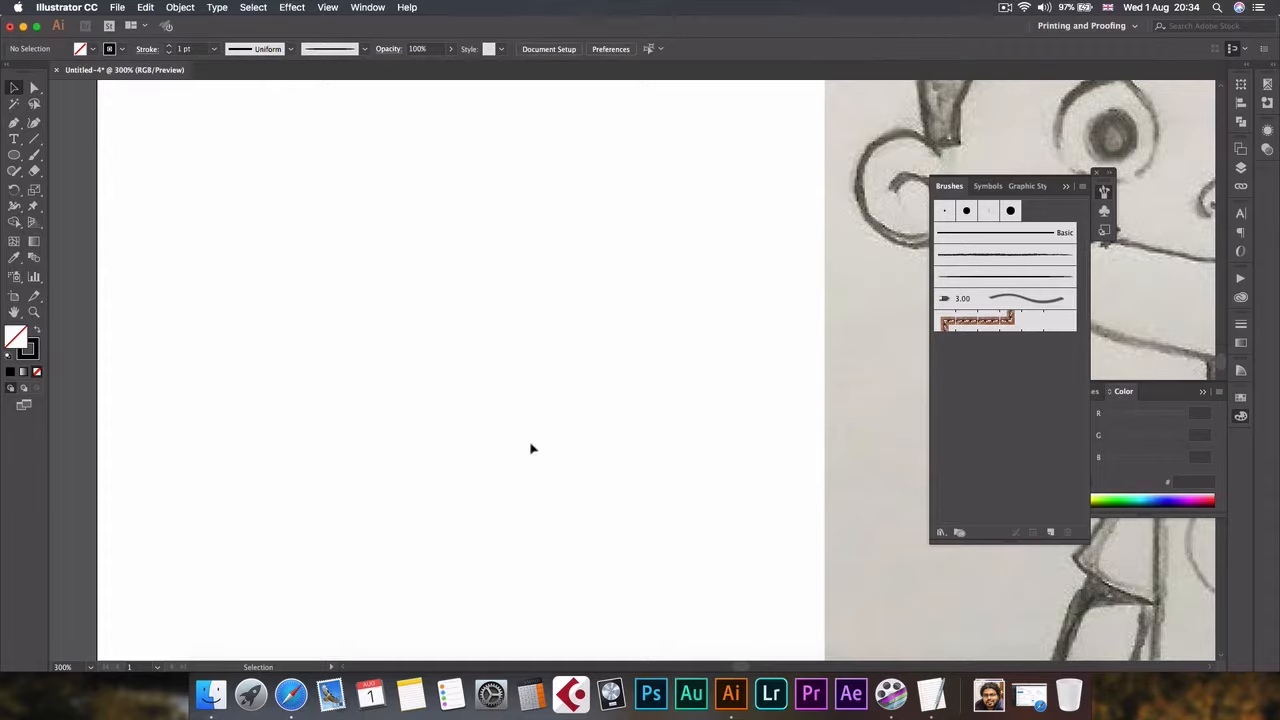
click(32, 156)
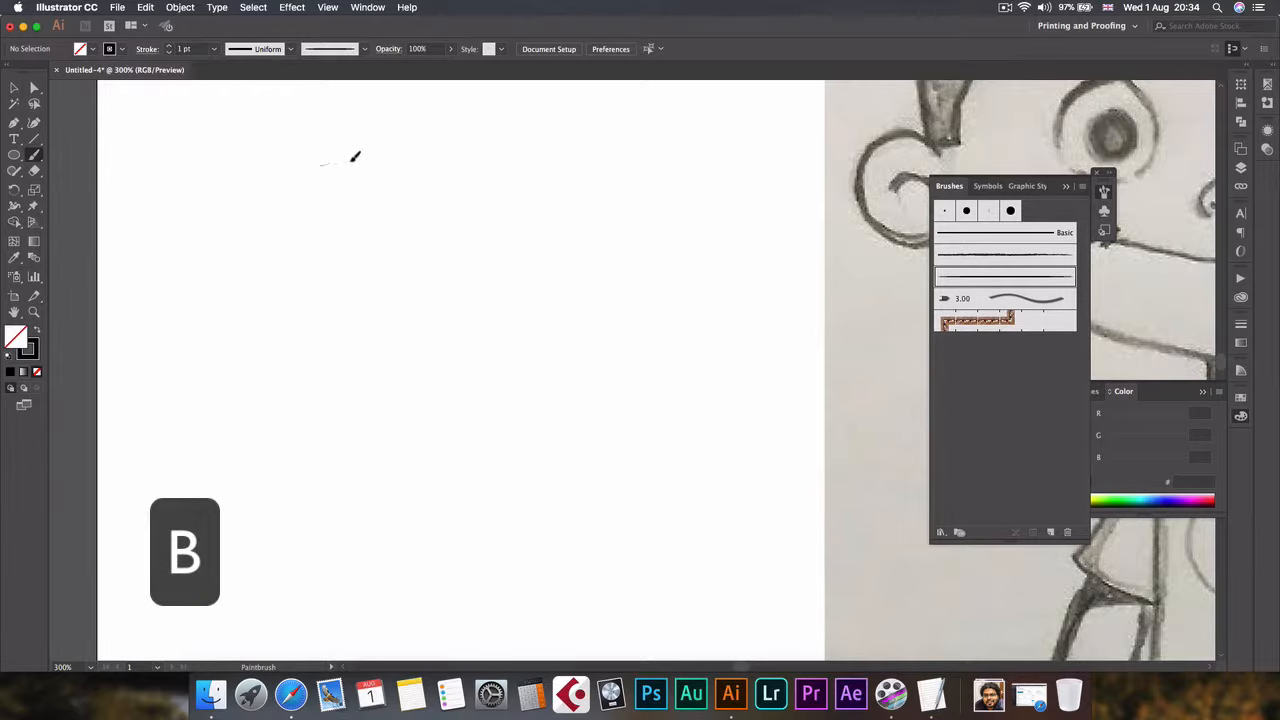
drag(322, 162, 376, 172)
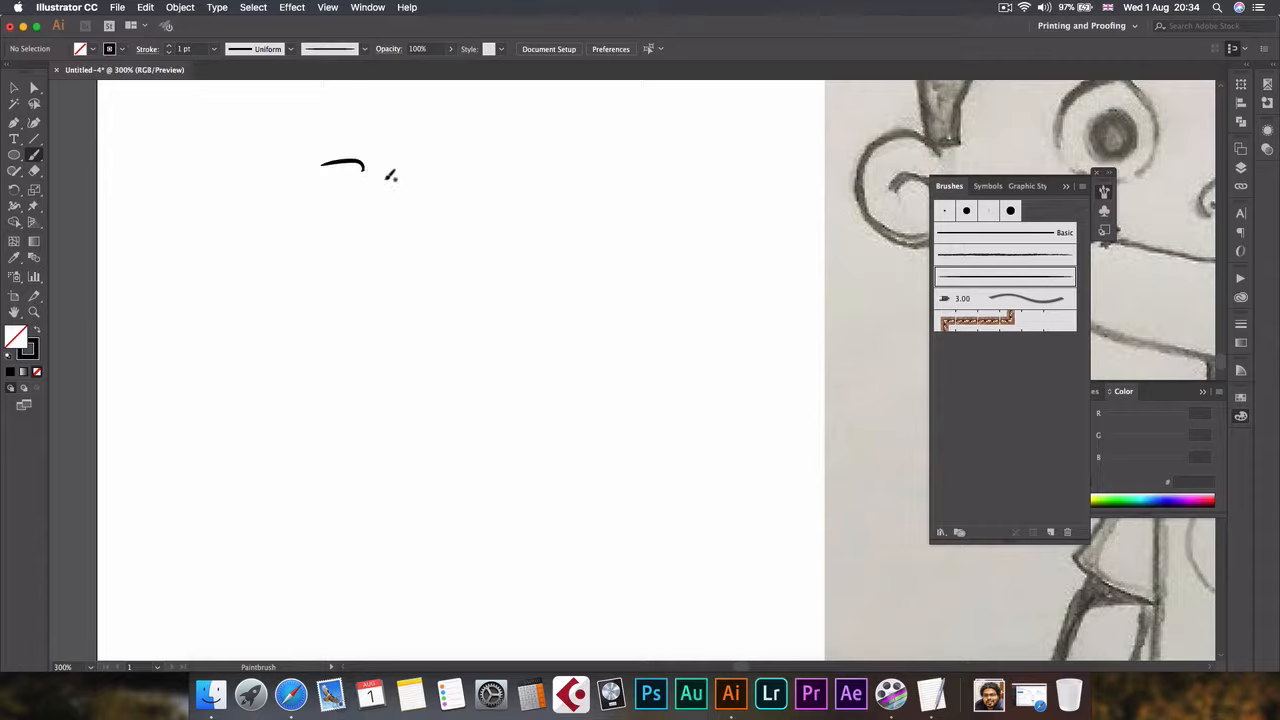
key(v)
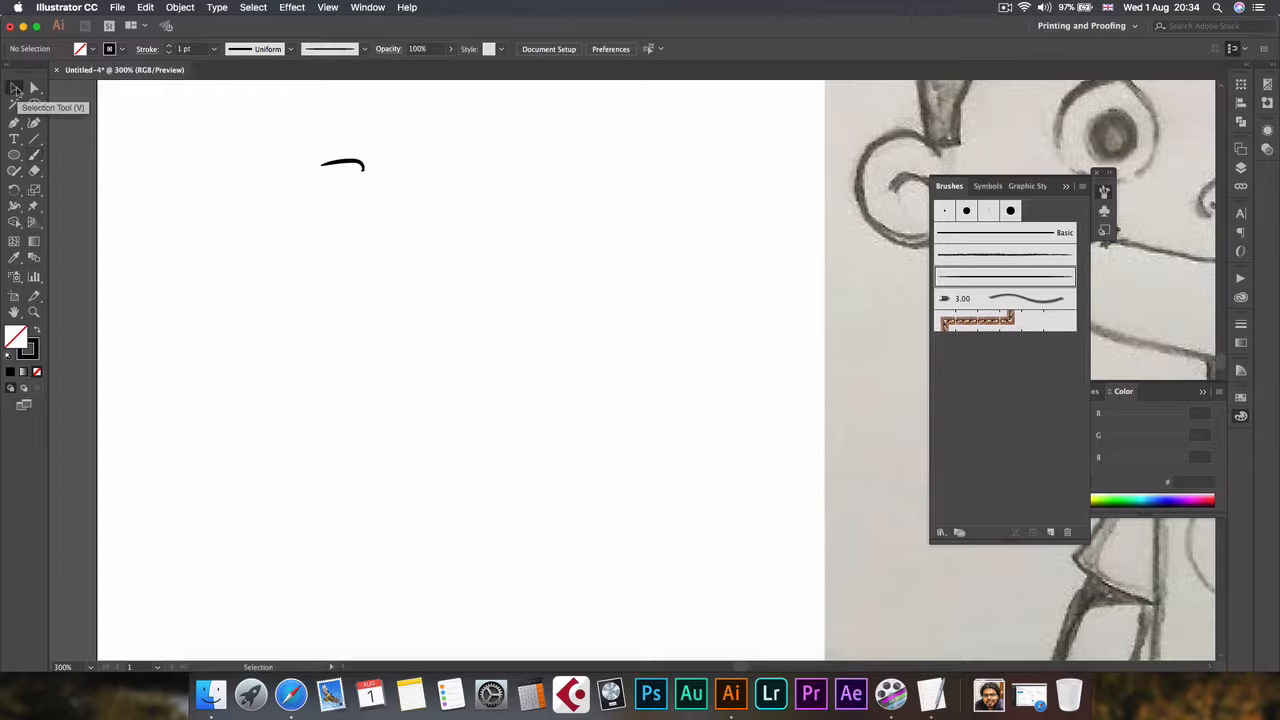
click(342, 164)
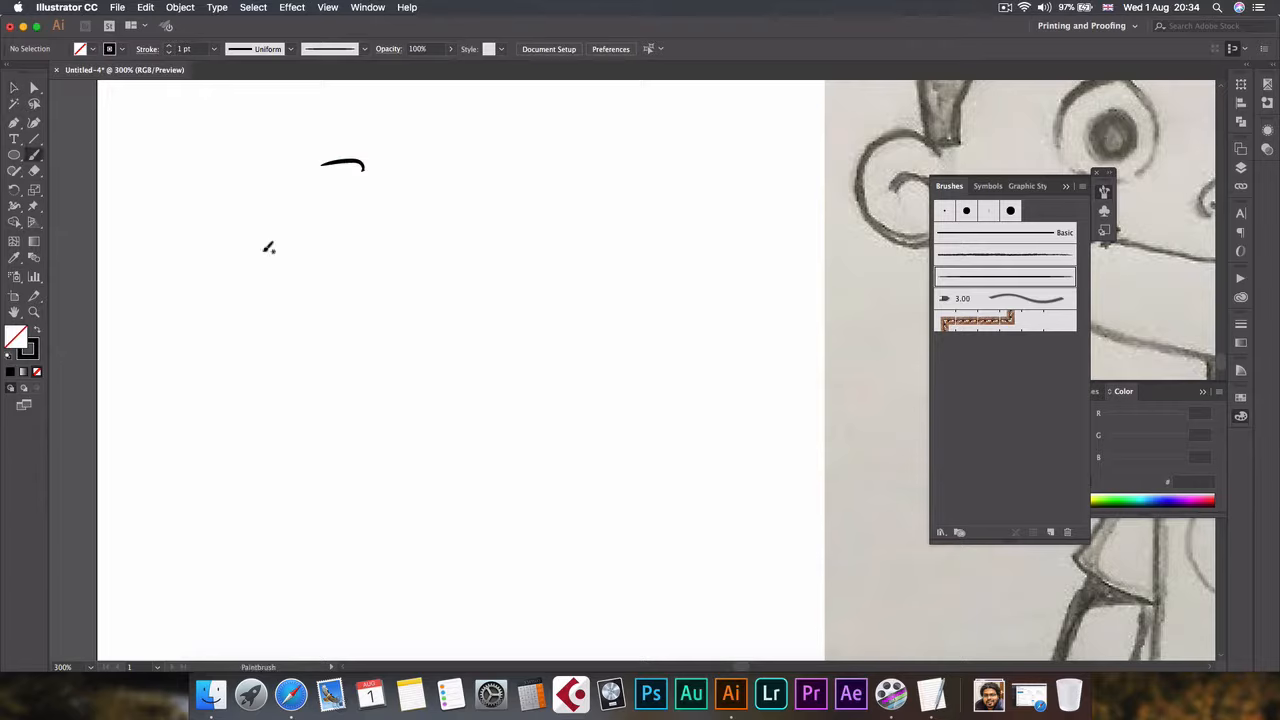
mouse_move(272, 244)
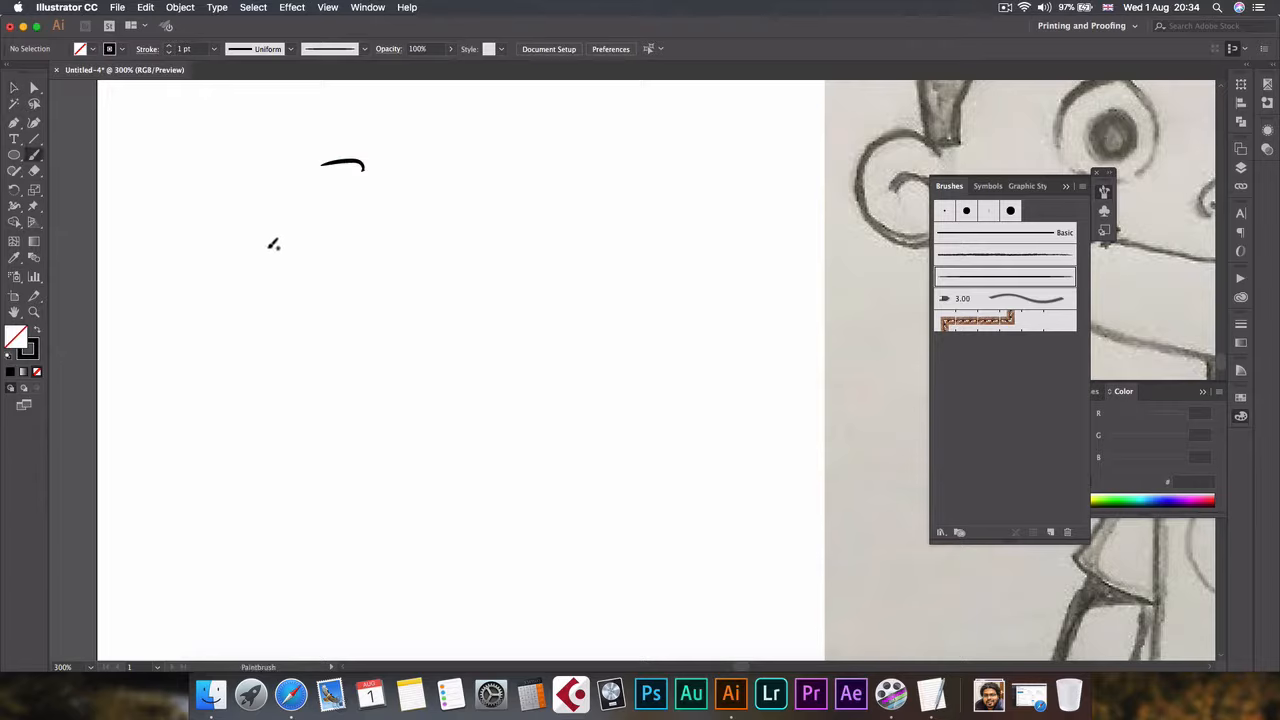
mouse_move(600, 308)
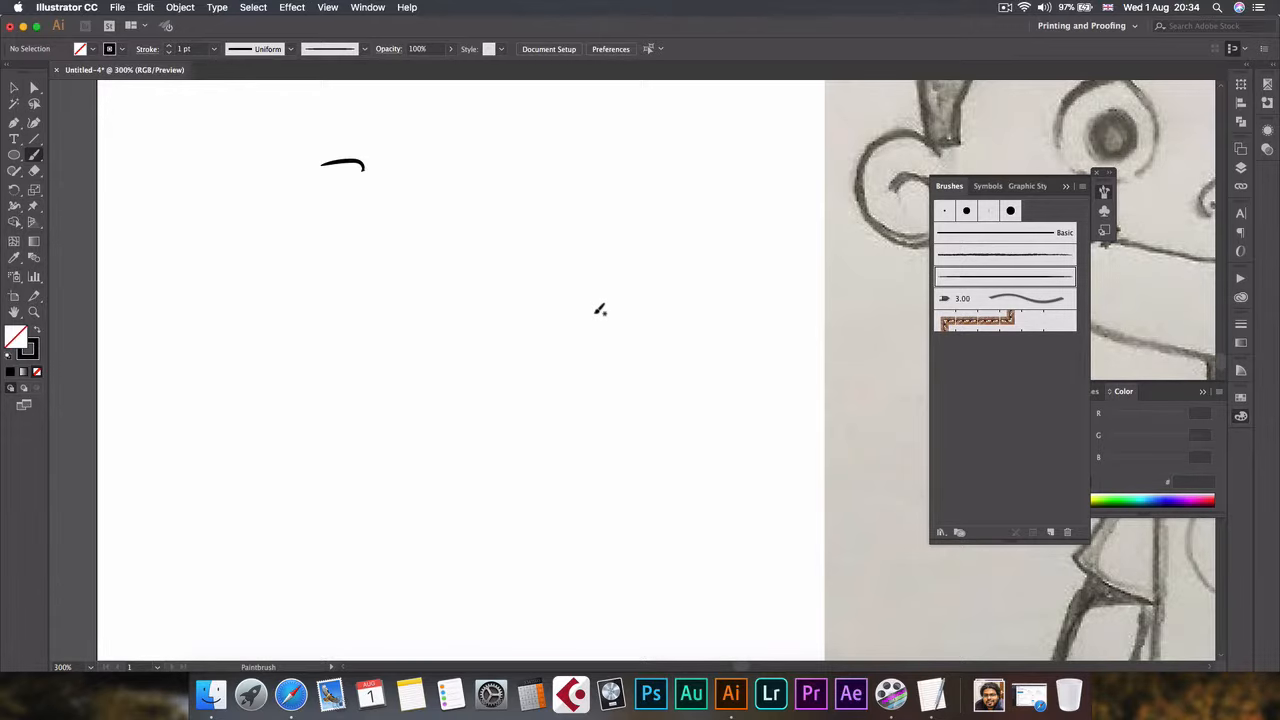
mouse_move(590, 312)
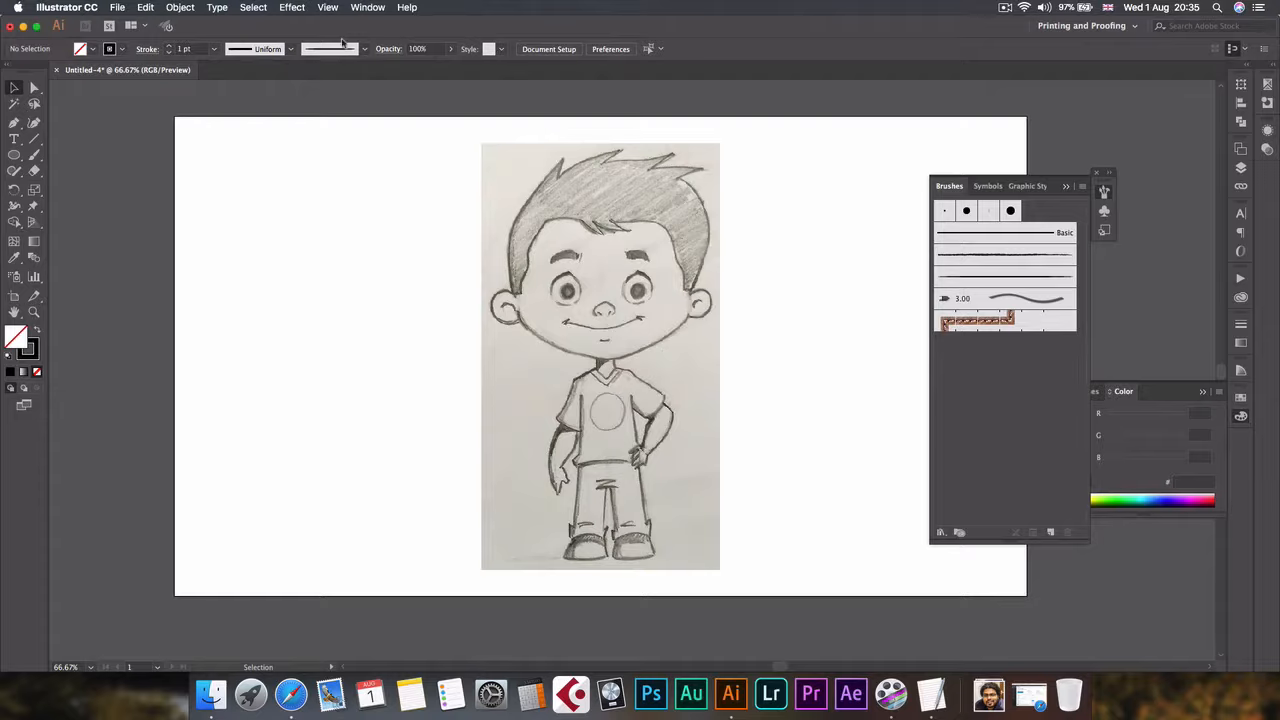
Show the Layers panel and select Layer 1 holding the sketch
click(368, 8)
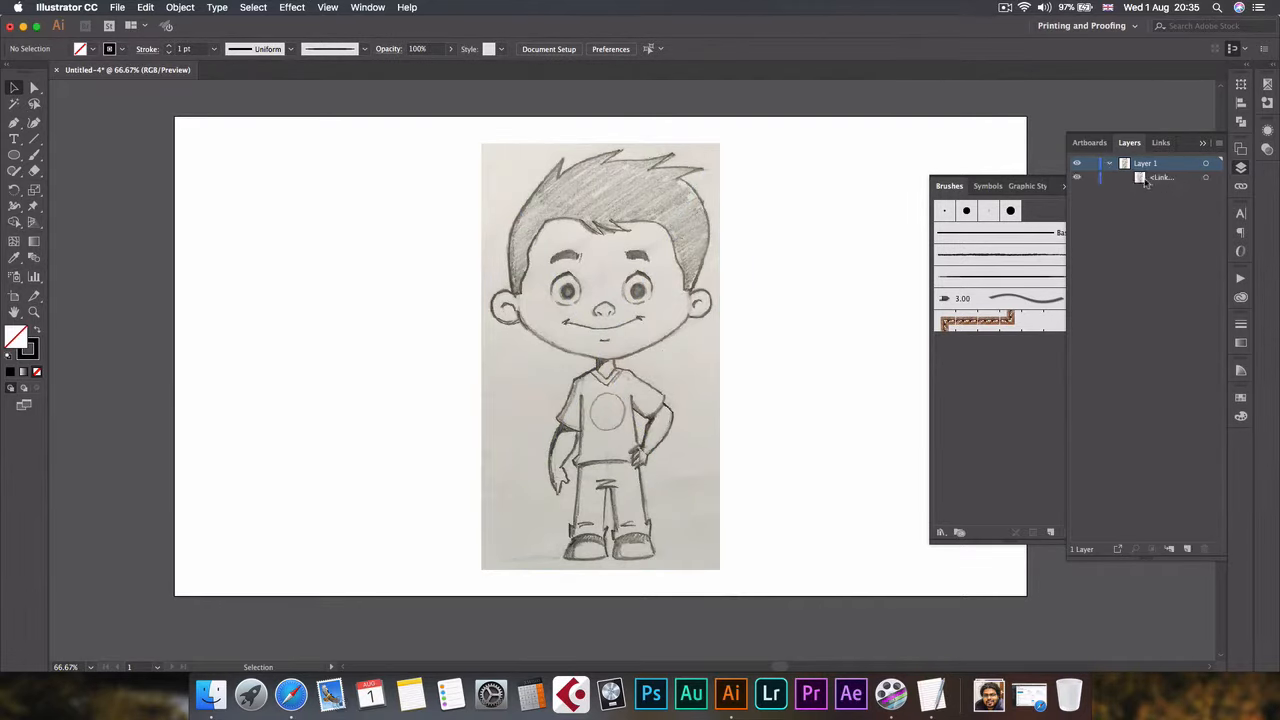
click(1108, 164)
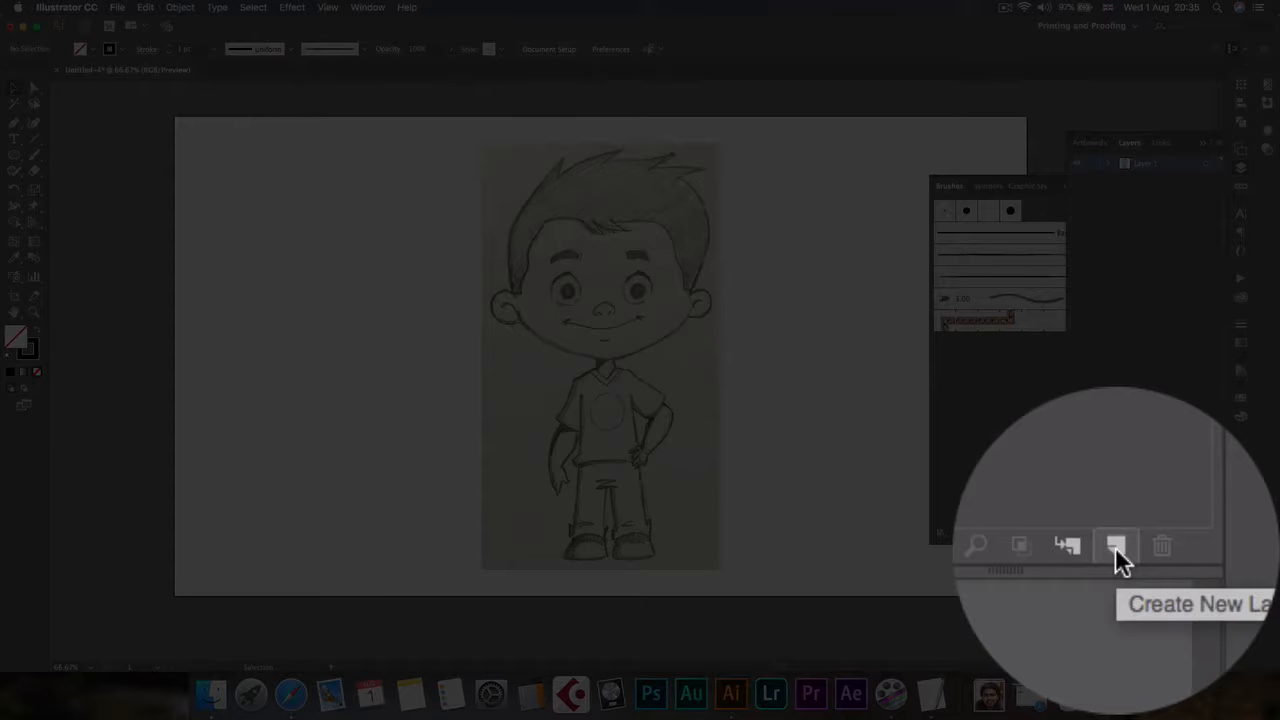
Add Layer 2 above Layer 1, nudging the sketch and putting it back in place
click(1116, 544)
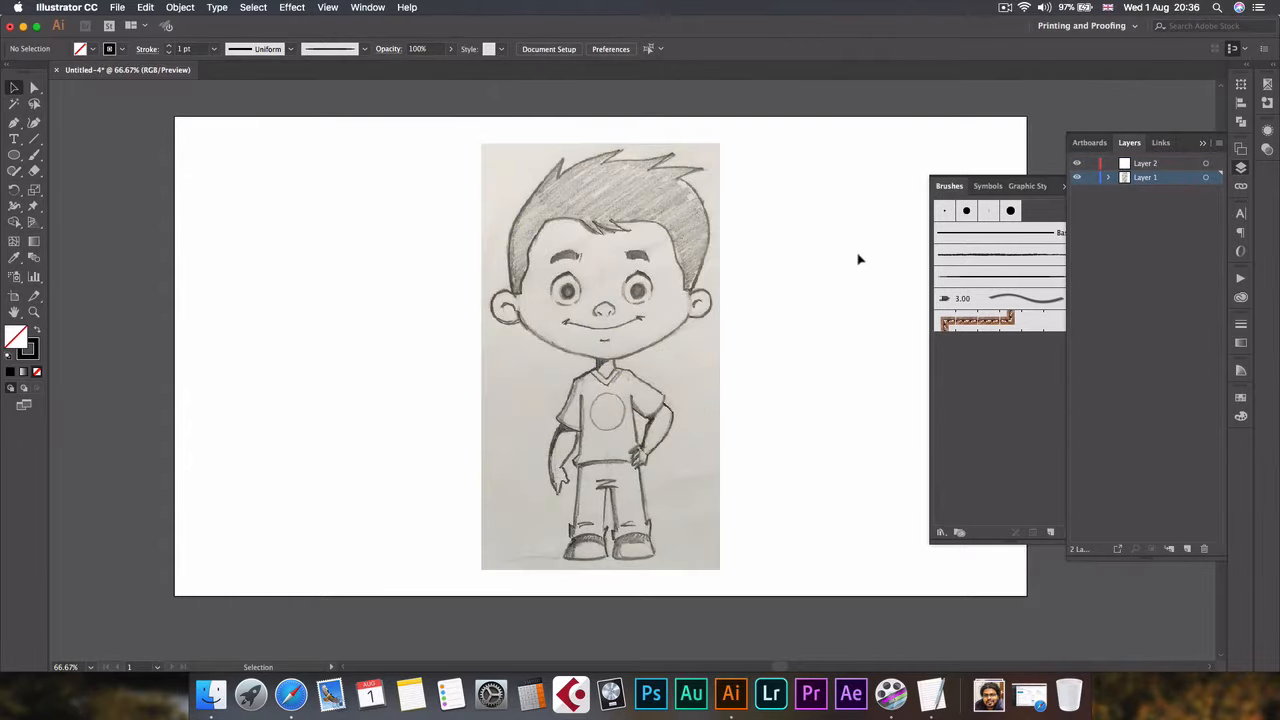
click(600, 356)
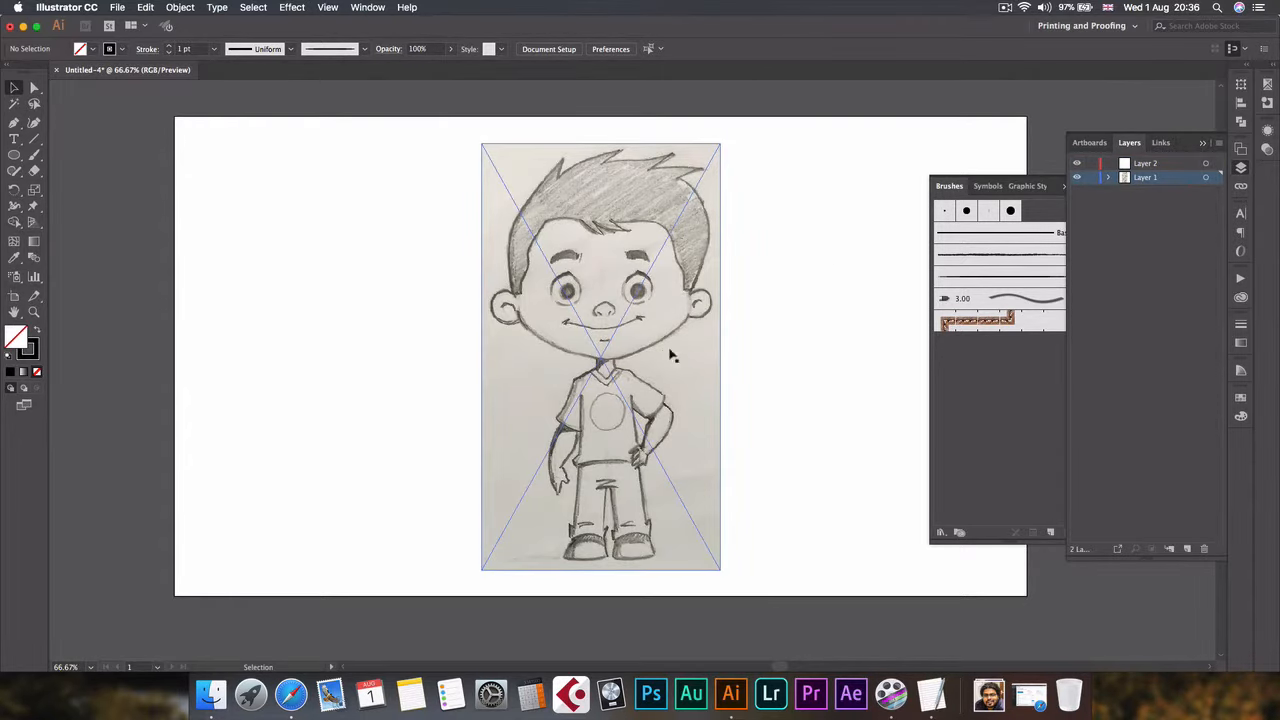
mouse_move(620, 170)
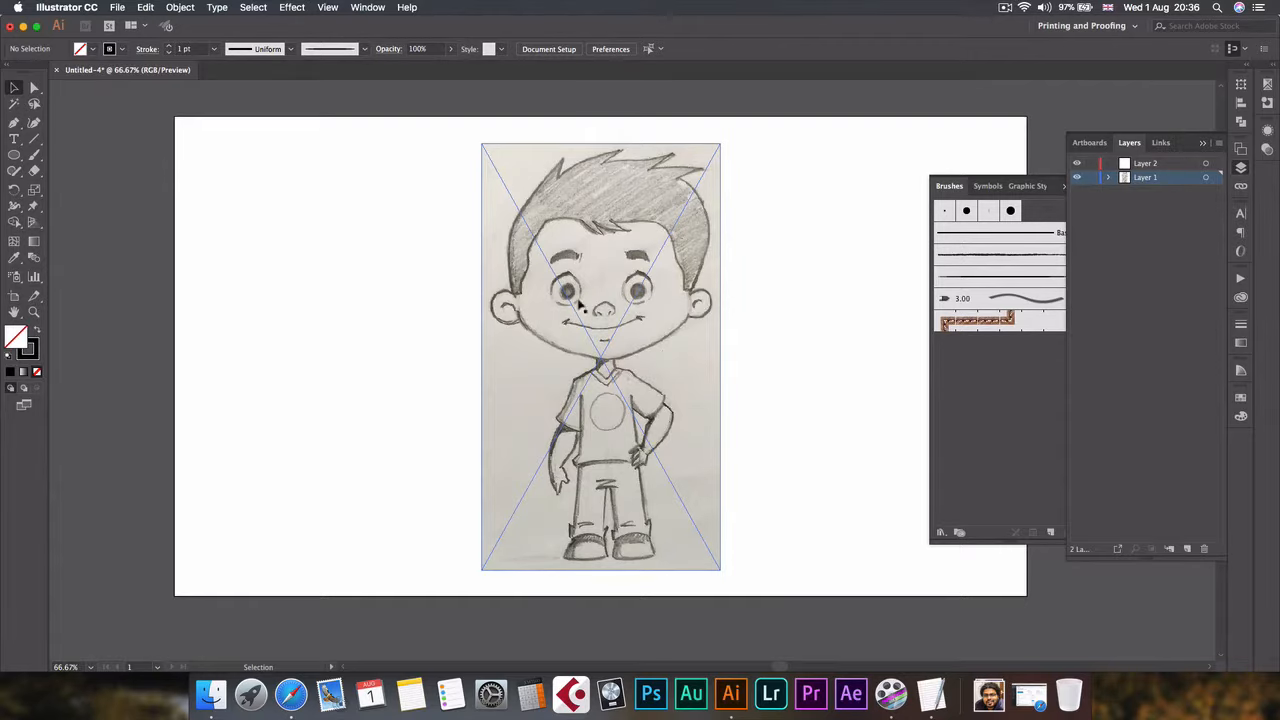
click(750, 316)
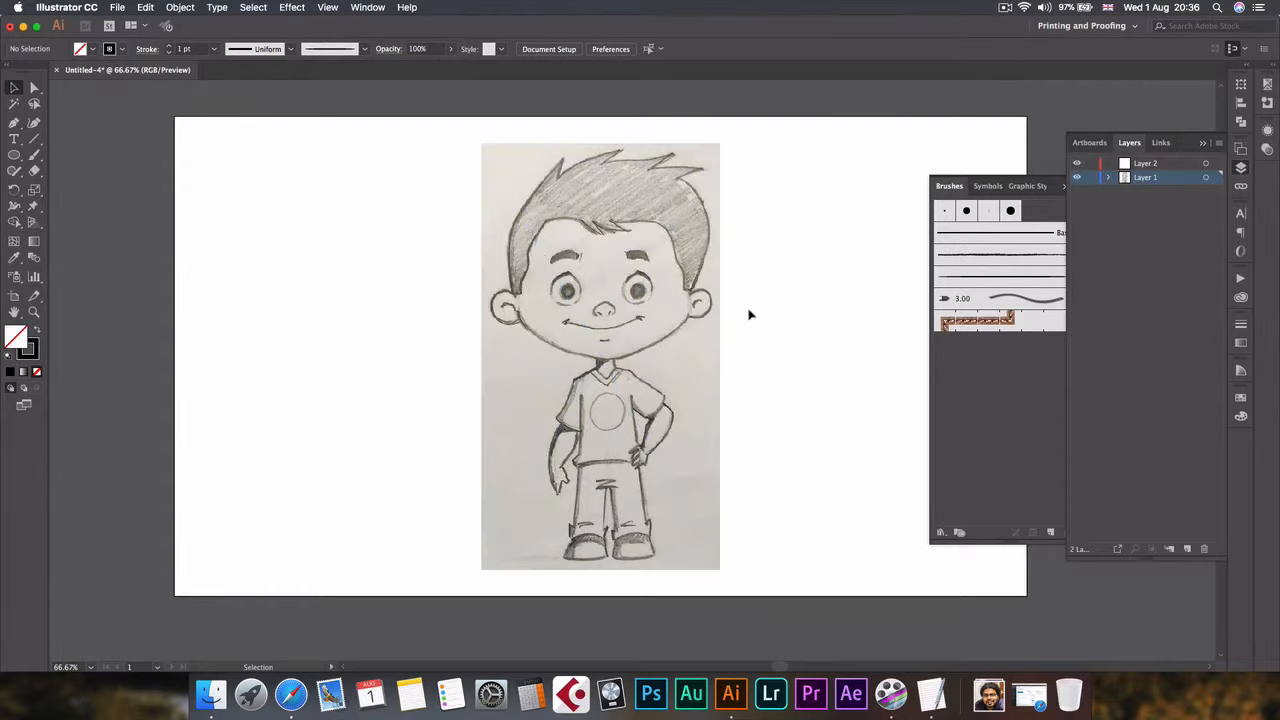
click(600, 356)
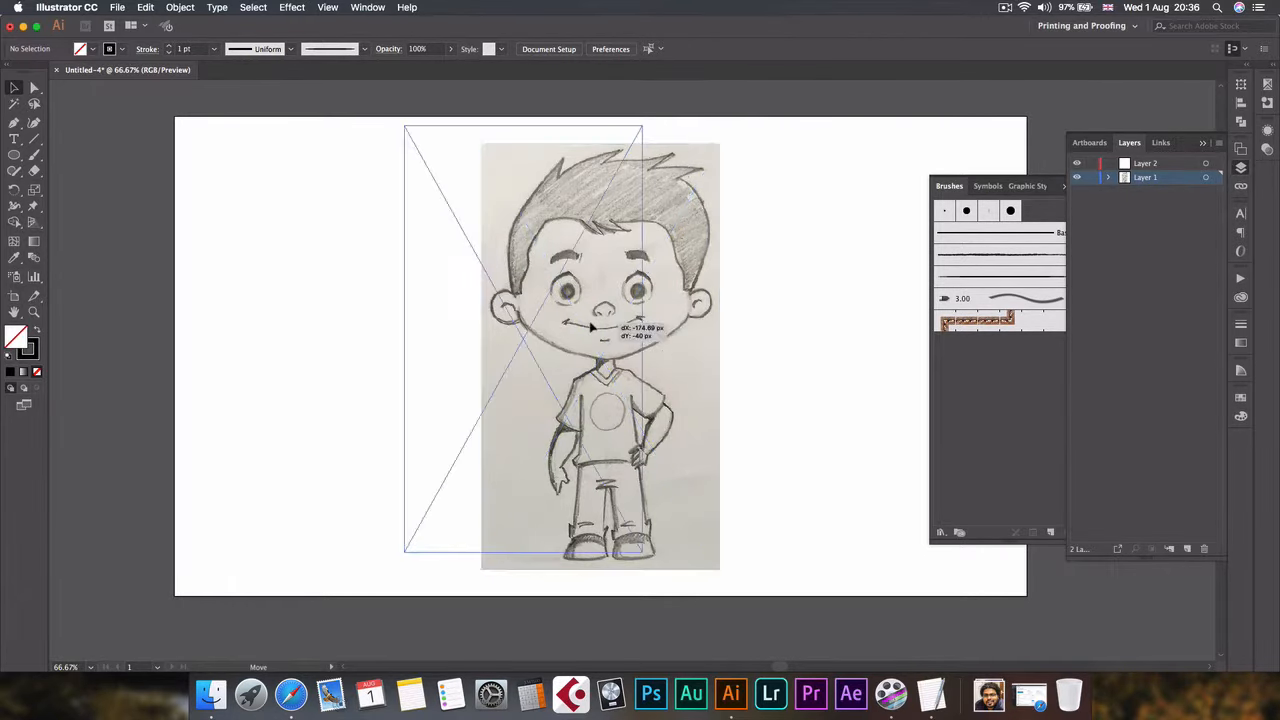
drag(600, 350, 520, 336)
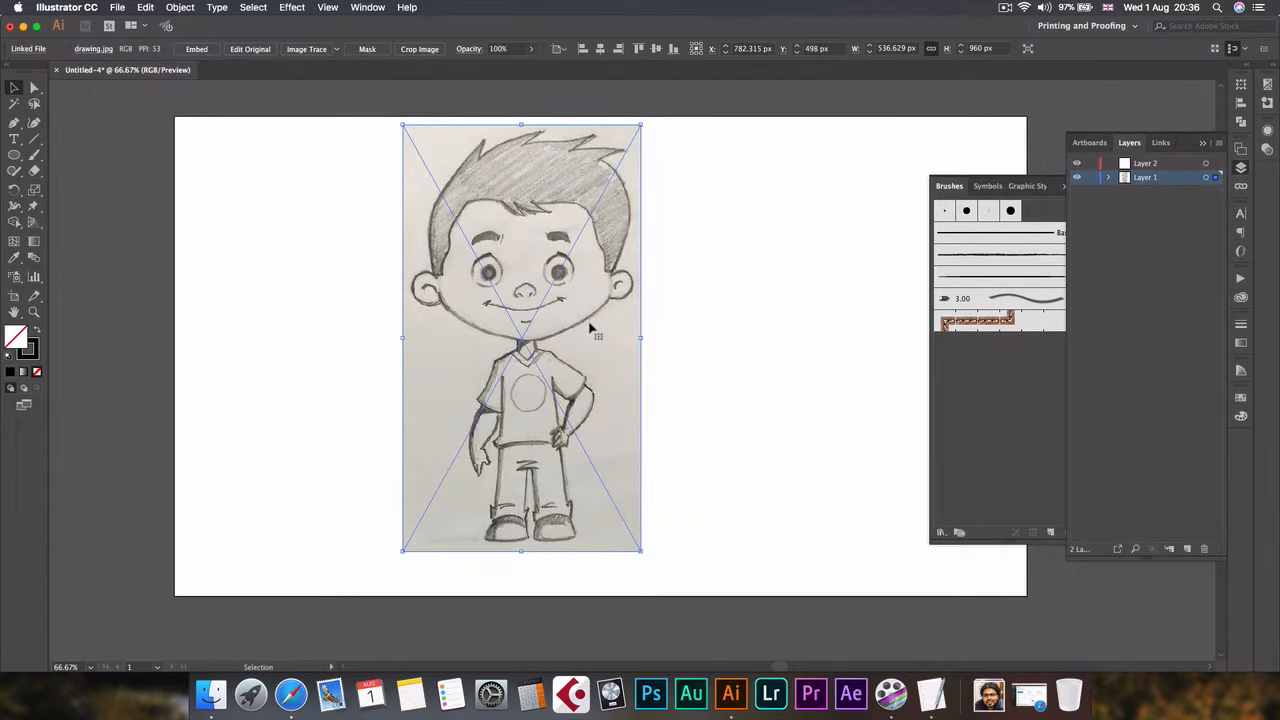
drag(520, 338, 600, 356)
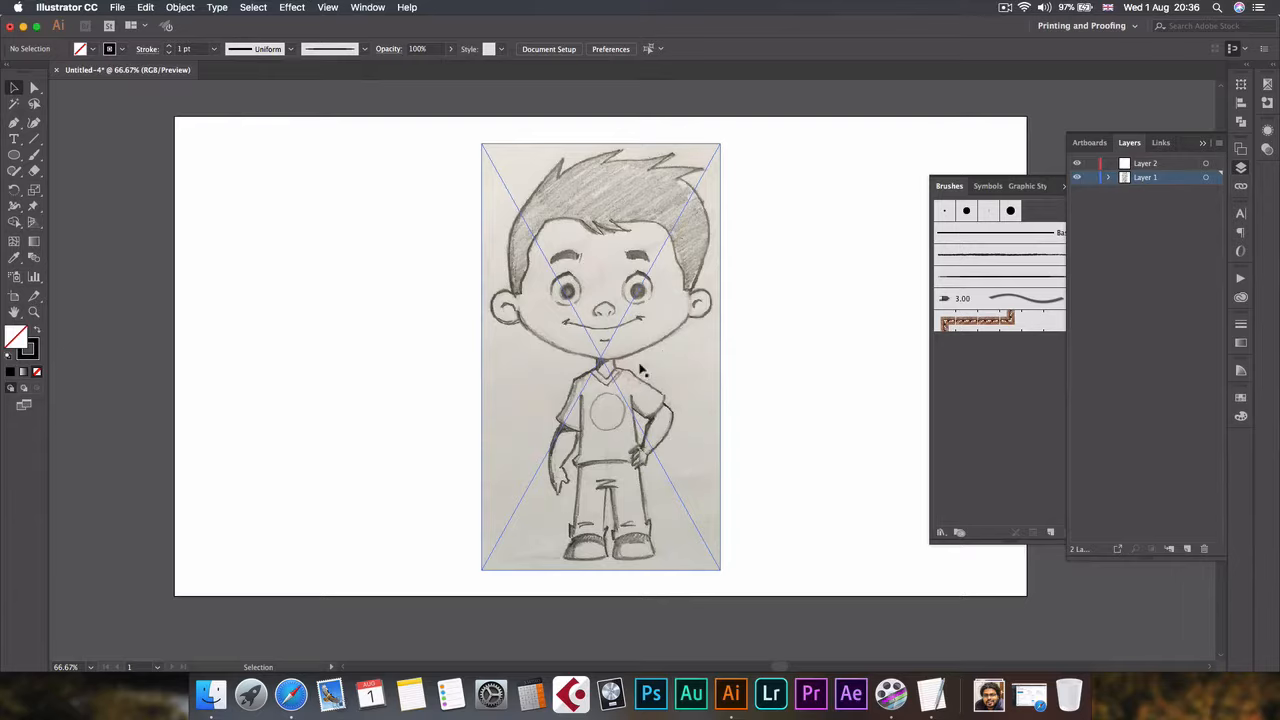
mouse_move(690, 338)
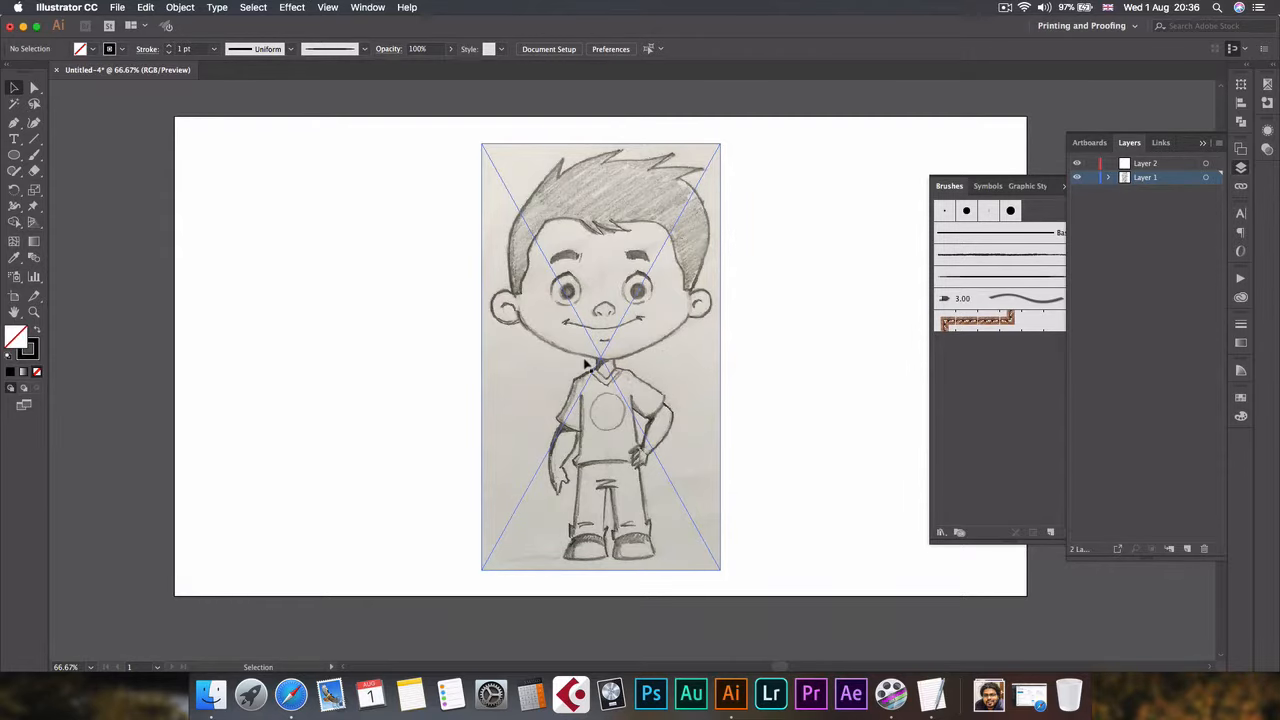
click(1176, 176)
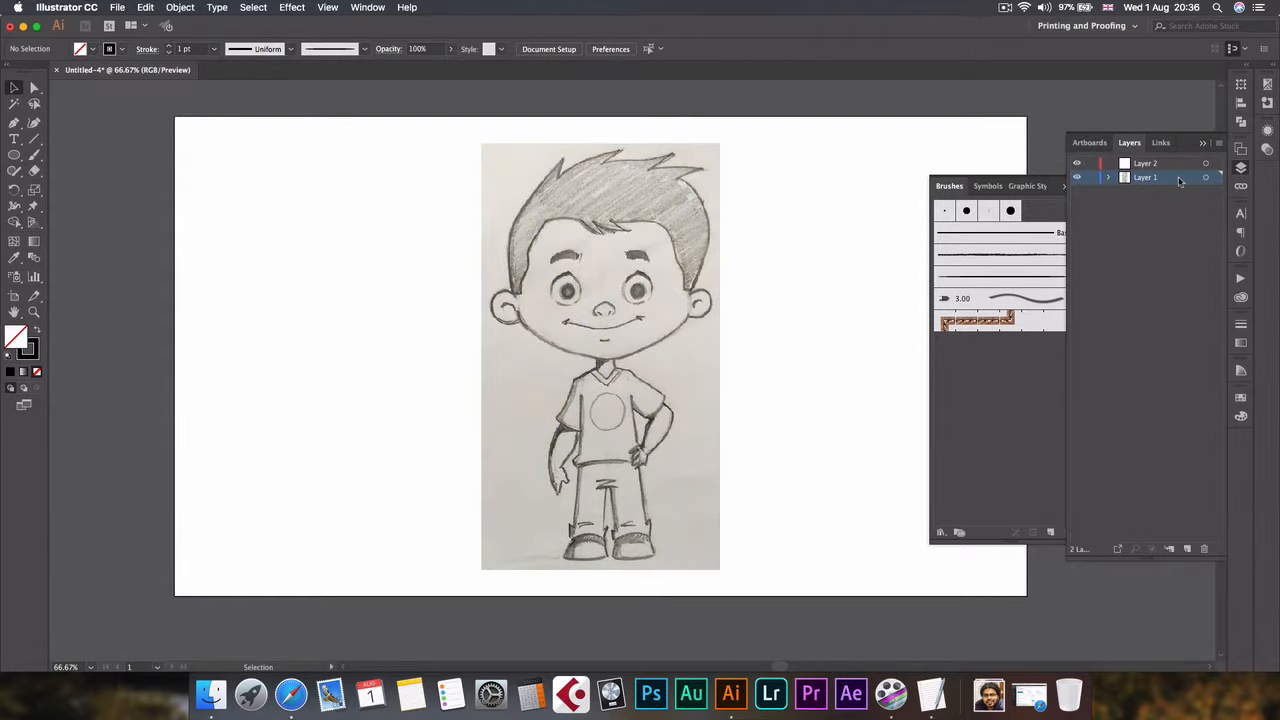
Make Layer 1 a template layer with images dimmed to 70%
double_click(1144, 176)
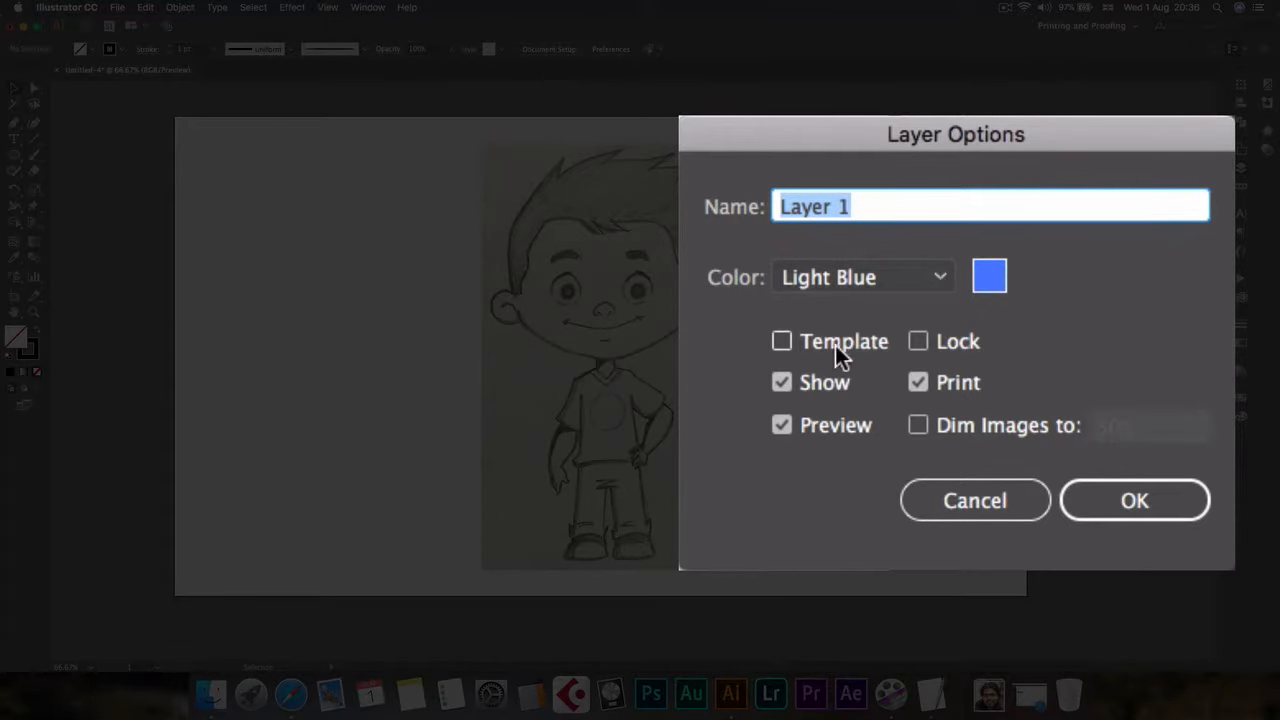
click(780, 340)
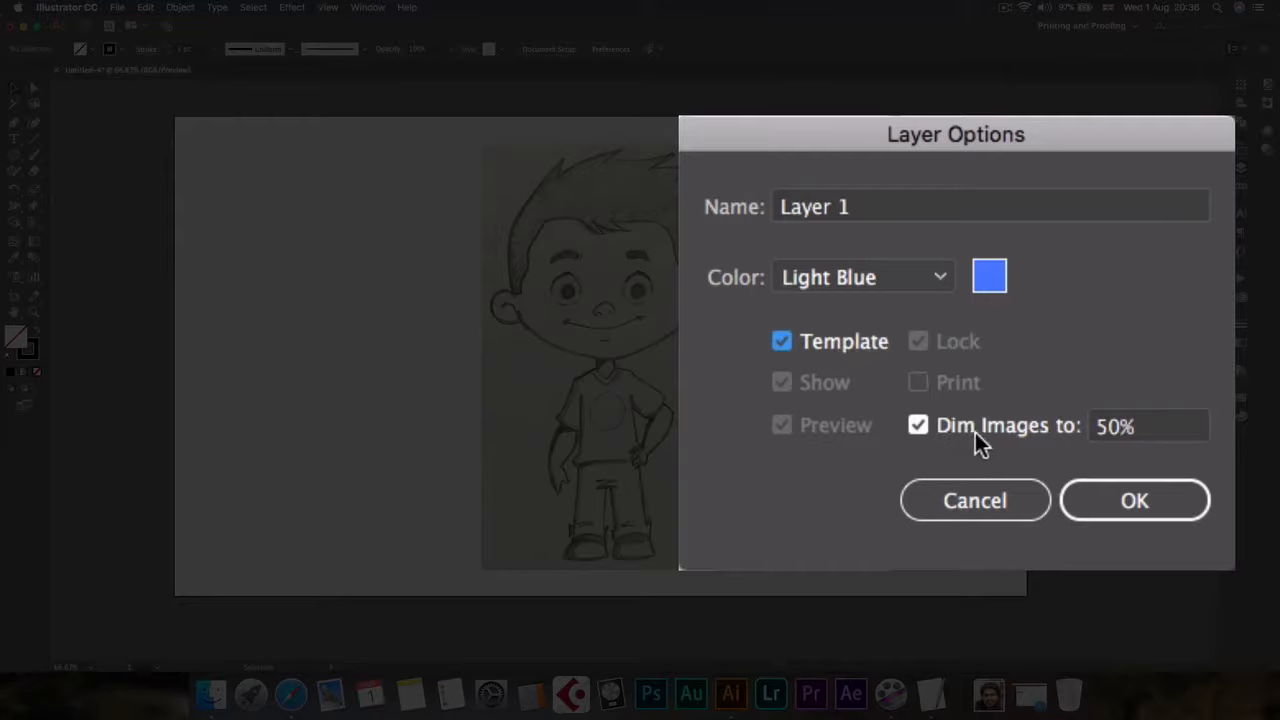
mouse_move(1136, 444)
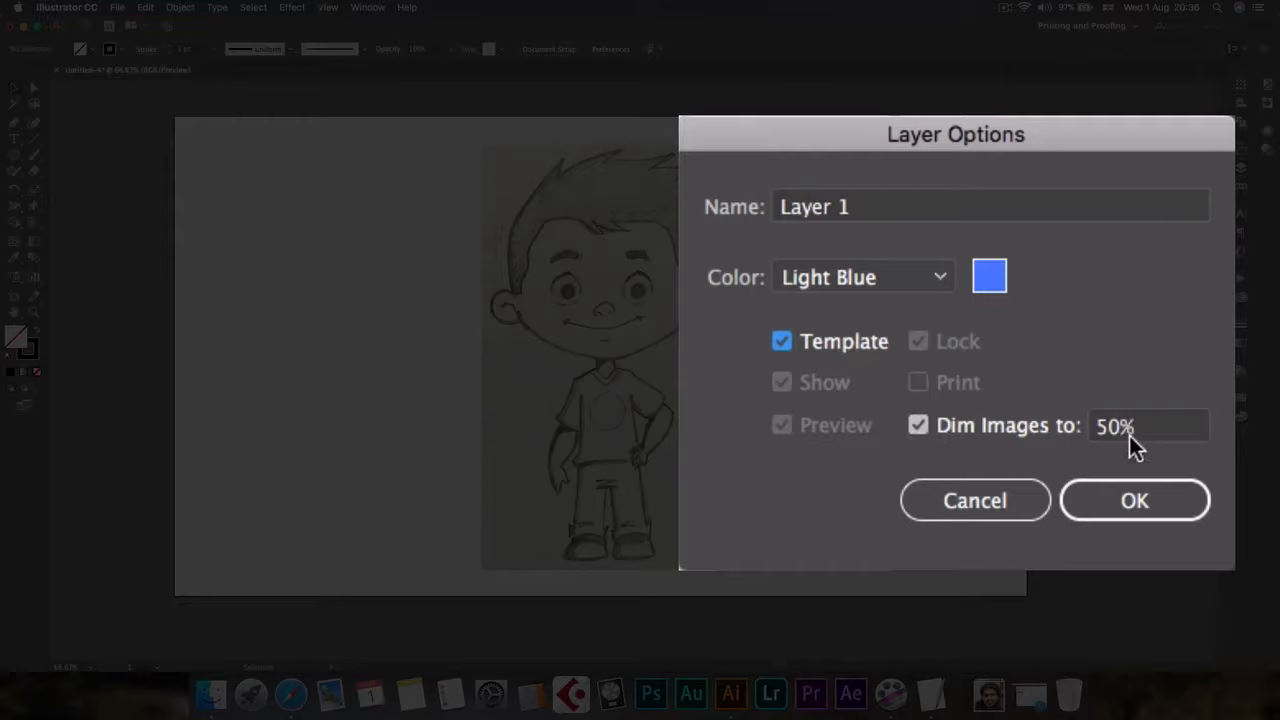
mouse_move(1112, 436)
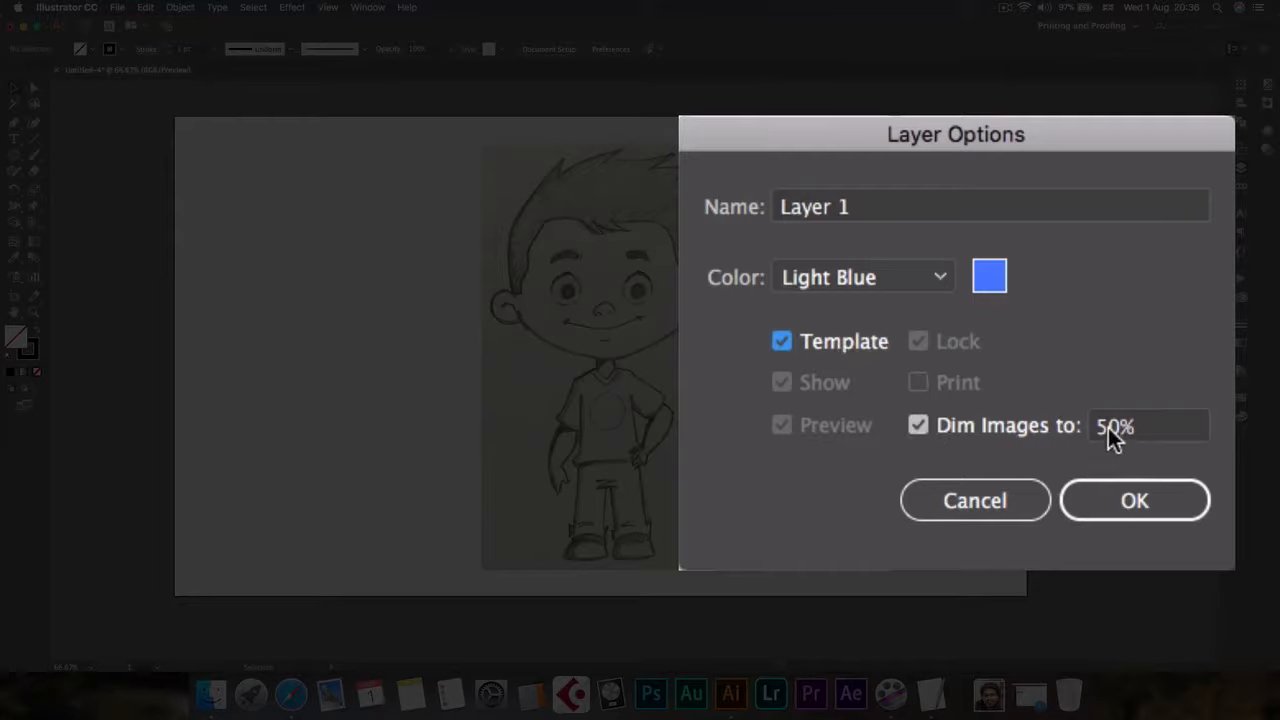
click(1148, 424)
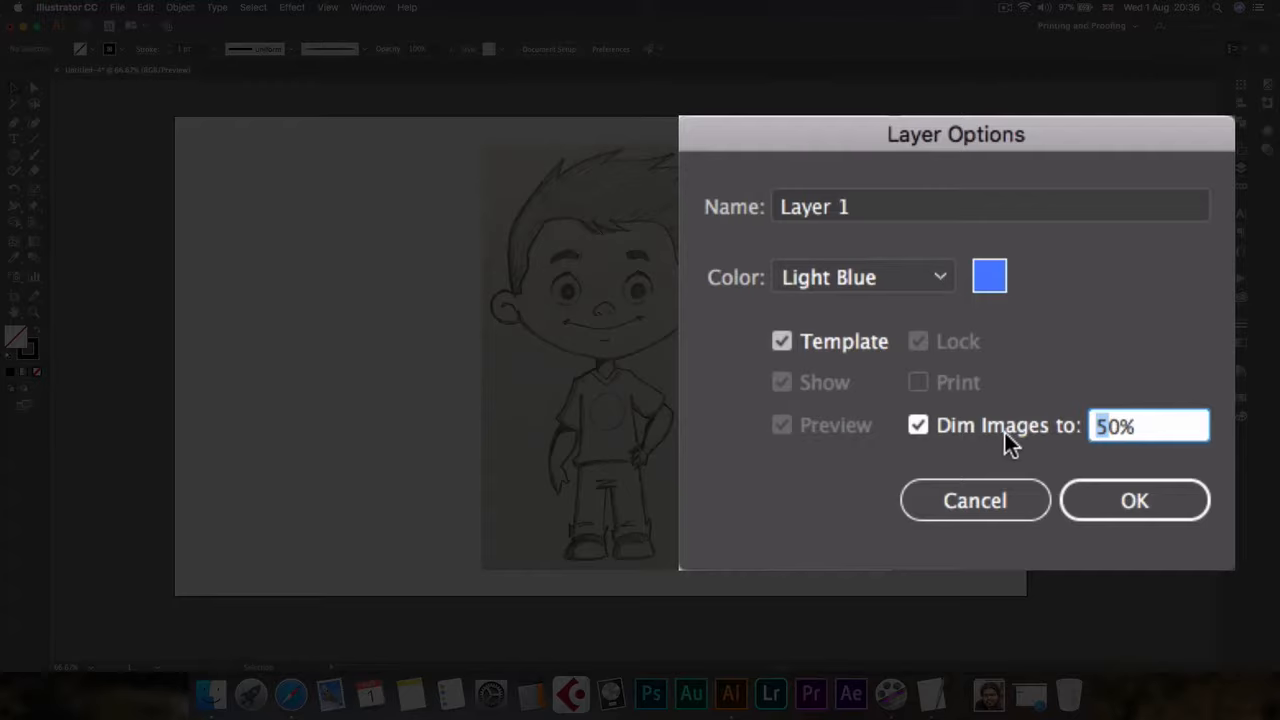
text(70%)
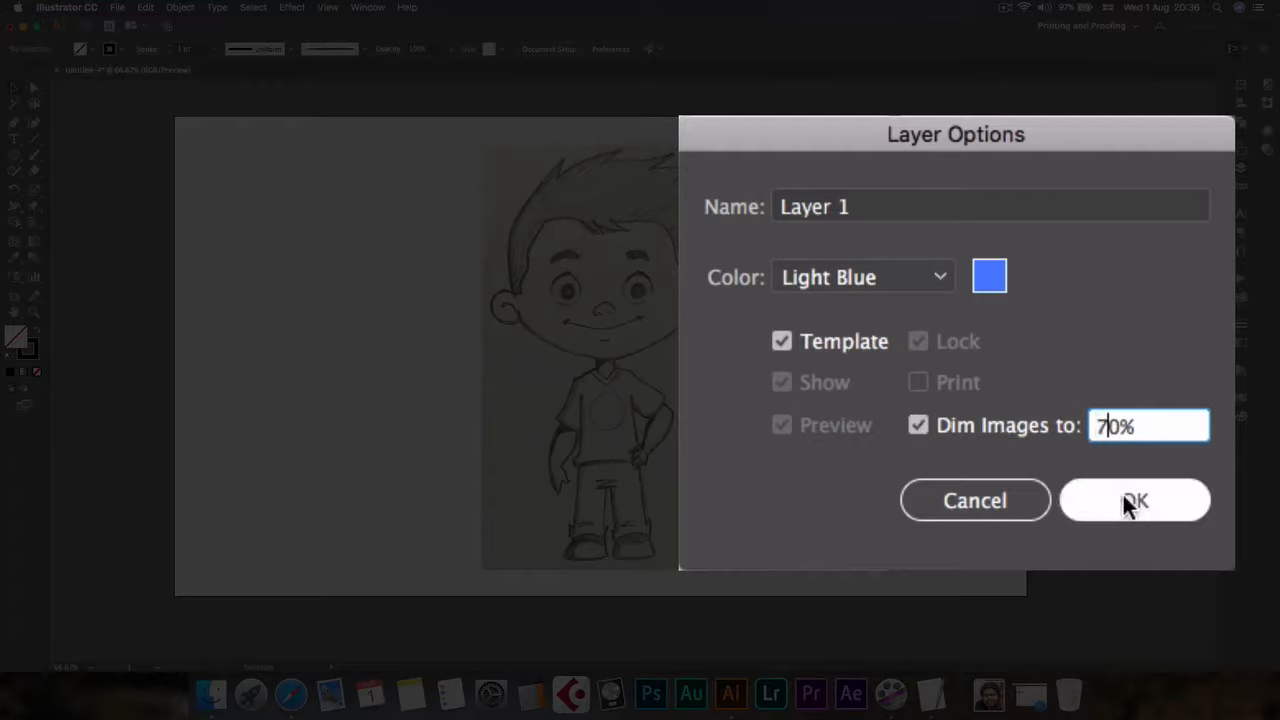
click(1136, 500)
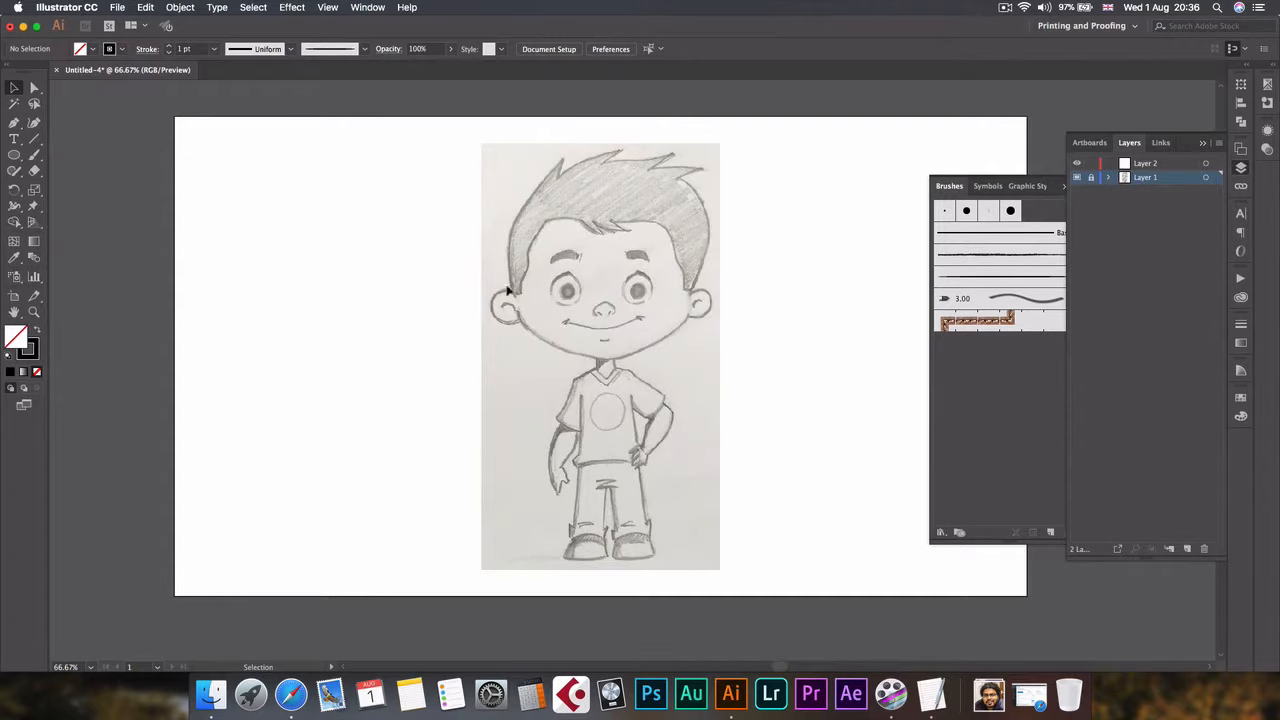
mouse_move(754, 382)
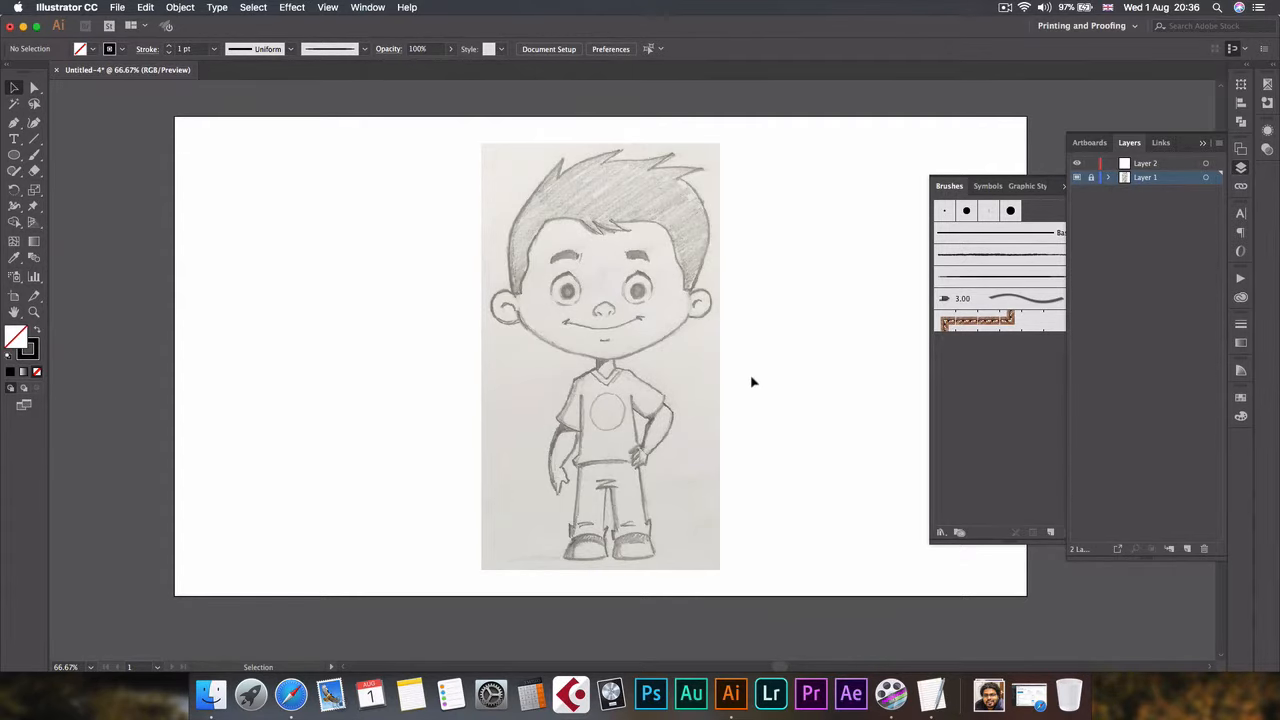
mouse_move(592, 408)
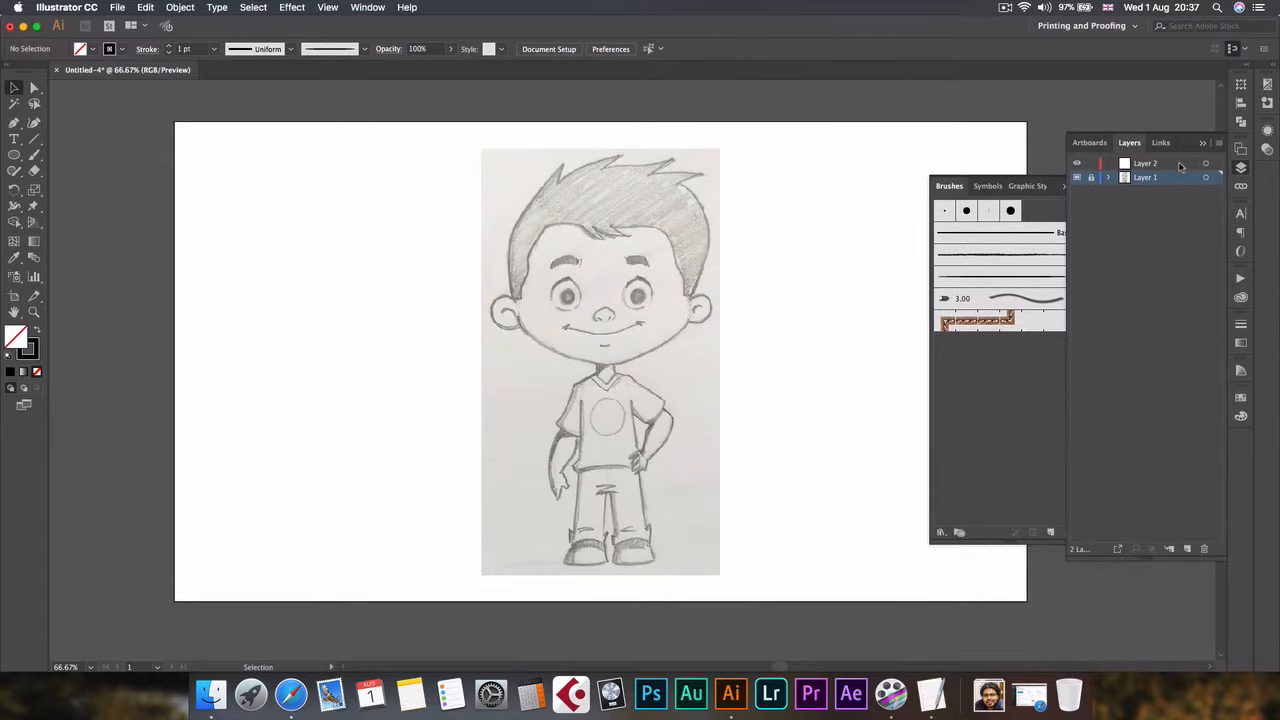
Put away the Layers and Brushes panels so the sketch fills the workspace
click(1144, 164)
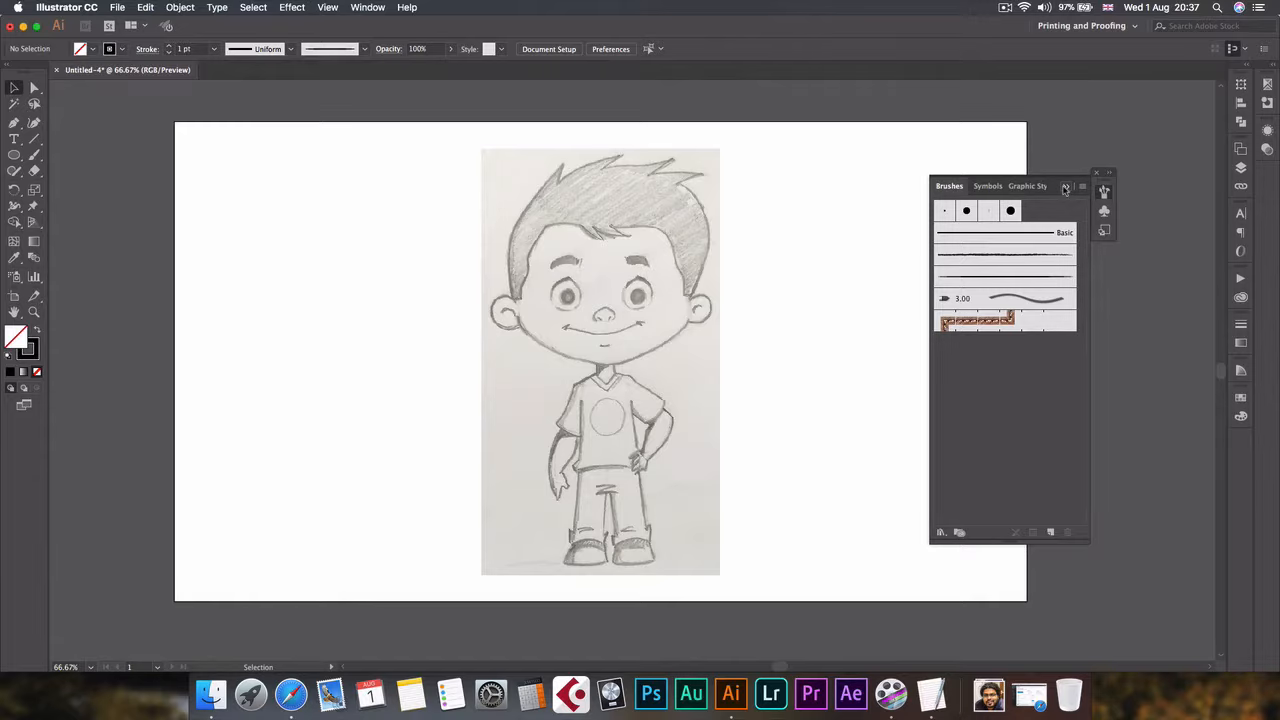
click(1096, 172)
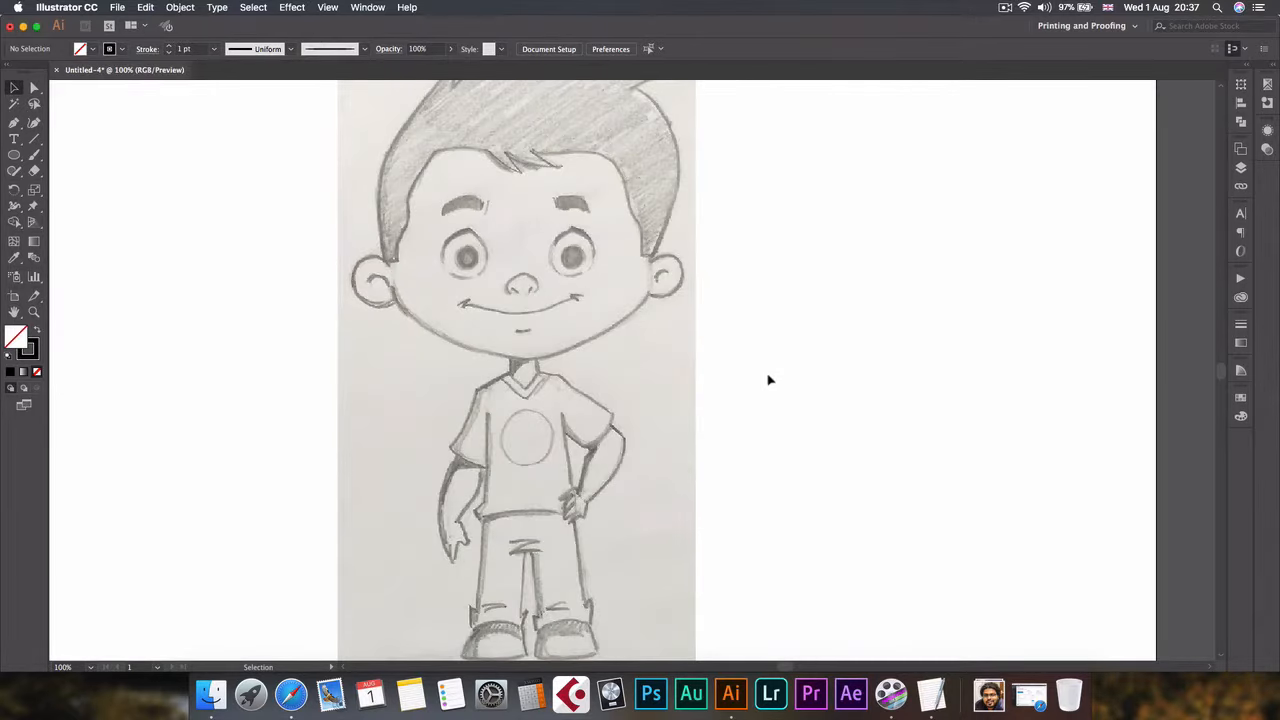
Draw a practice Paintbrush curve on the blank artboard beside the sketch, then deselect it
key(b)
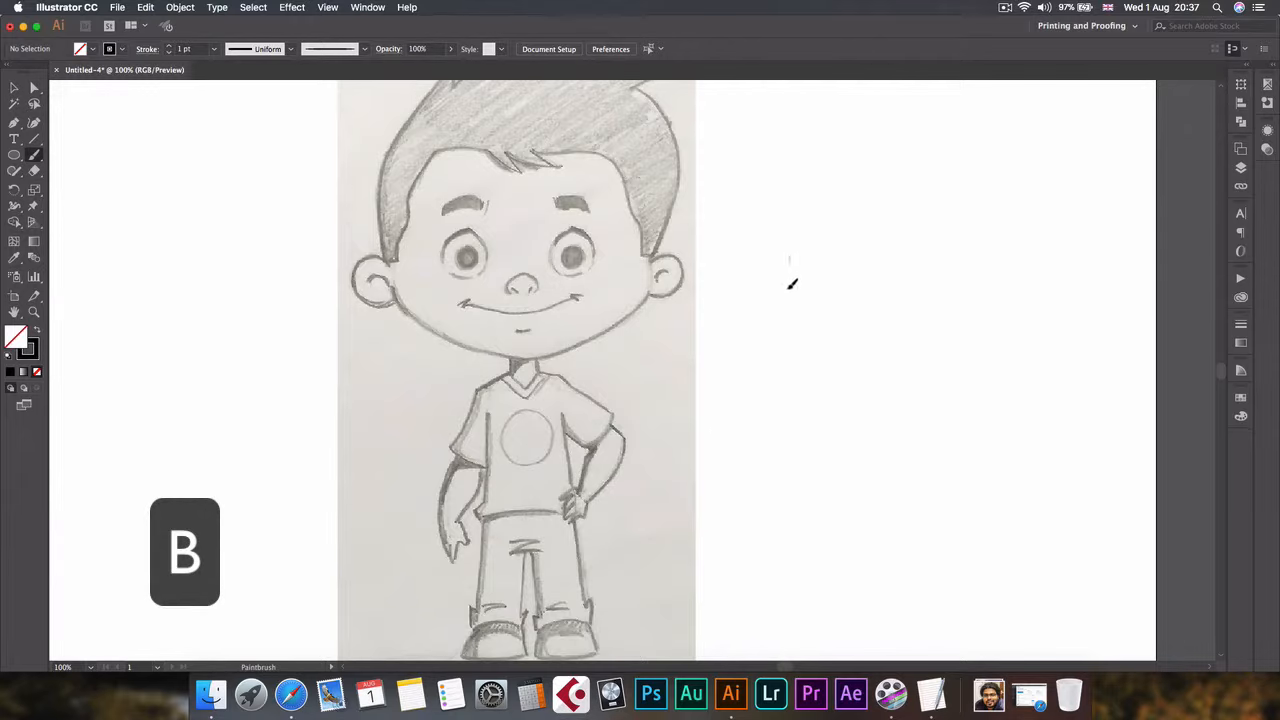
drag(790, 262, 808, 340)
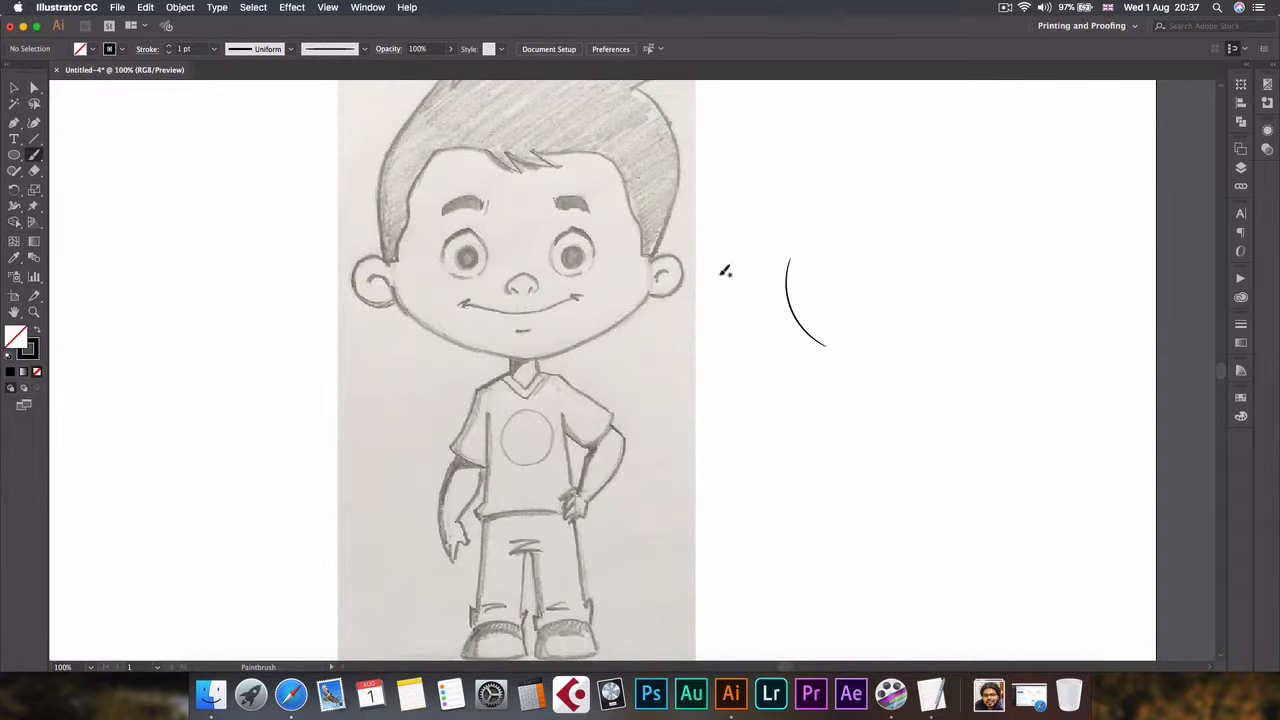
mouse_move(820, 260)
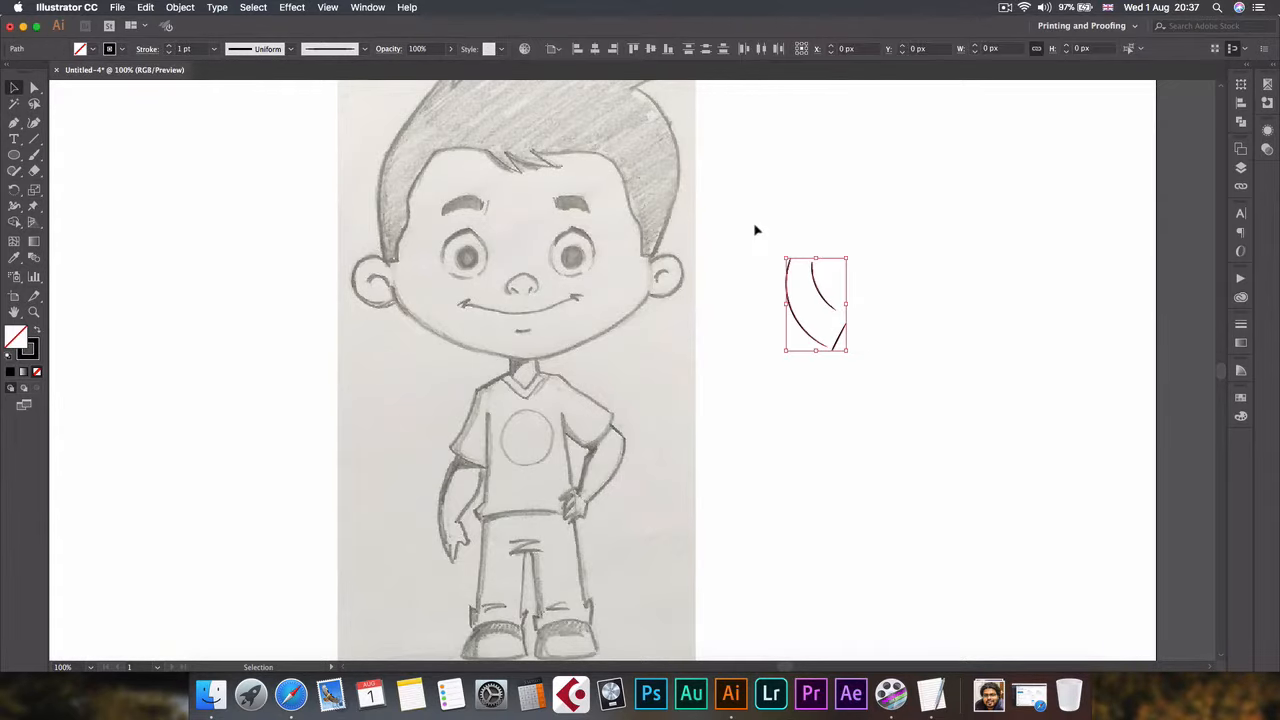
click(756, 230)
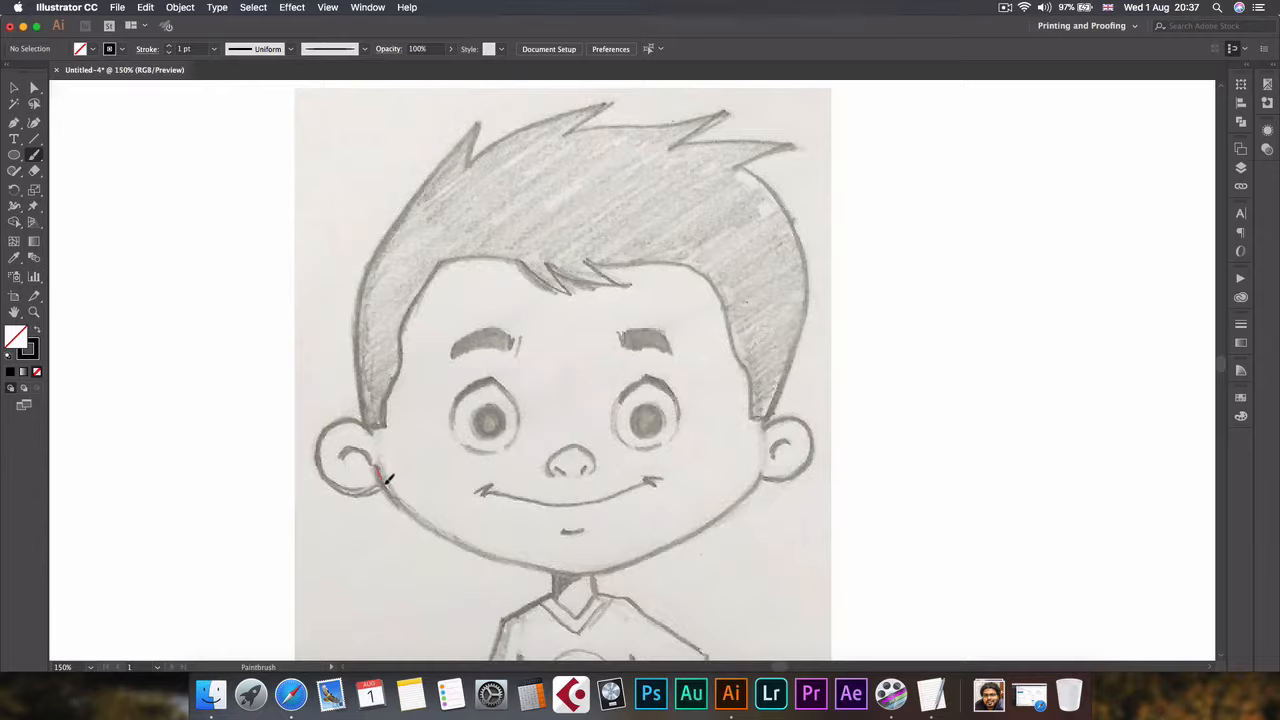
Trace the jawline in black brush strokes from the left ear across the chin to the right ear
drag(384, 478, 428, 516)
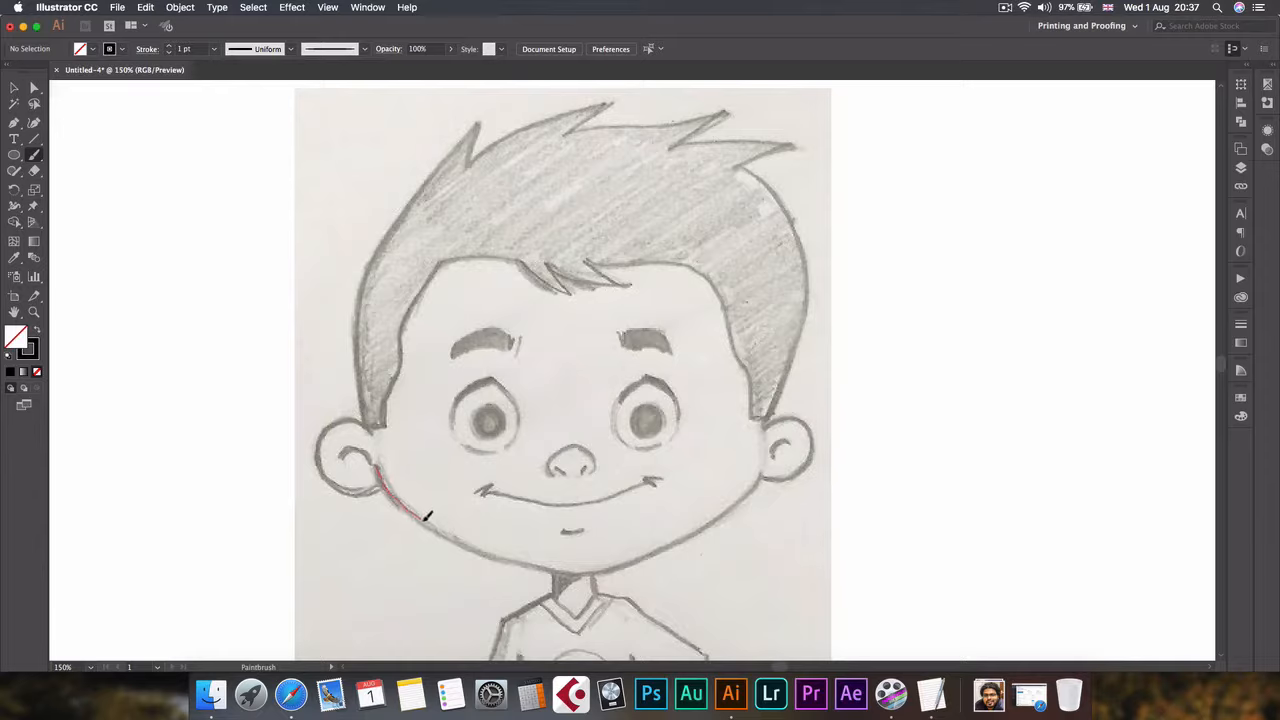
drag(424, 516, 504, 556)
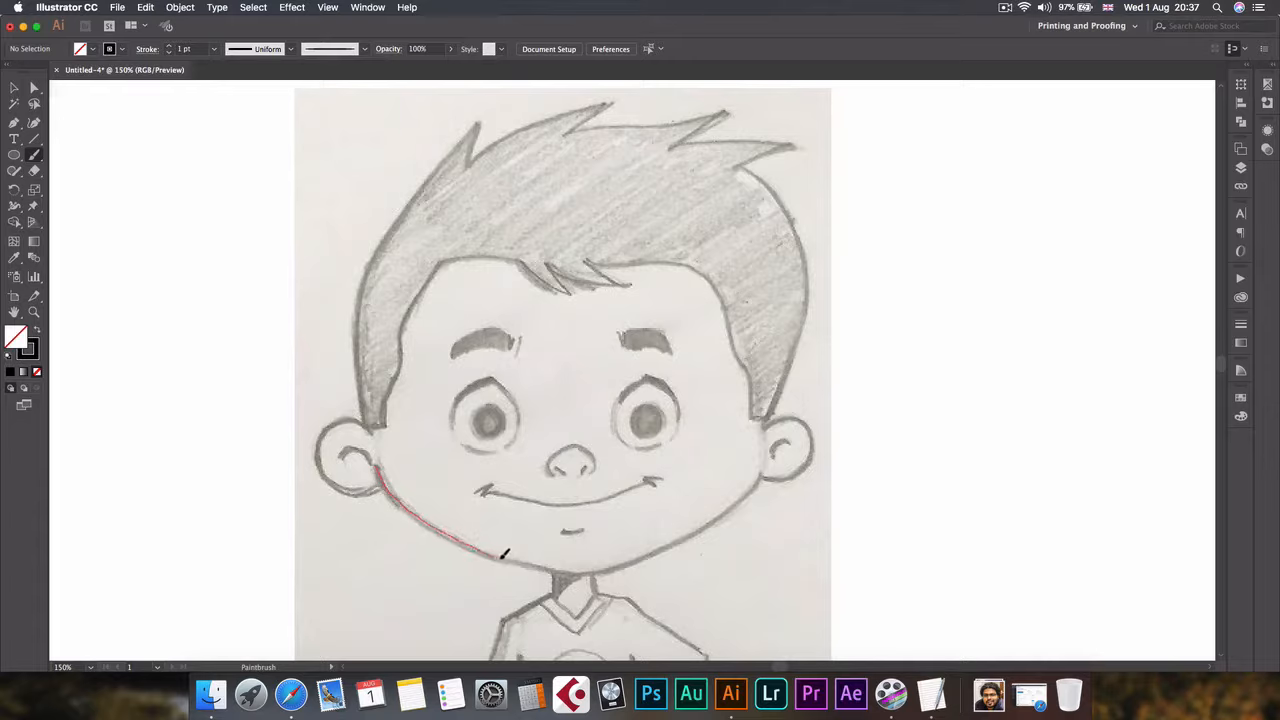
drag(504, 556, 598, 570)
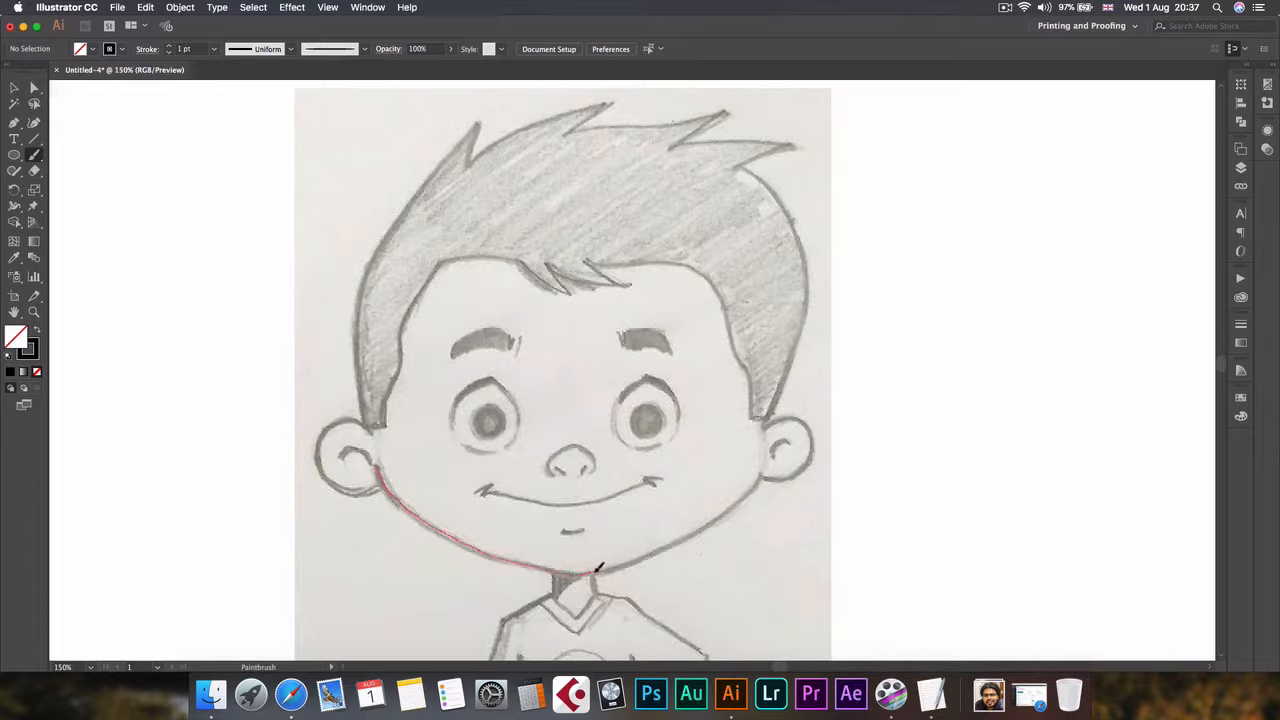
drag(584, 576, 690, 536)
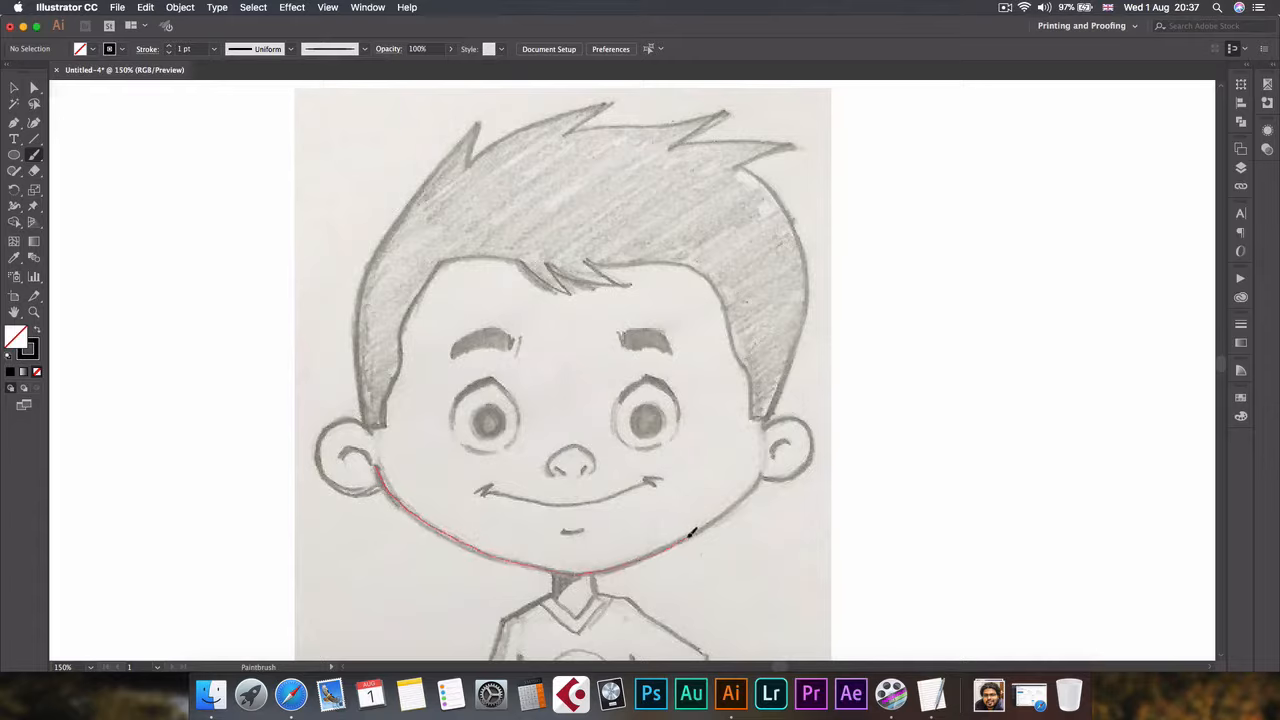
drag(690, 536, 760, 486)
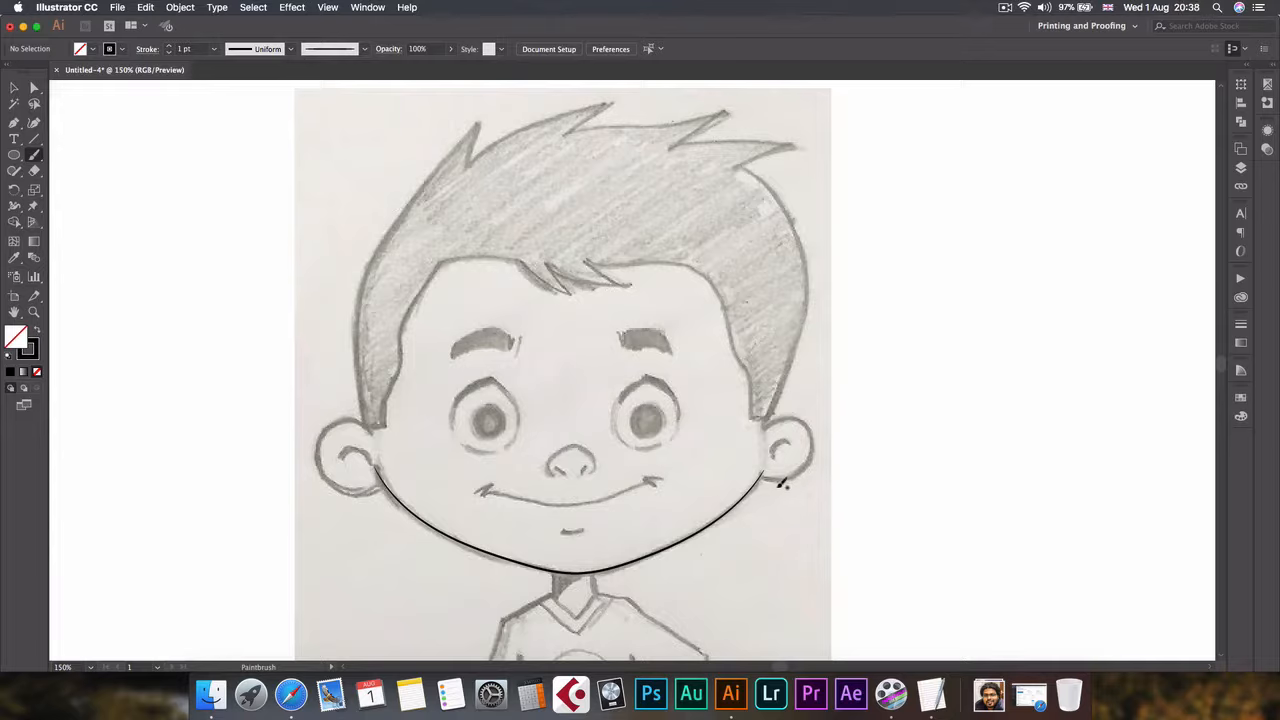
mouse_move(378, 432)
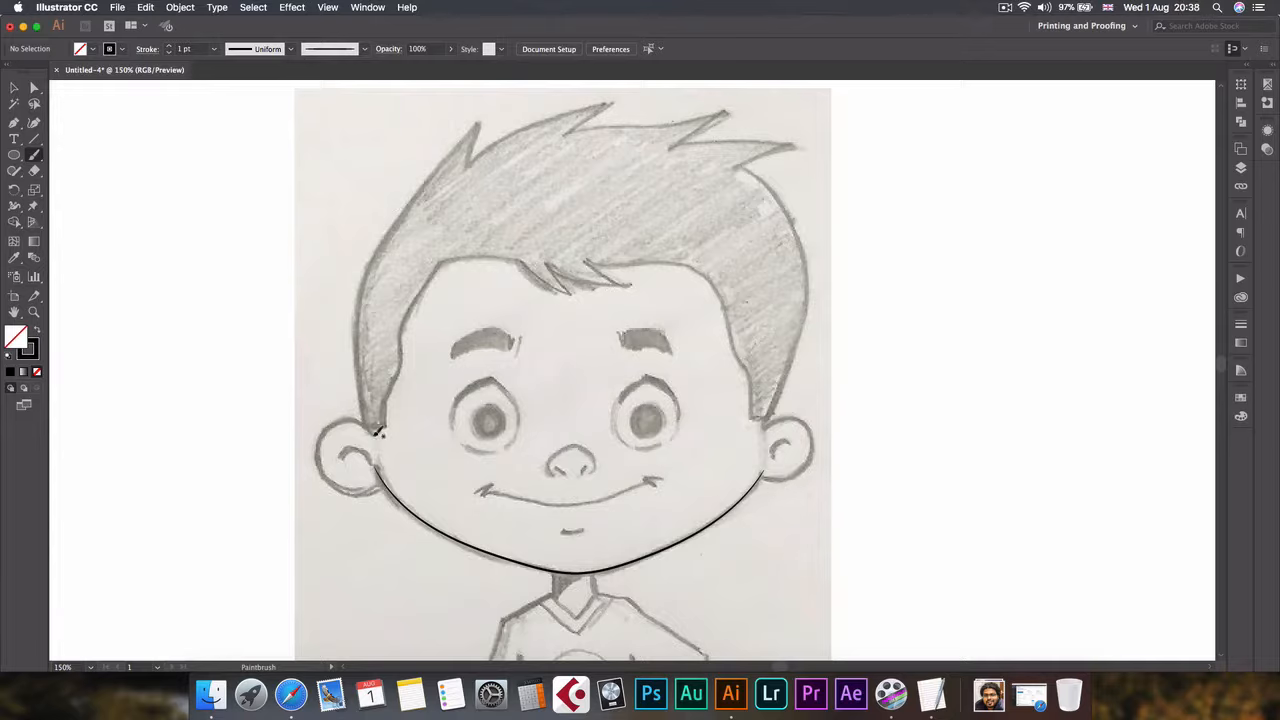
mouse_move(764, 480)
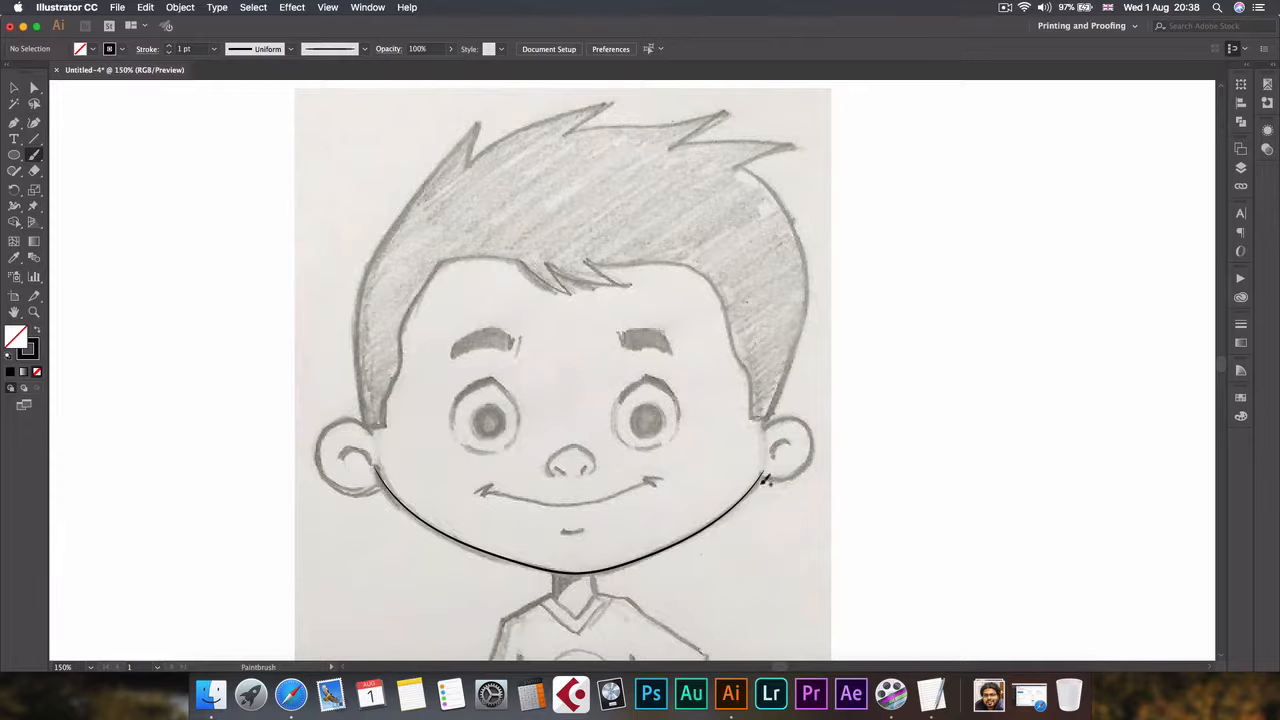
mouse_move(592, 540)
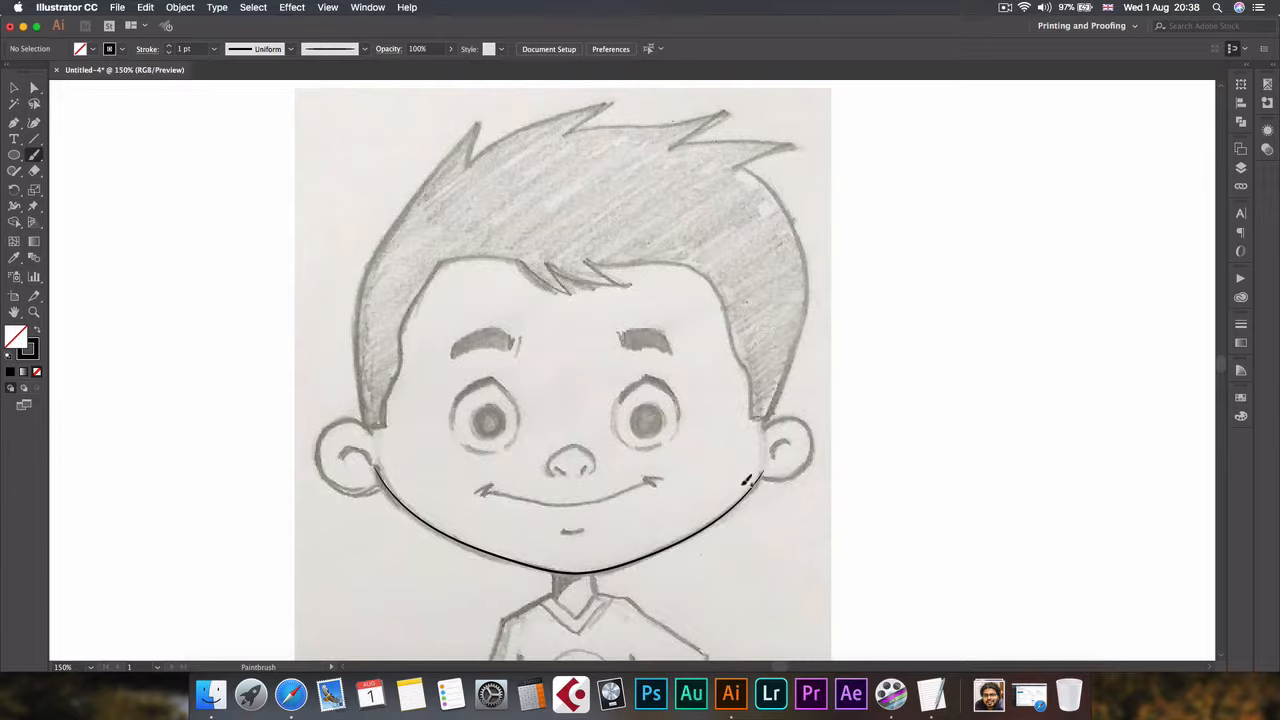
mouse_move(758, 476)
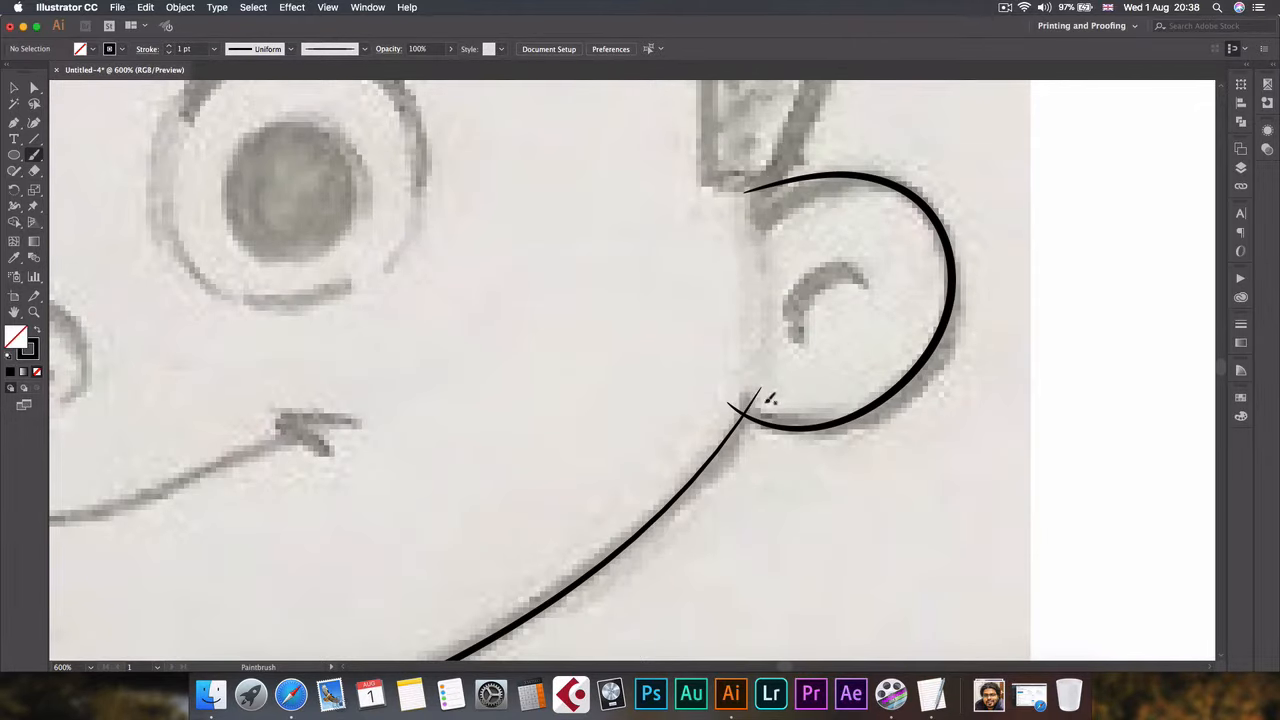
mouse_move(782, 408)
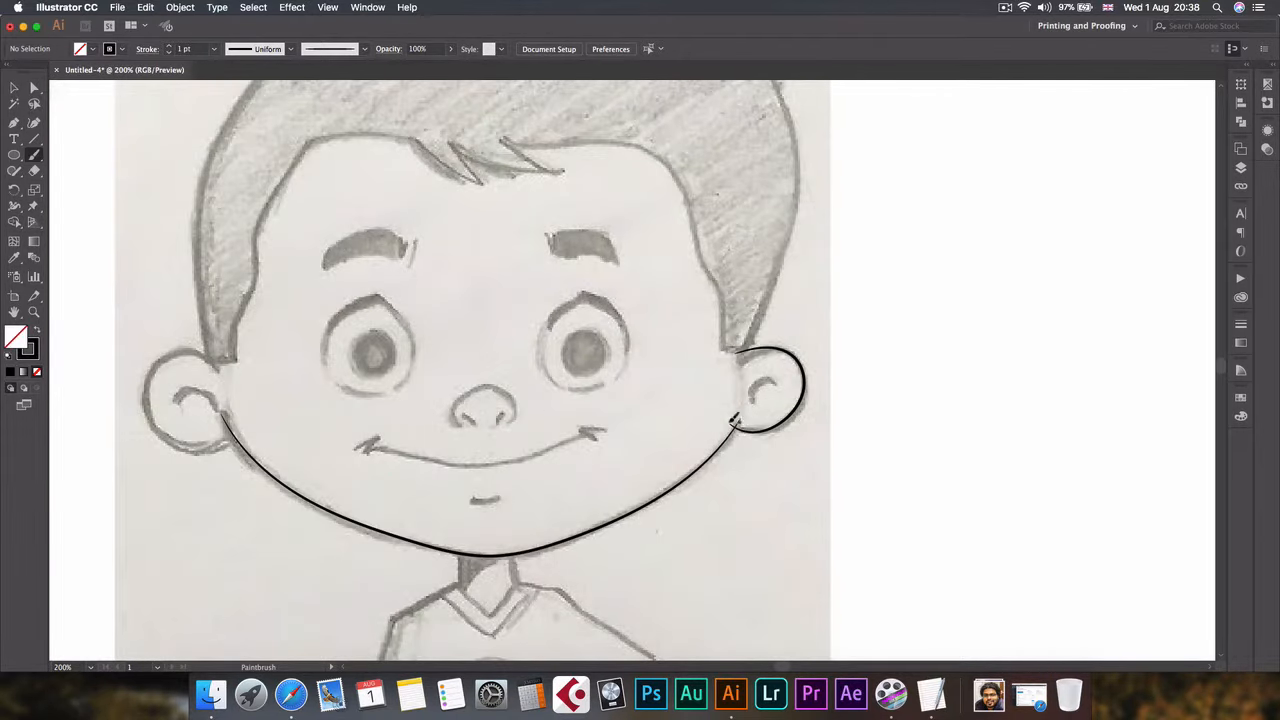
Trace the hair outline from its left edge up over the spiky top in black strokes
key(cmd+-)
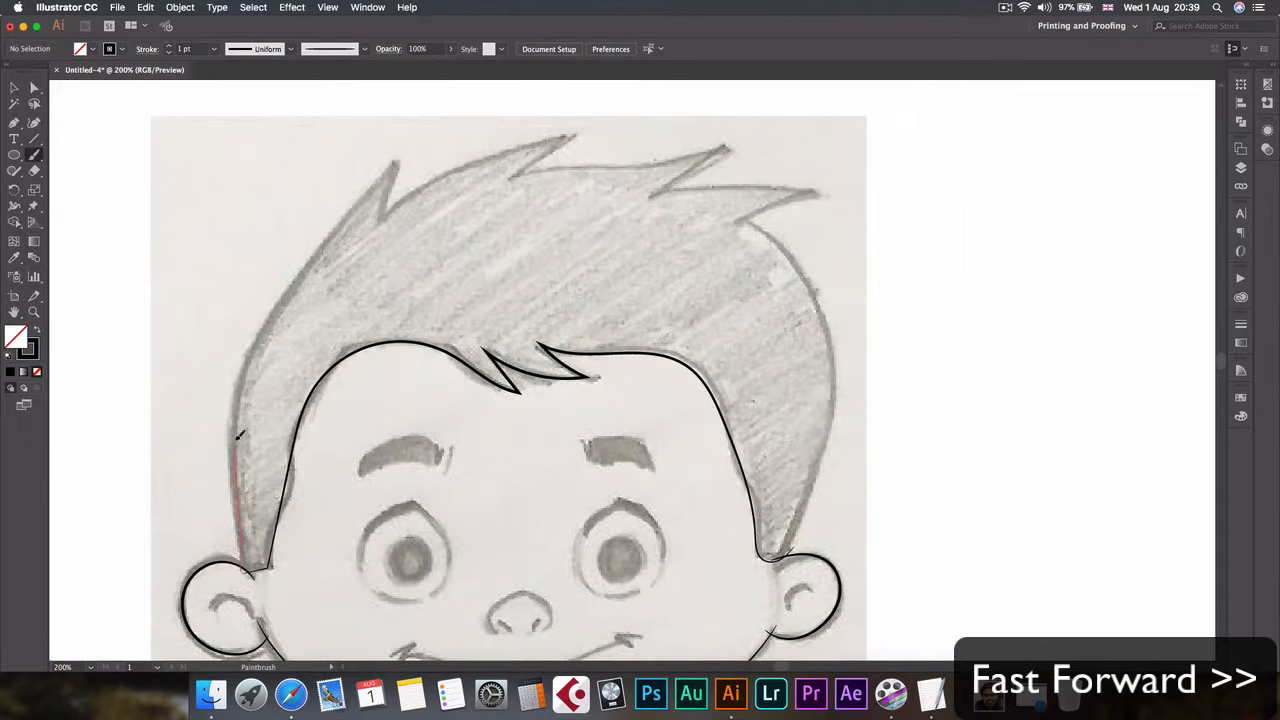
drag(240, 436, 396, 160)
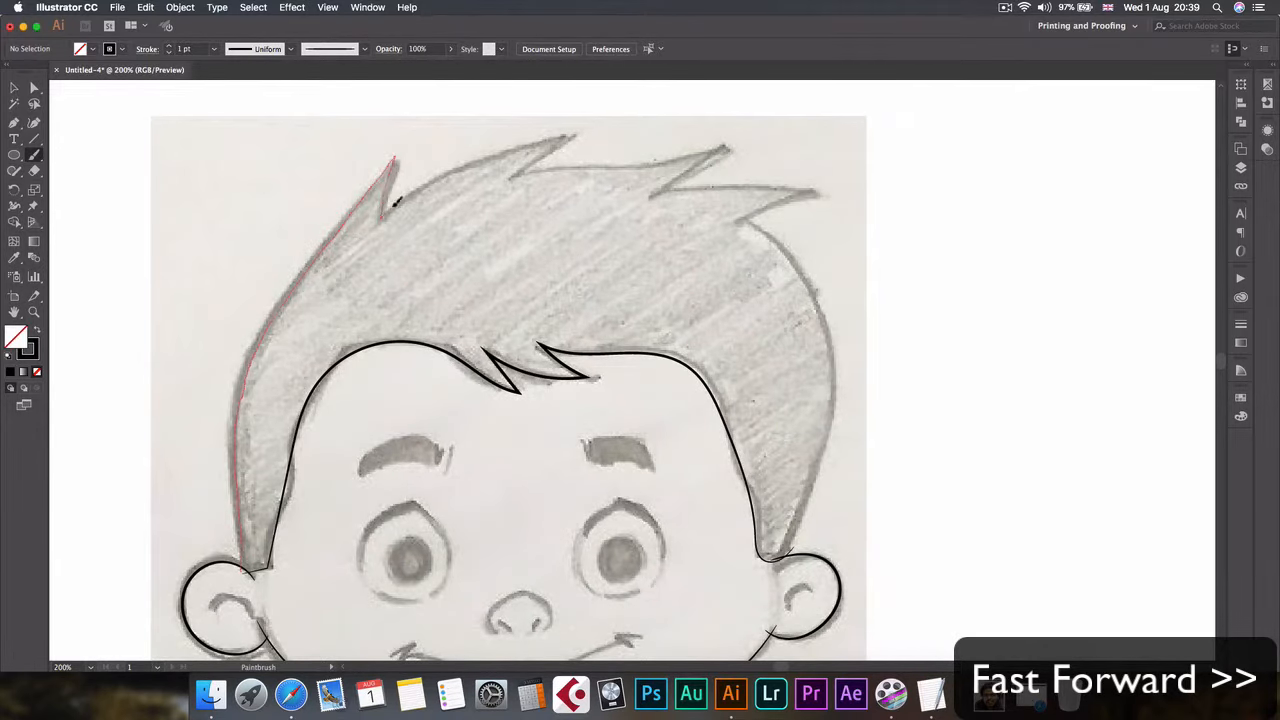
drag(390, 200, 700, 144)
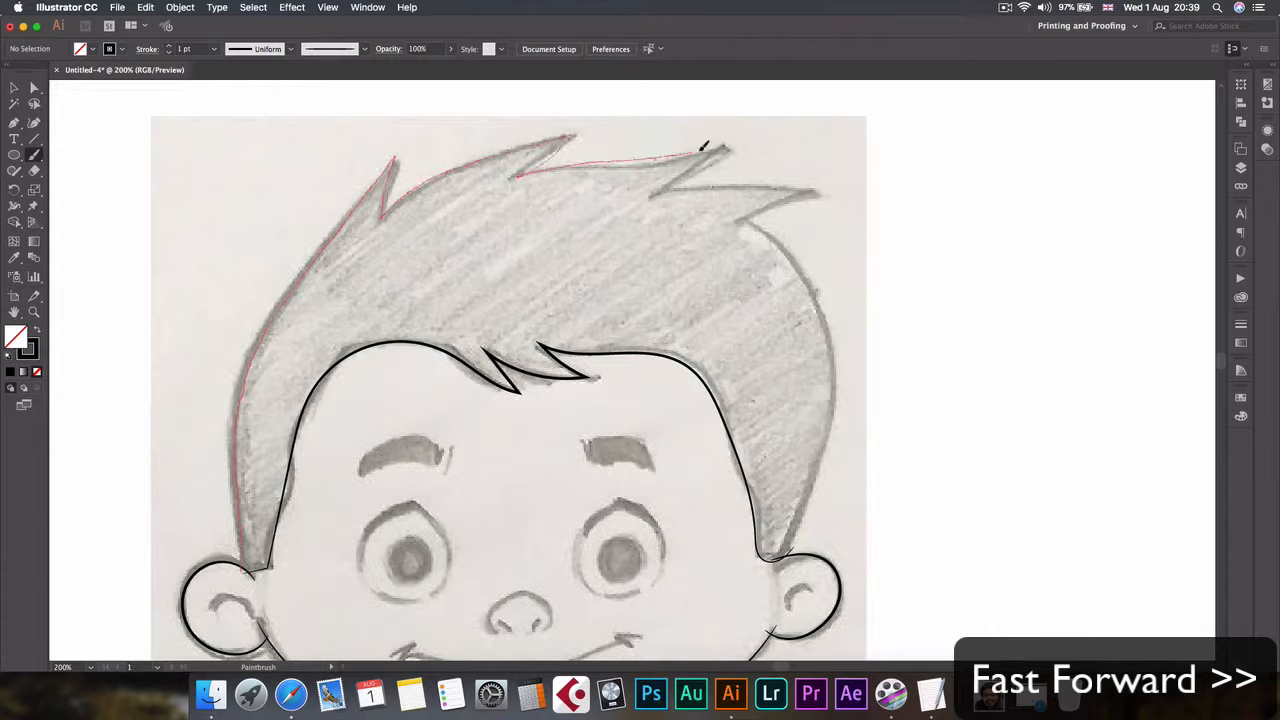
drag(700, 150, 820, 290)
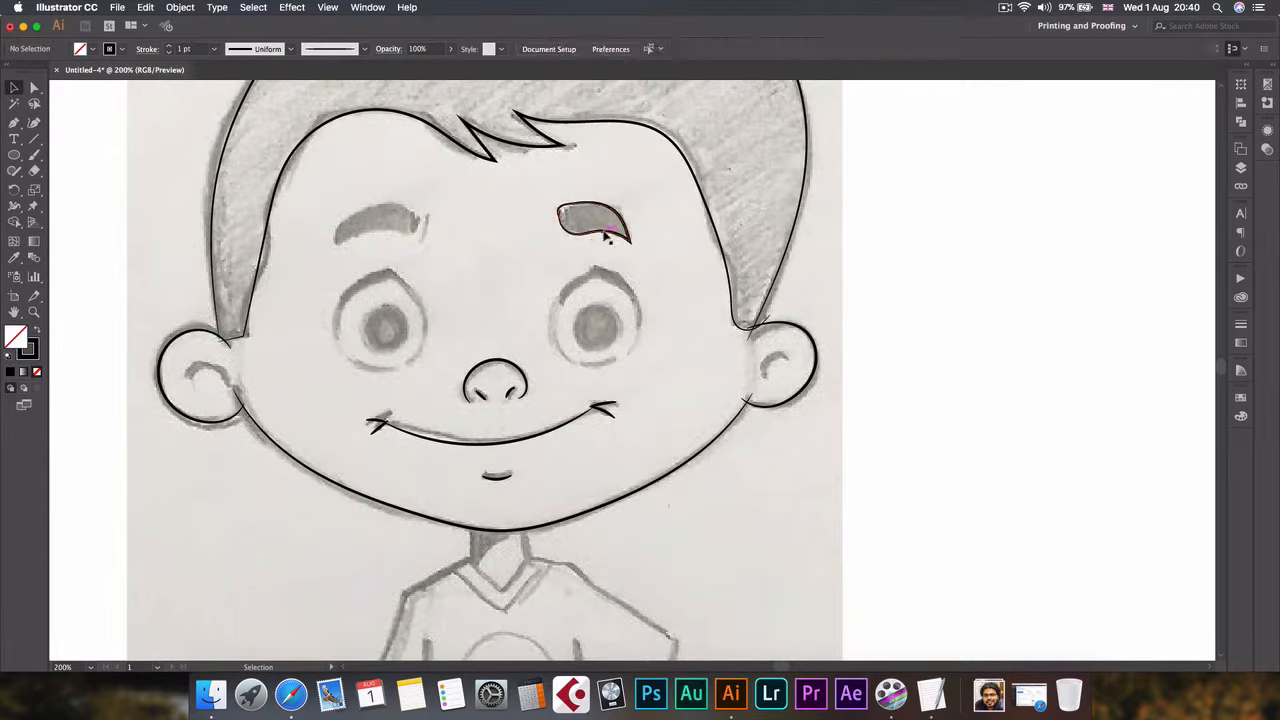
Duplicate the traced right eyebrow and place the copy over the sketch's left eyebrow
click(592, 222)
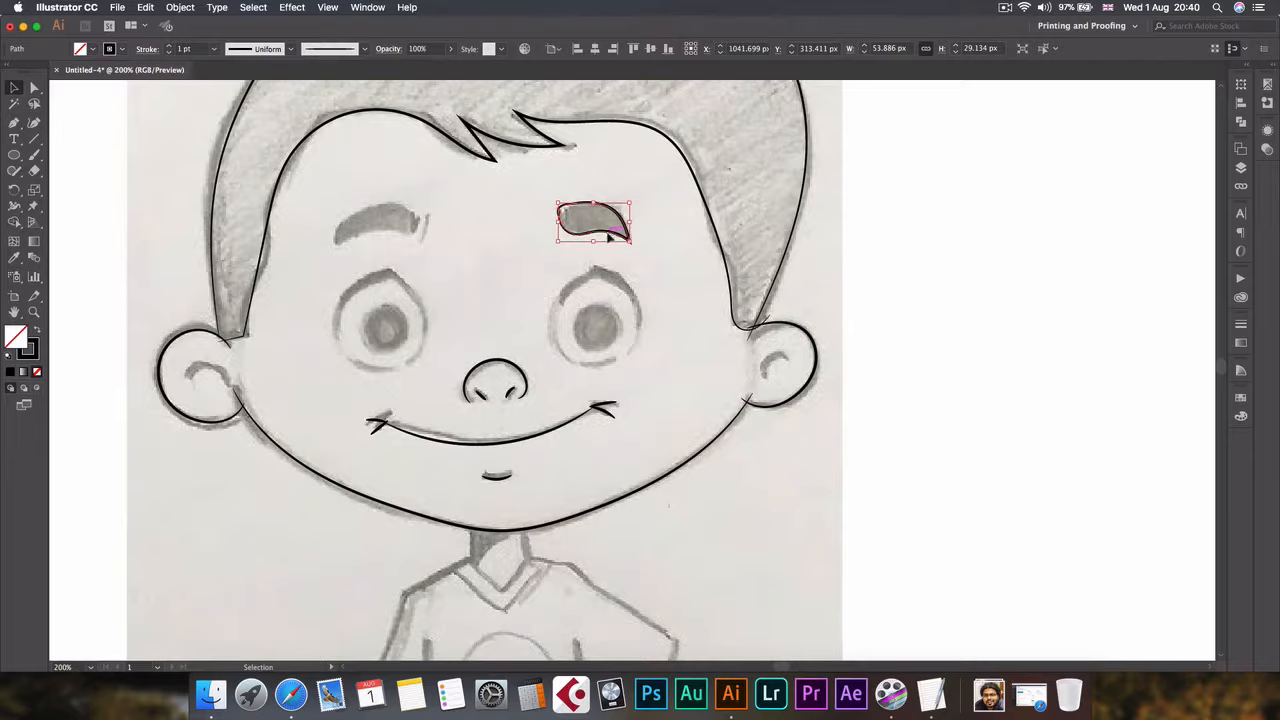
drag(592, 222, 420, 216)
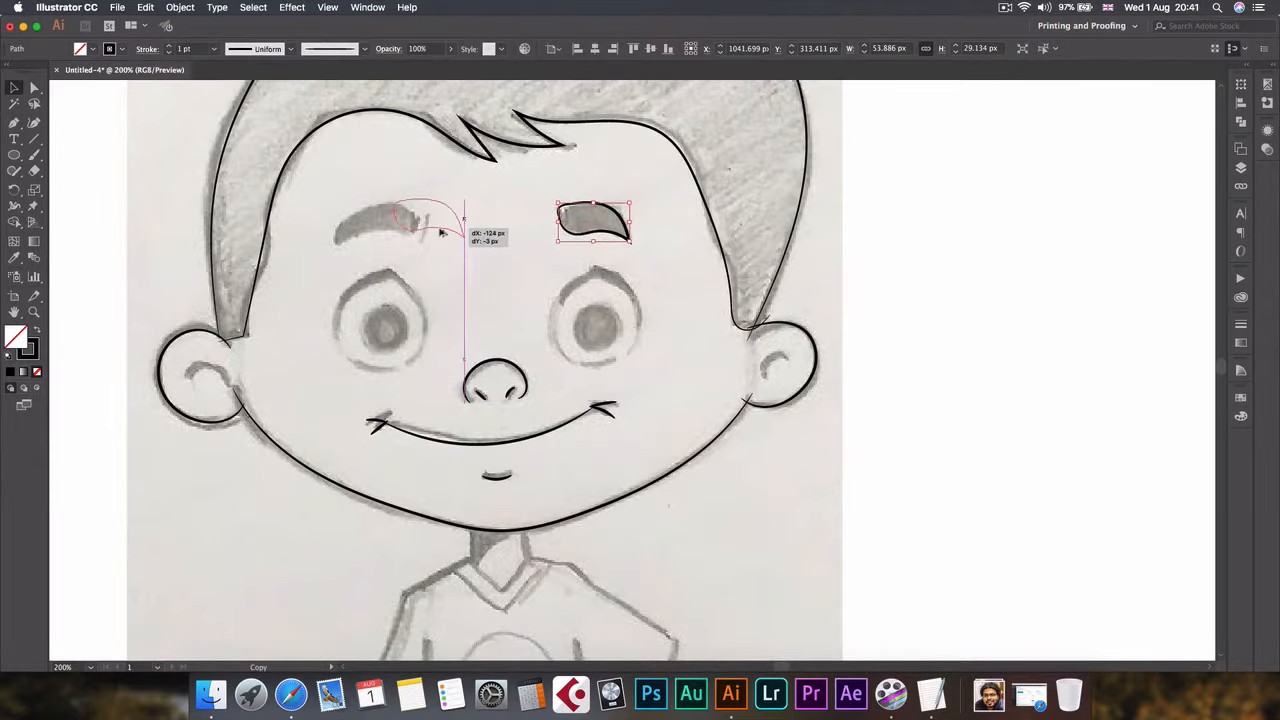
drag(592, 222, 400, 222)
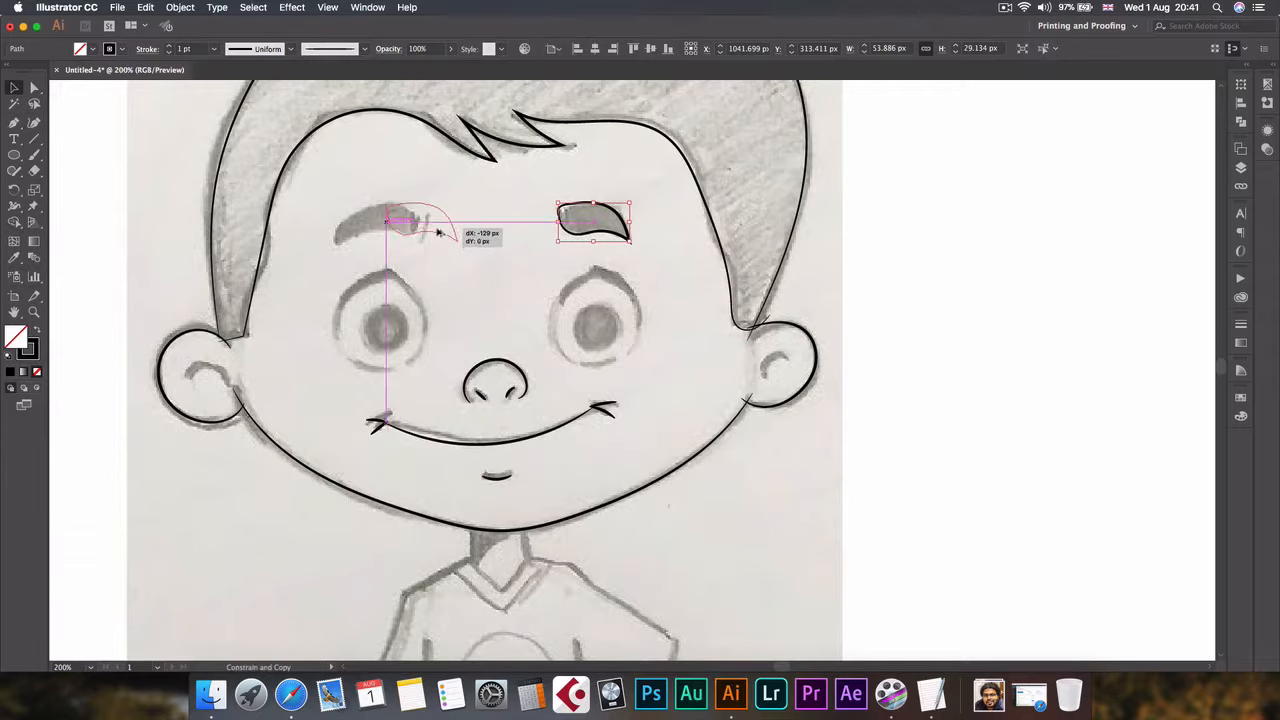
drag(420, 222, 390, 224)
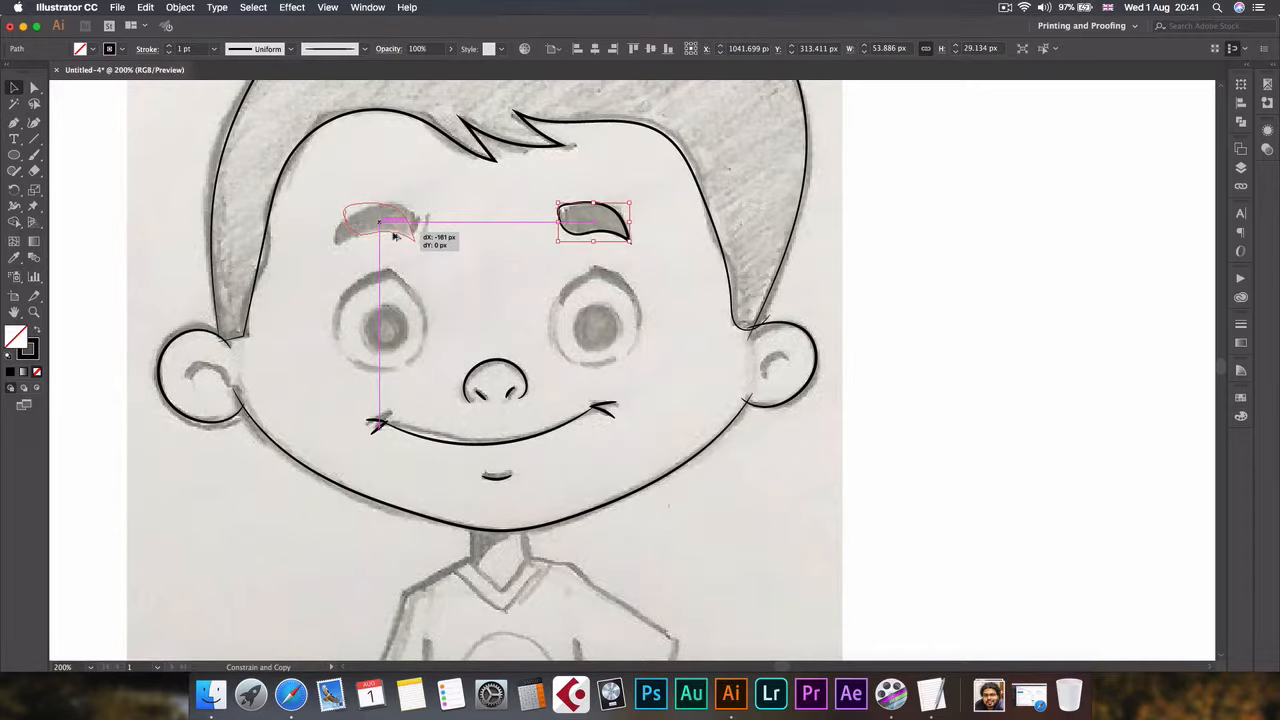
drag(596, 224, 380, 224)
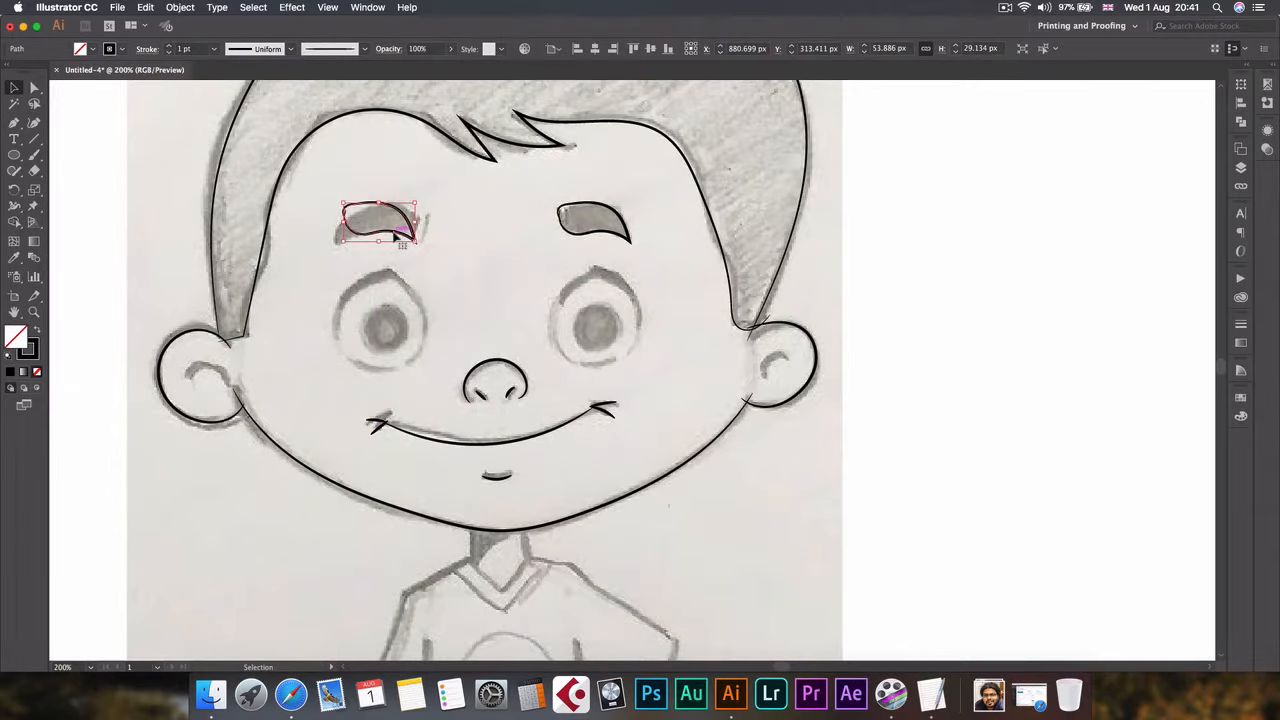
Reflect the eyebrow copy on the Vertical axis to mirror it
right_click(380, 240)
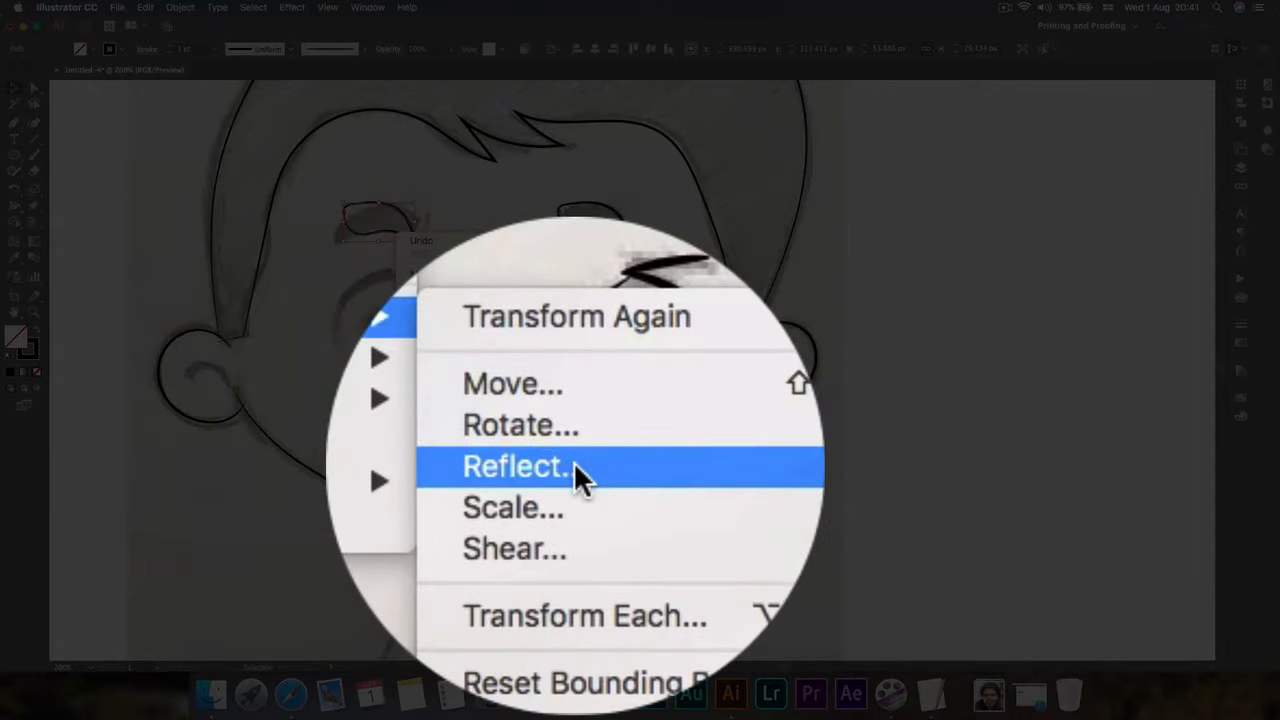
click(516, 466)
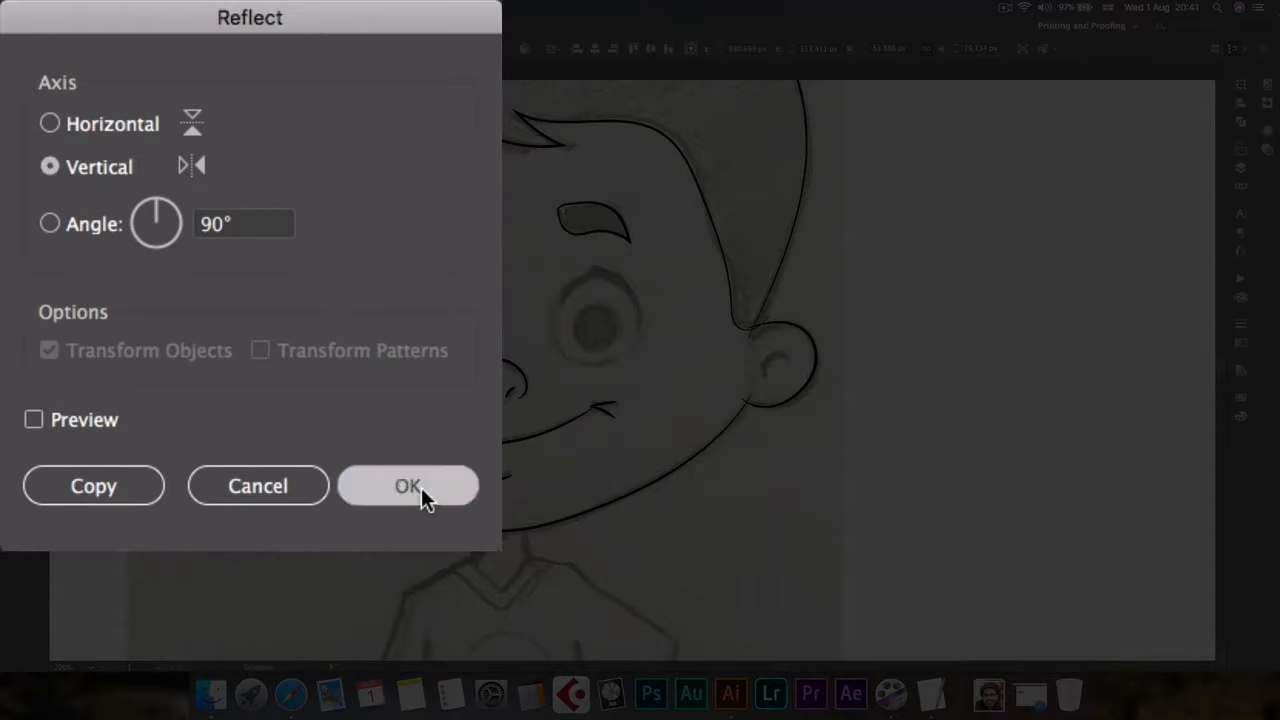
click(408, 486)
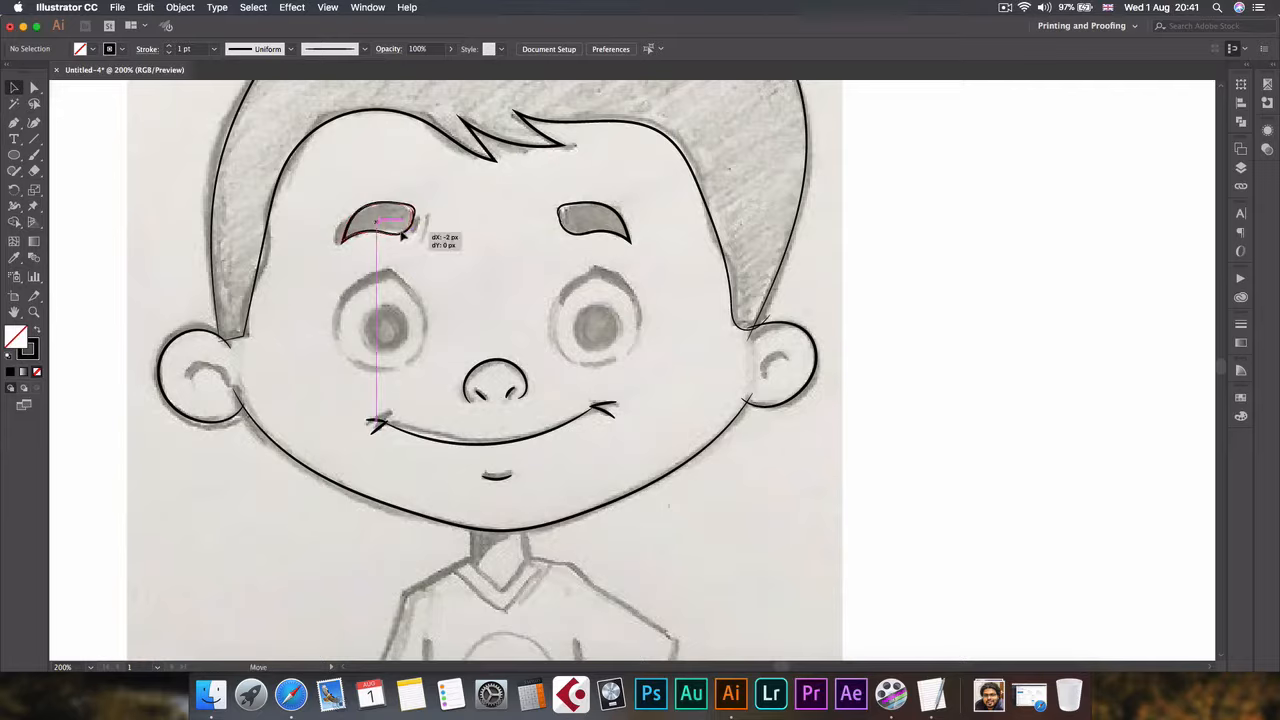
Nudge the mirrored eyebrow into place and draw an ellipse around the right eye
drag(390, 224, 400, 236)
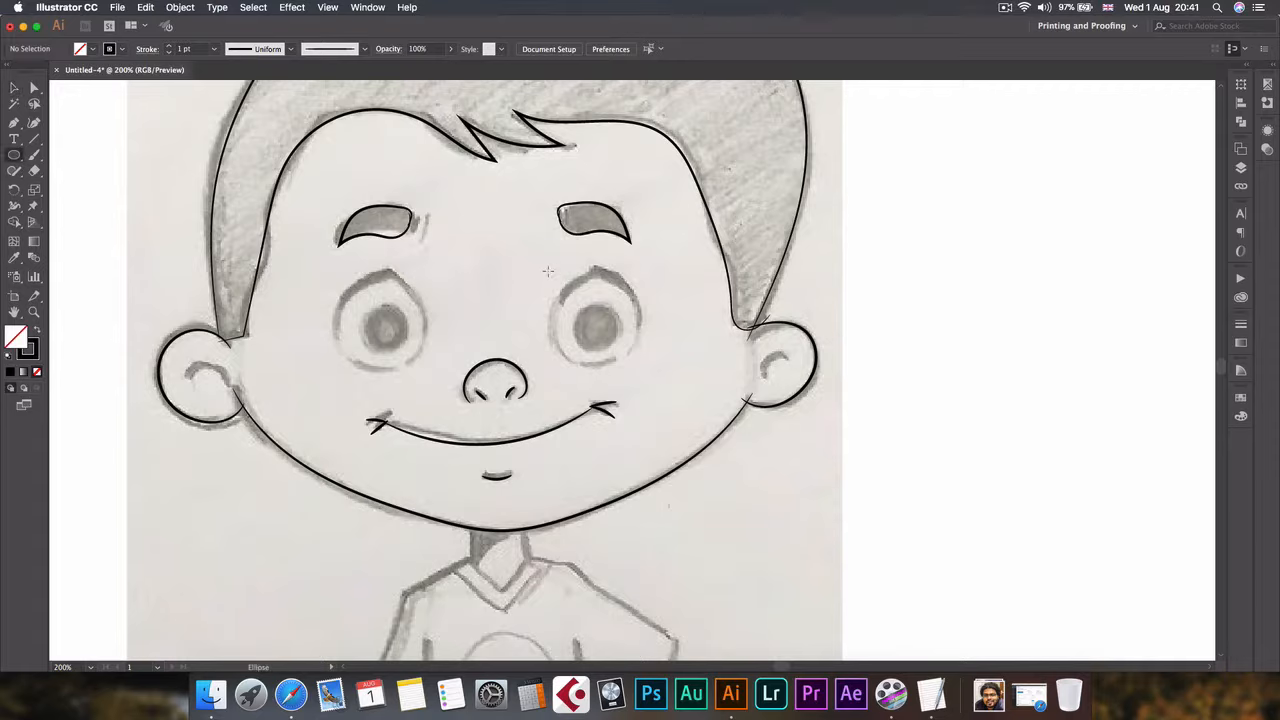
drag(548, 272, 640, 364)
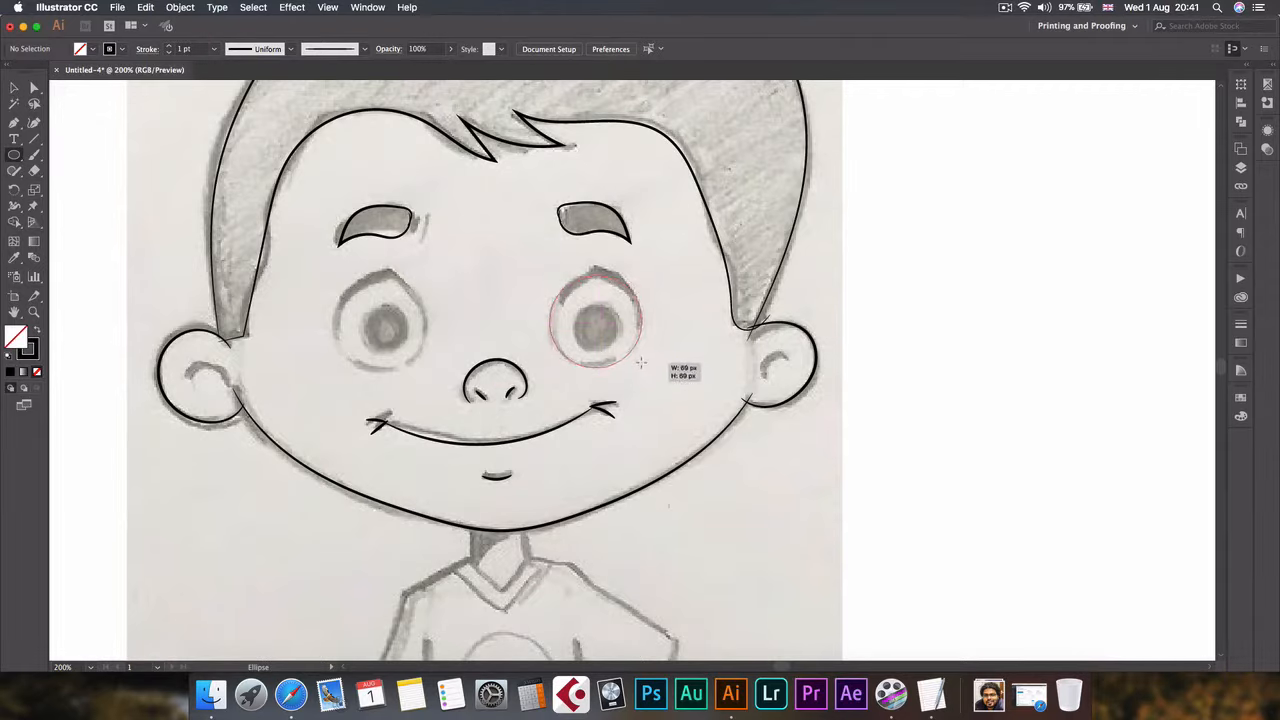
drag(548, 276, 644, 368)
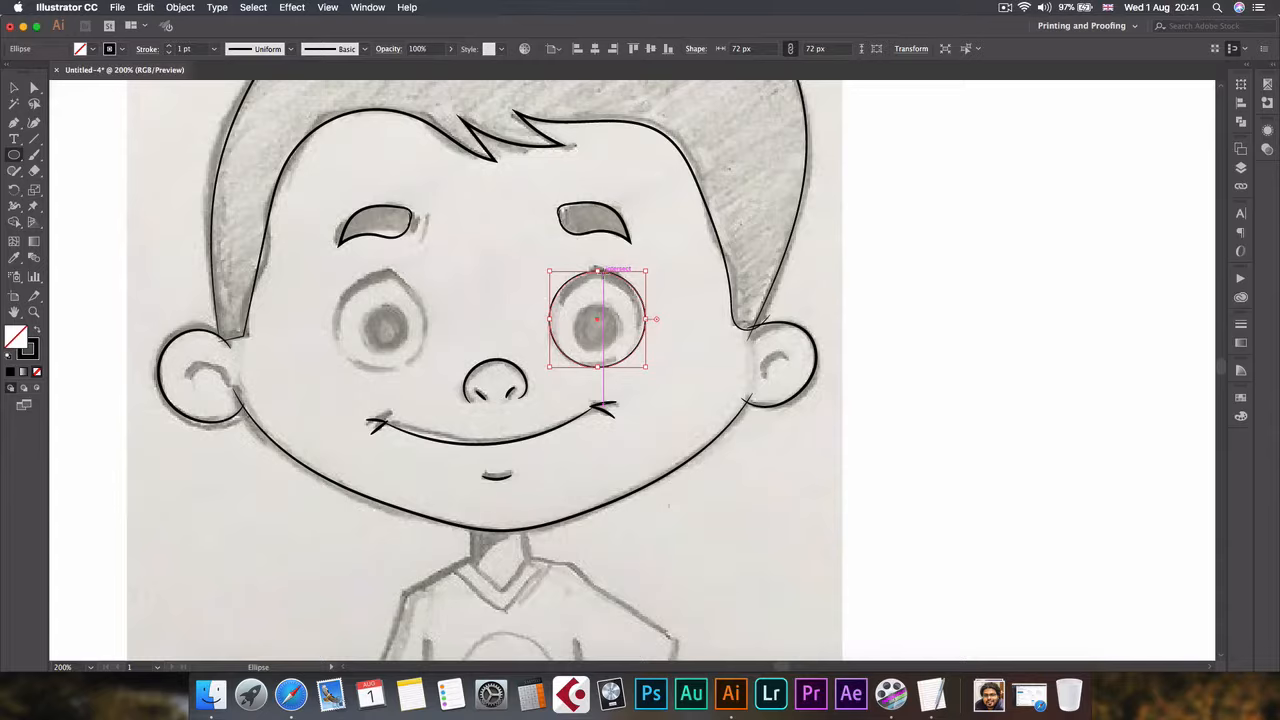
Copy the eye circle and paste a duplicate in front for the pupil
key(cmd+c)
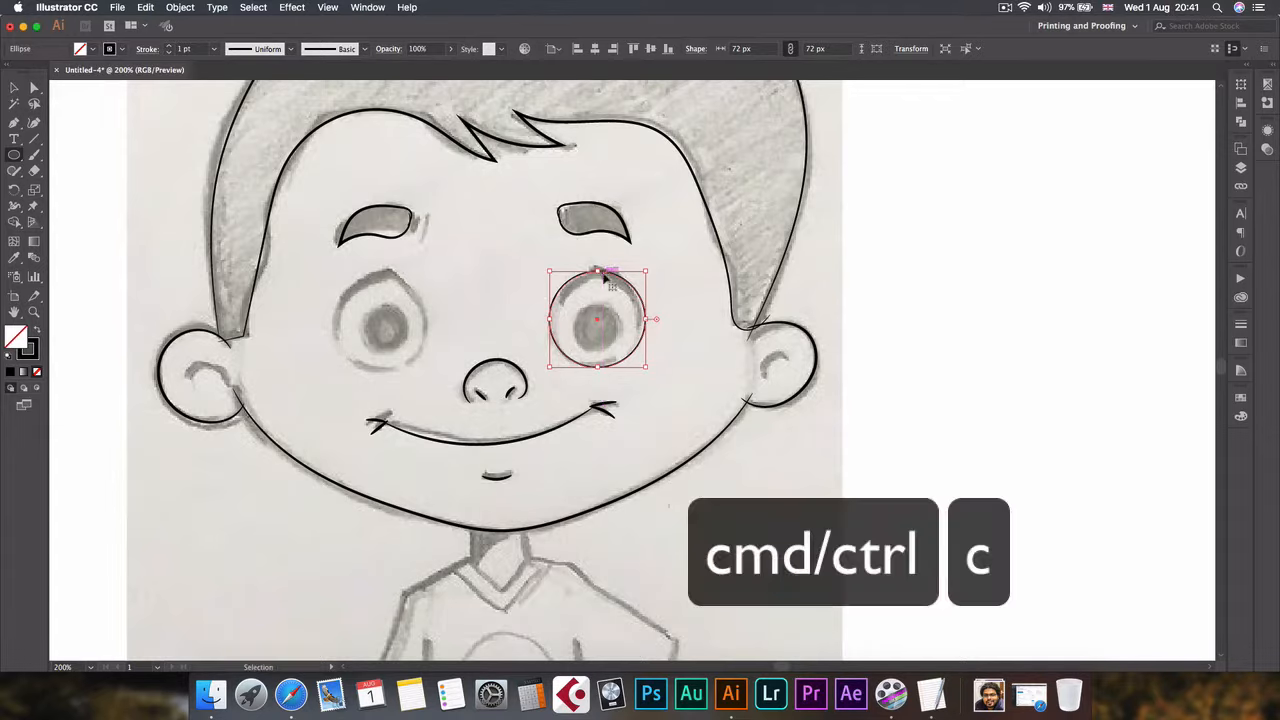
key(cmd+c)
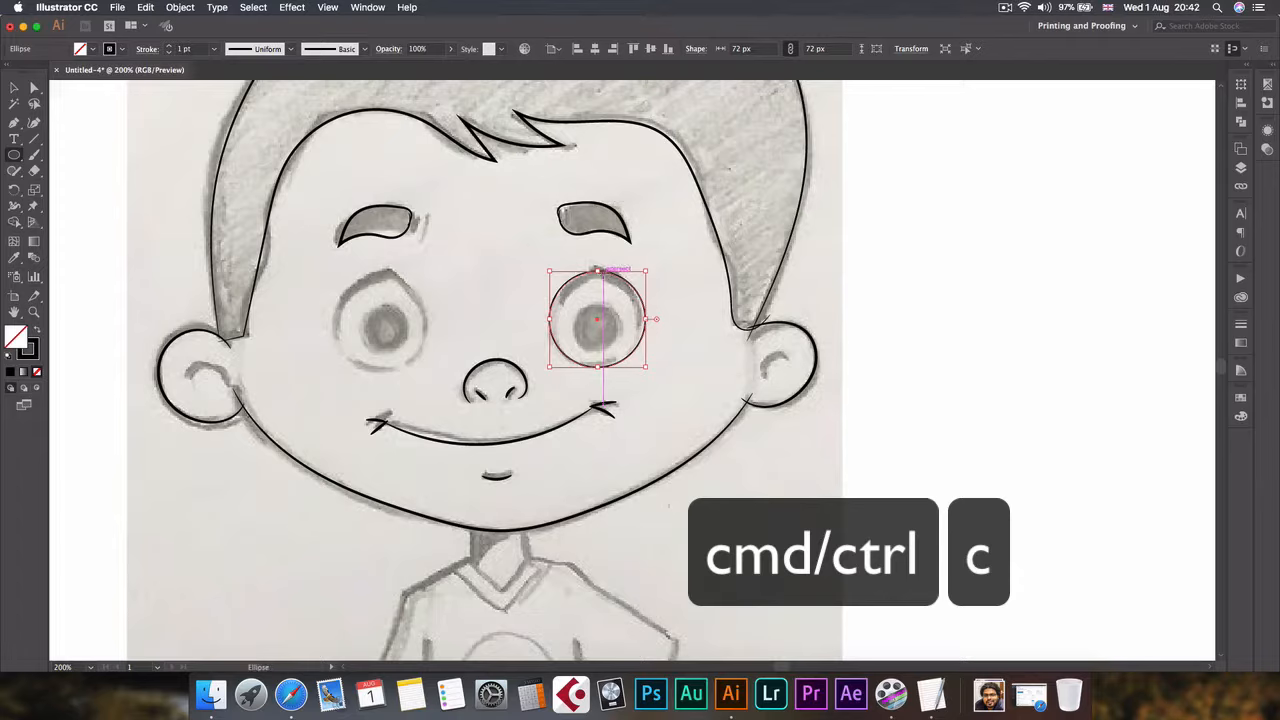
key(cmd+c)
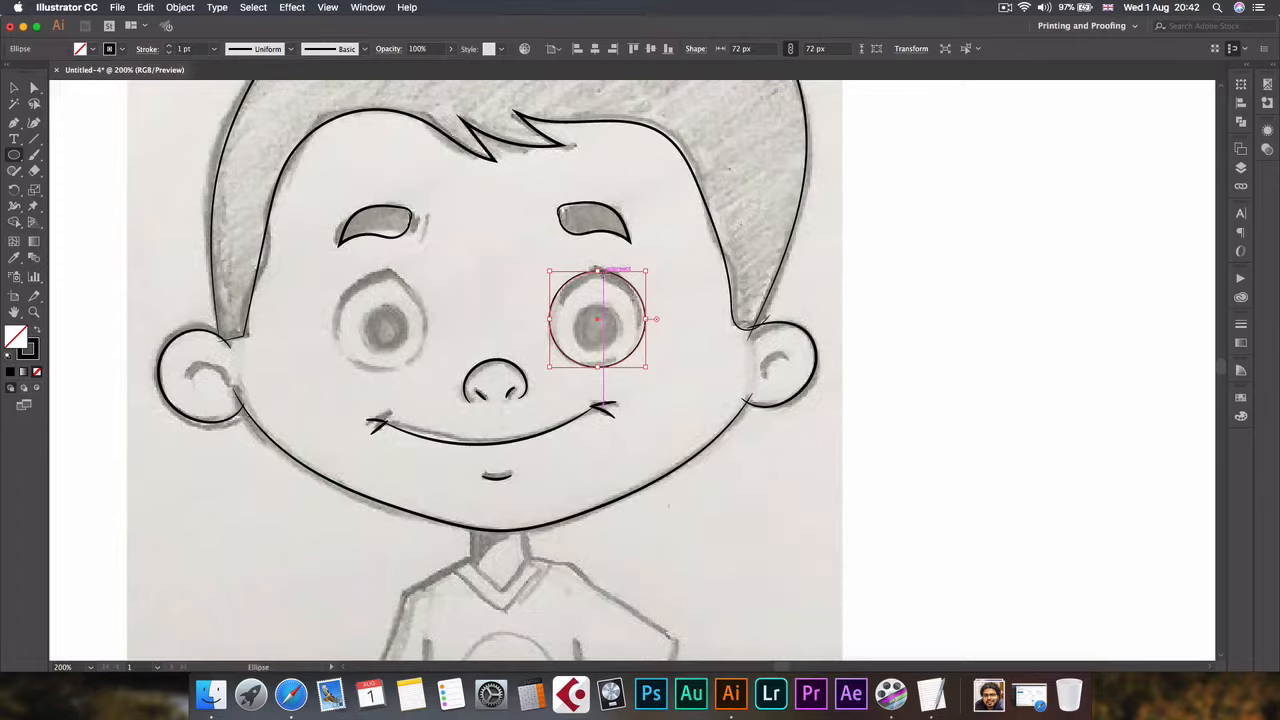
key(cmd+f)
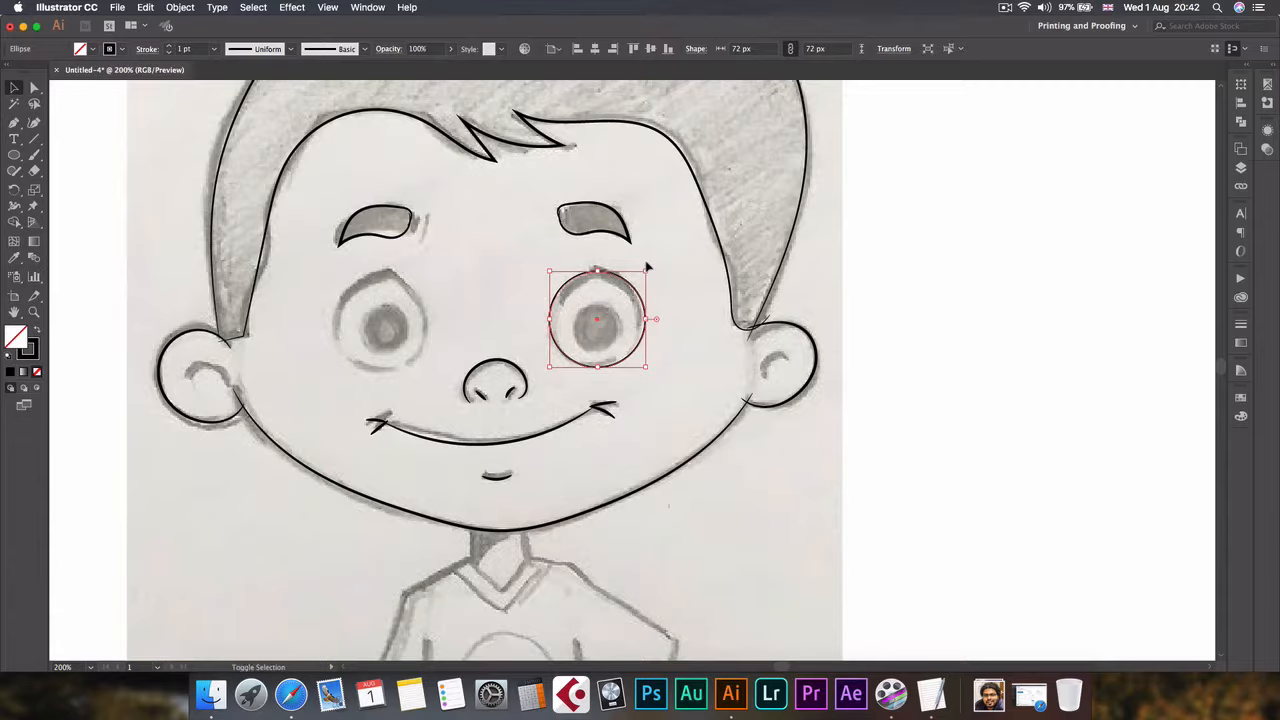
mouse_move(648, 268)
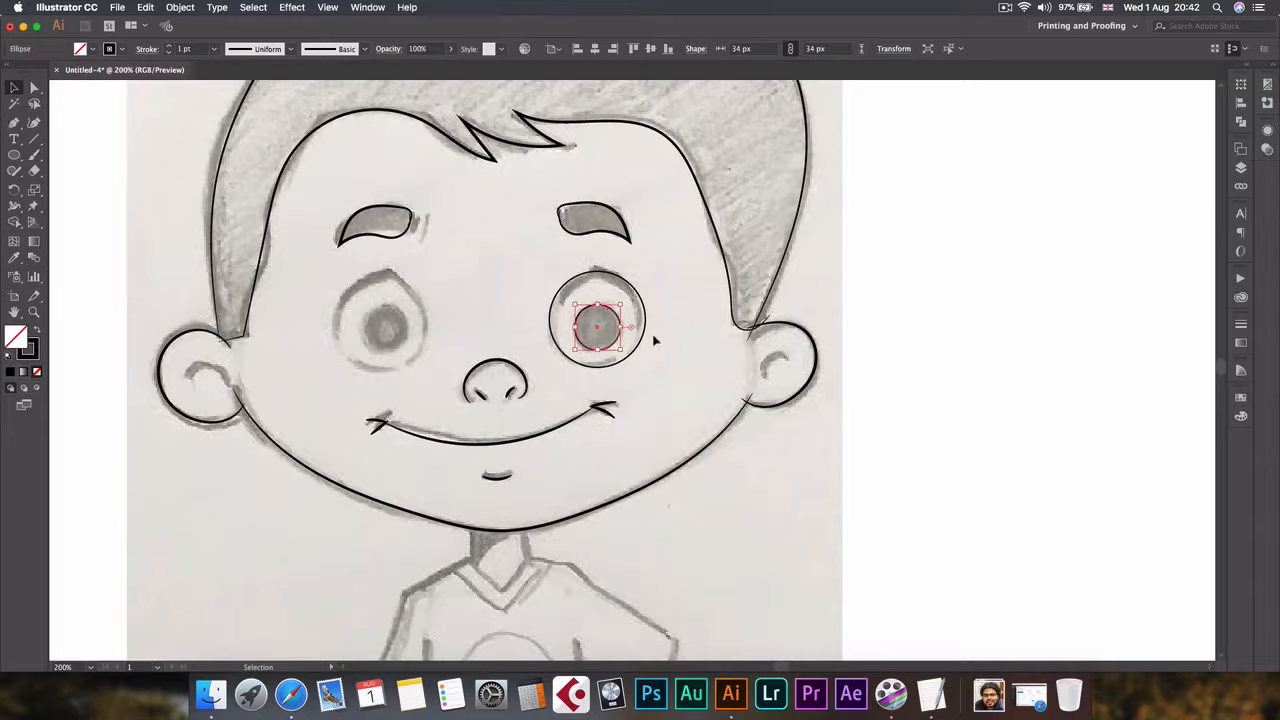
mouse_move(536, 328)
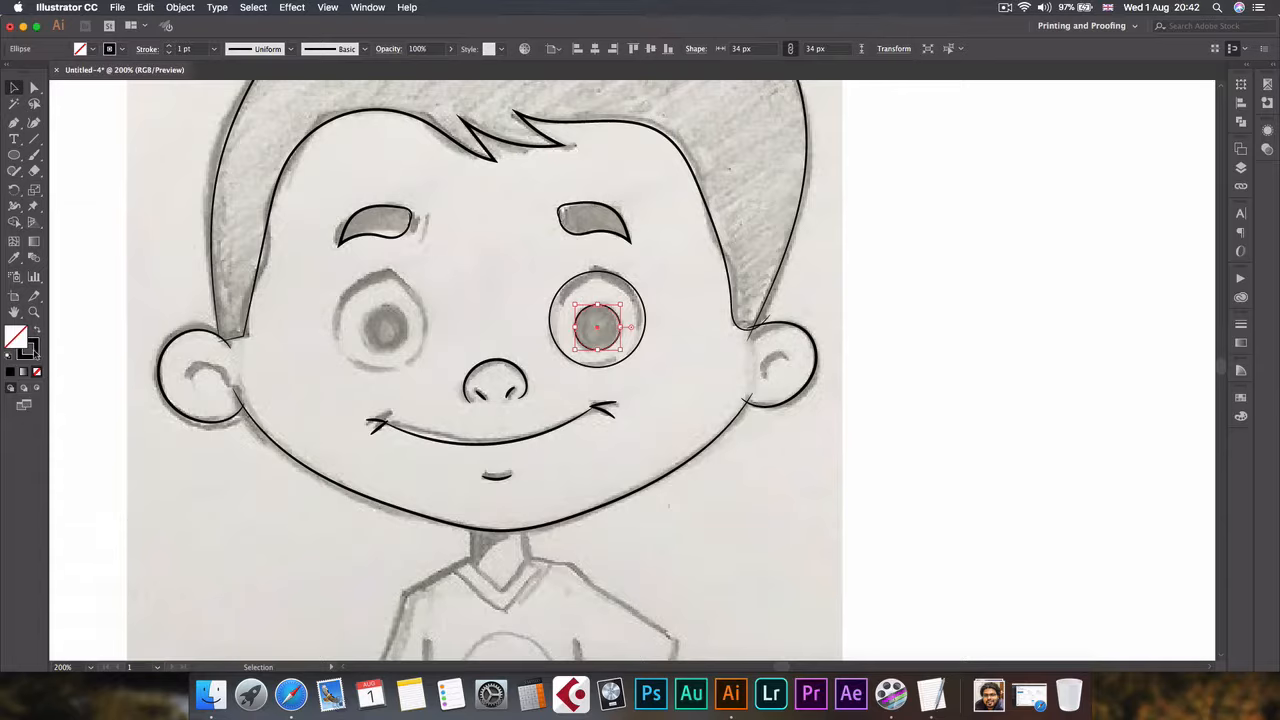
mouse_move(16, 338)
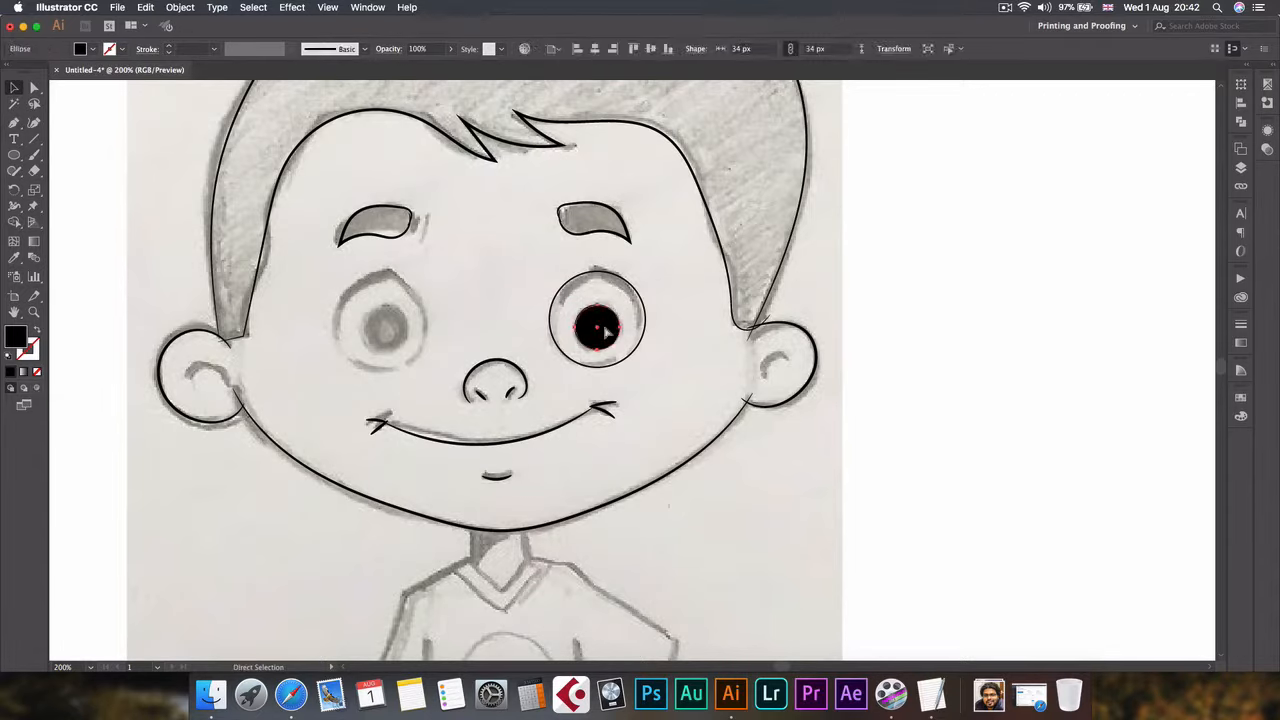
Fill the pupil black with a white highlight, then copy the finished eye onto the left eye
click(600, 324)
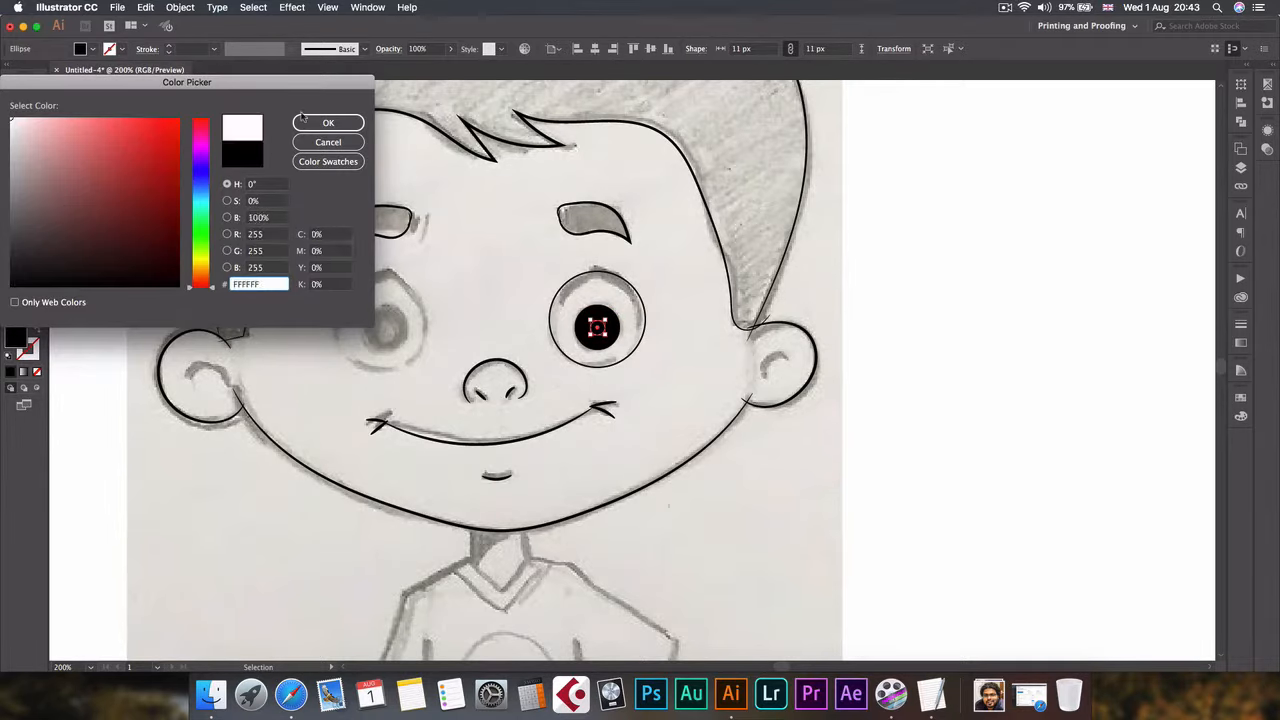
click(328, 122)
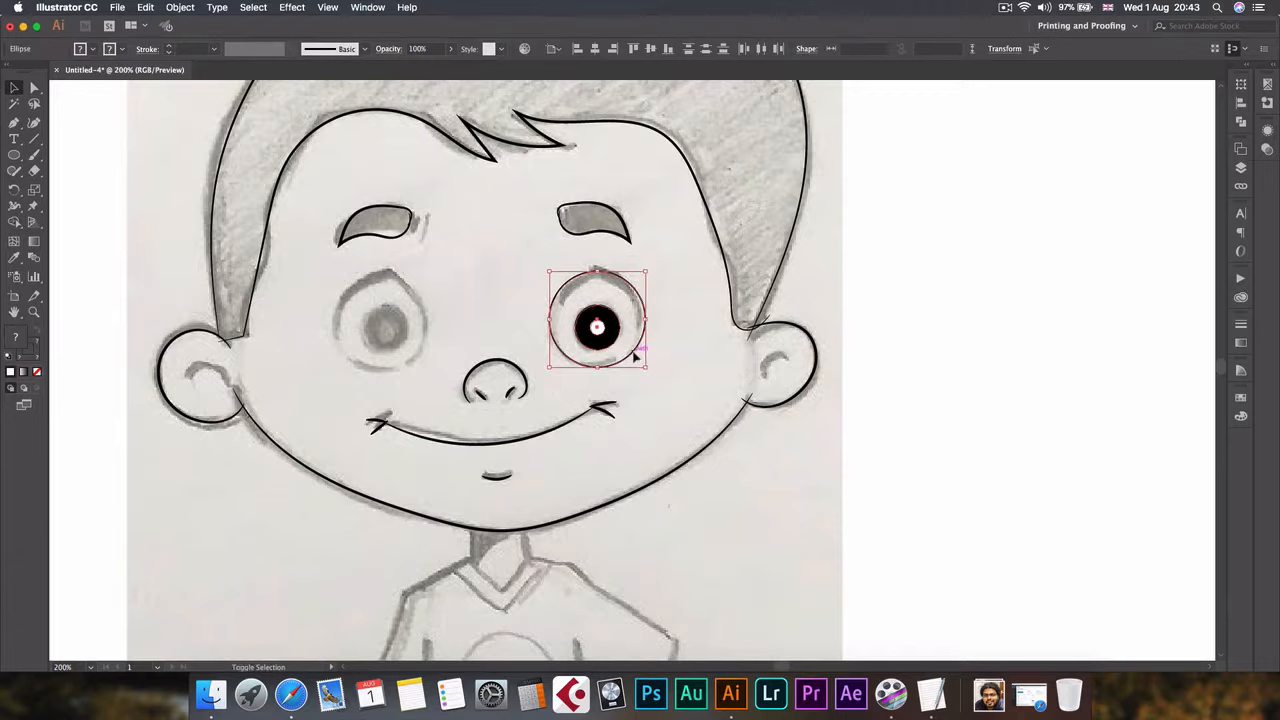
drag(630, 340, 620, 340)
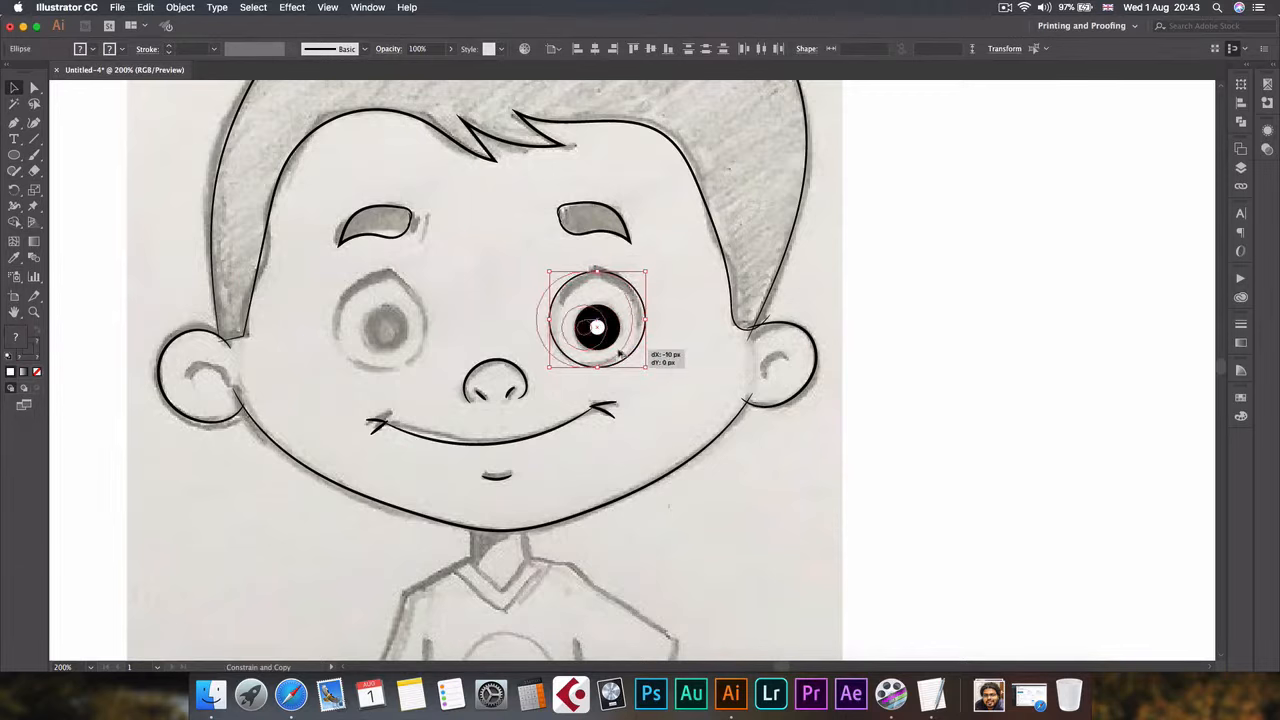
drag(598, 328, 384, 328)
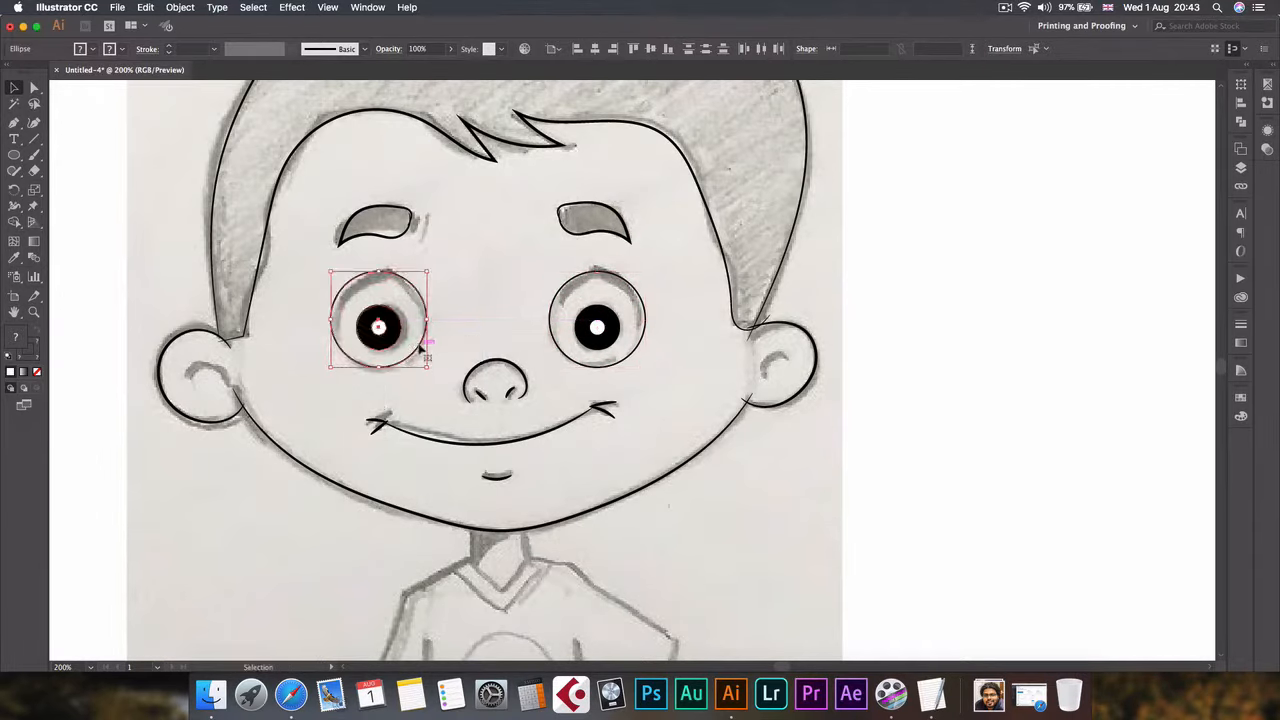
Trace the neck, collar, arms, hand on the hip, fingers and shirt sleeve in black strokes
click(516, 300)
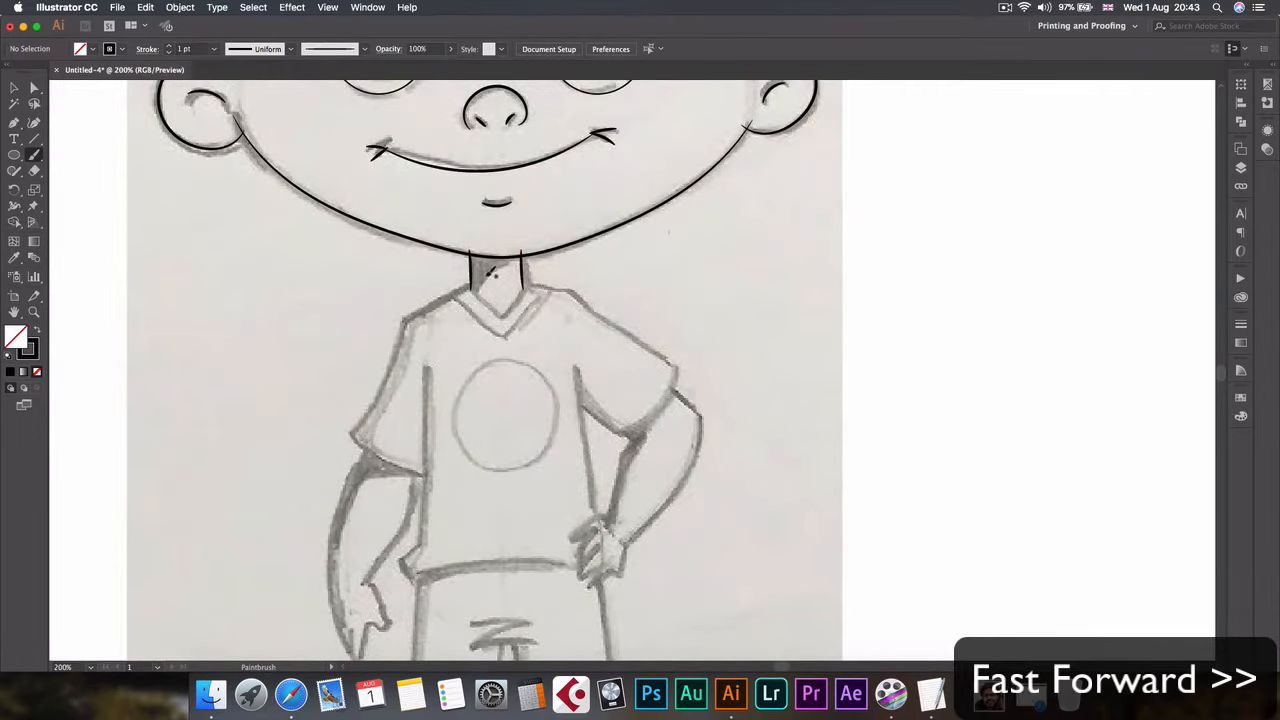
drag(496, 276, 436, 478)
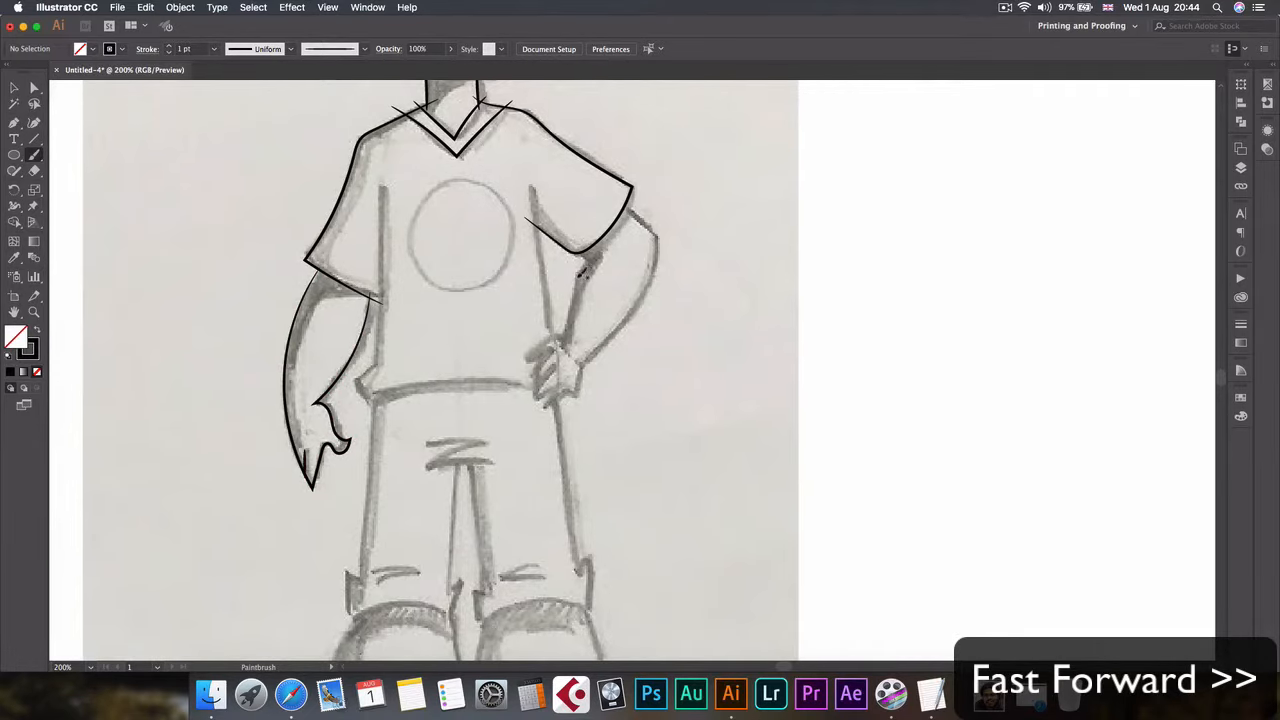
drag(584, 250, 530, 350)
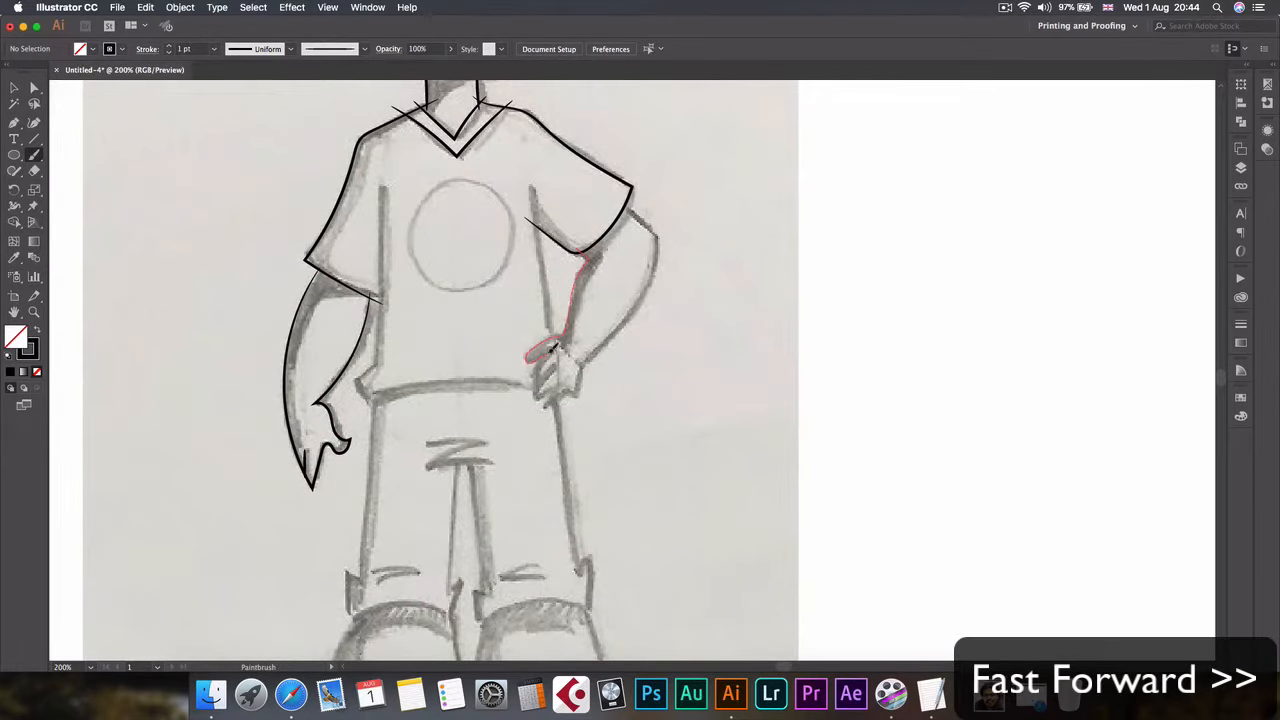
drag(556, 344, 544, 400)
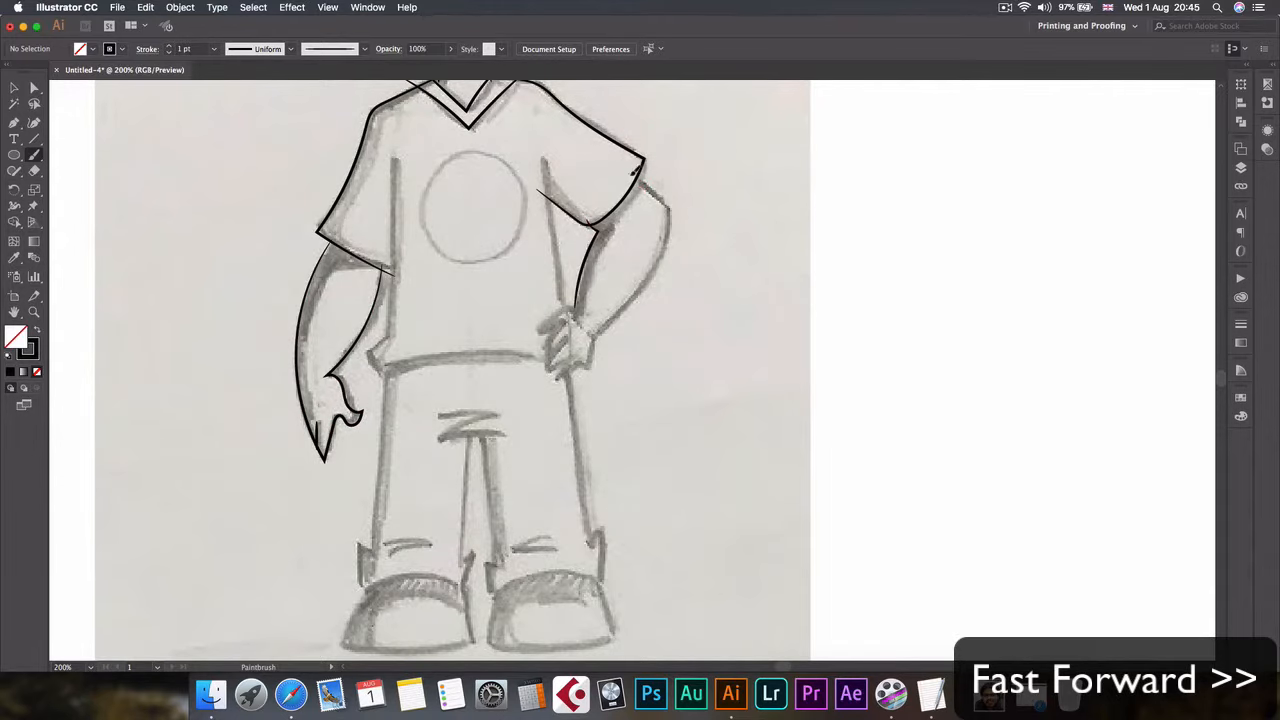
drag(632, 172, 576, 384)
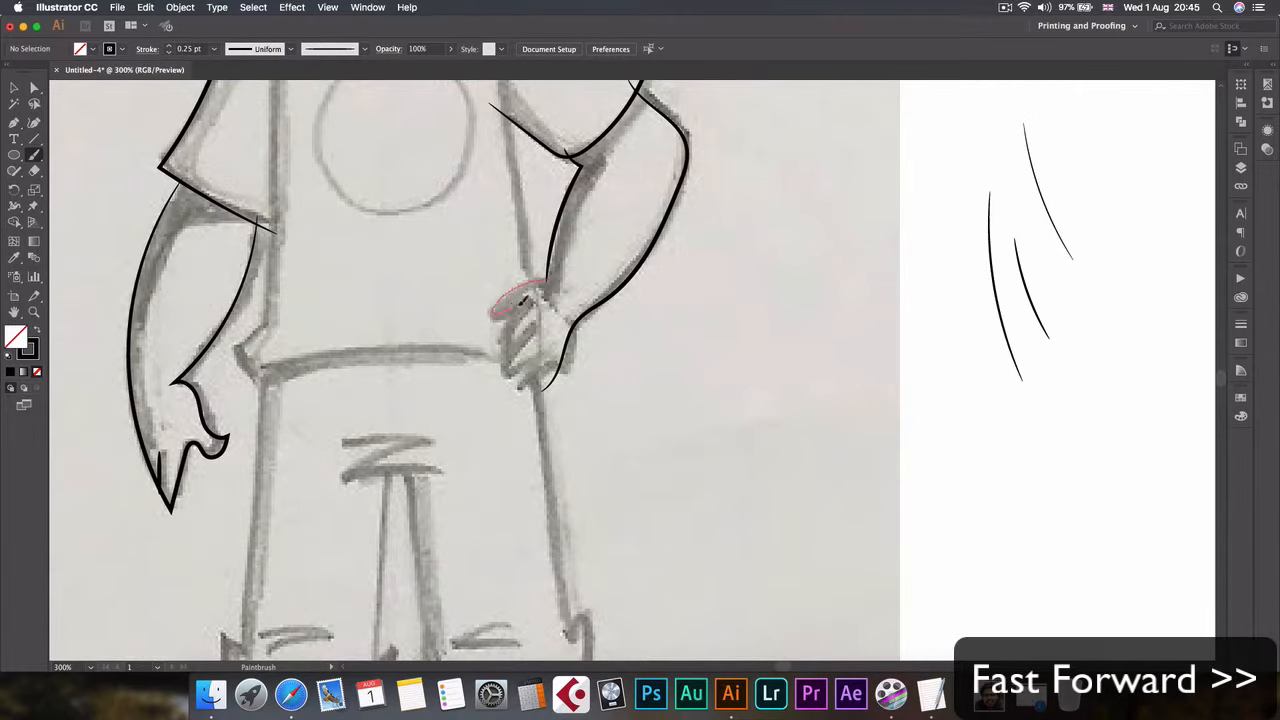
drag(516, 300, 544, 390)
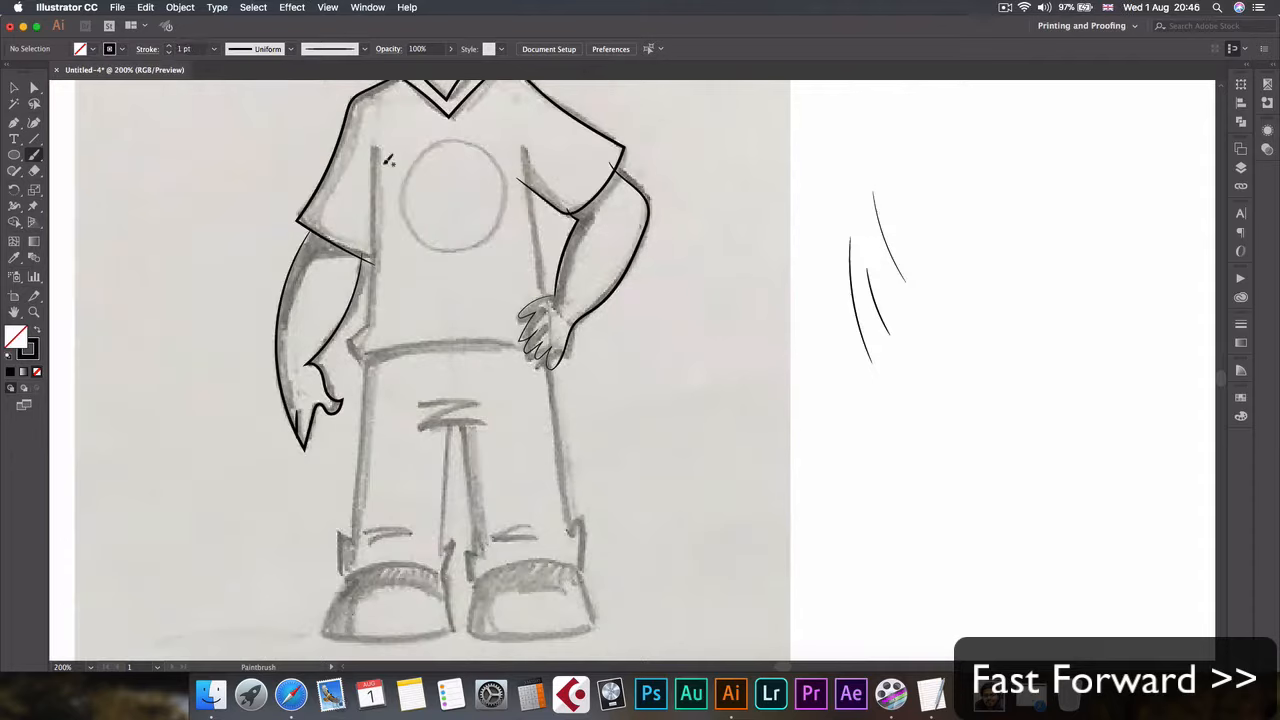
drag(376, 150, 372, 356)
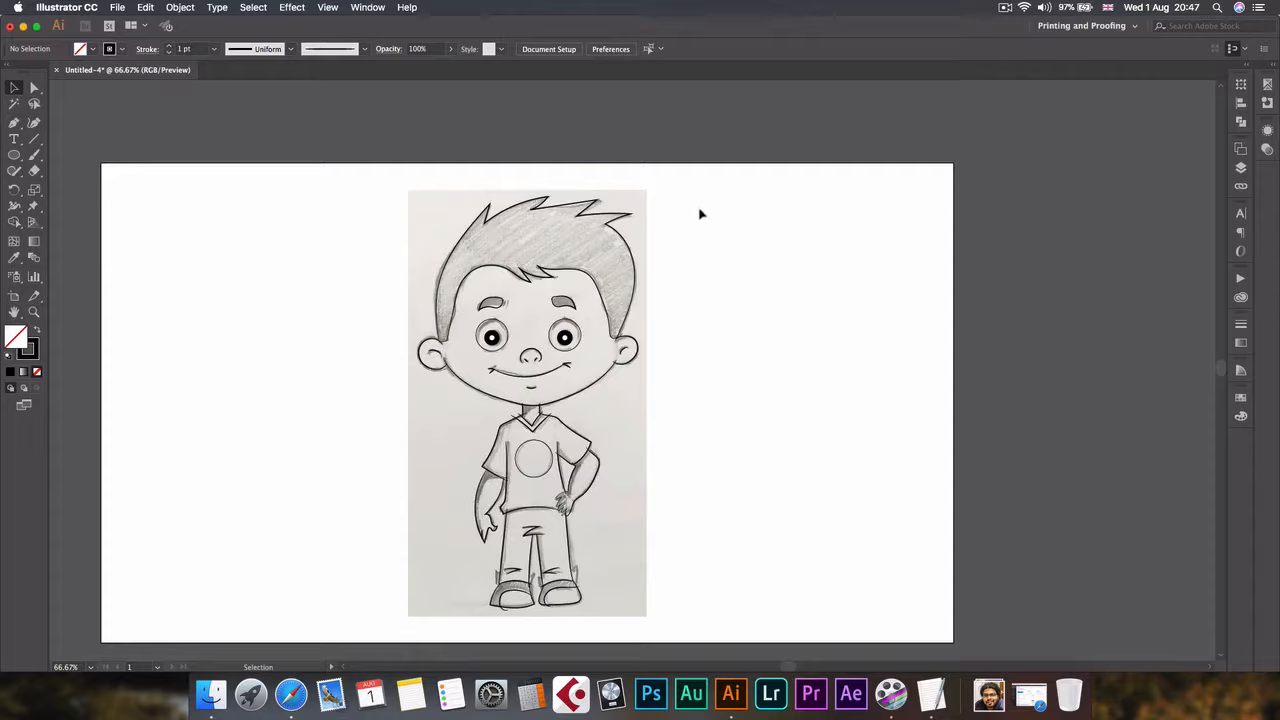
mouse_move(596, 520)
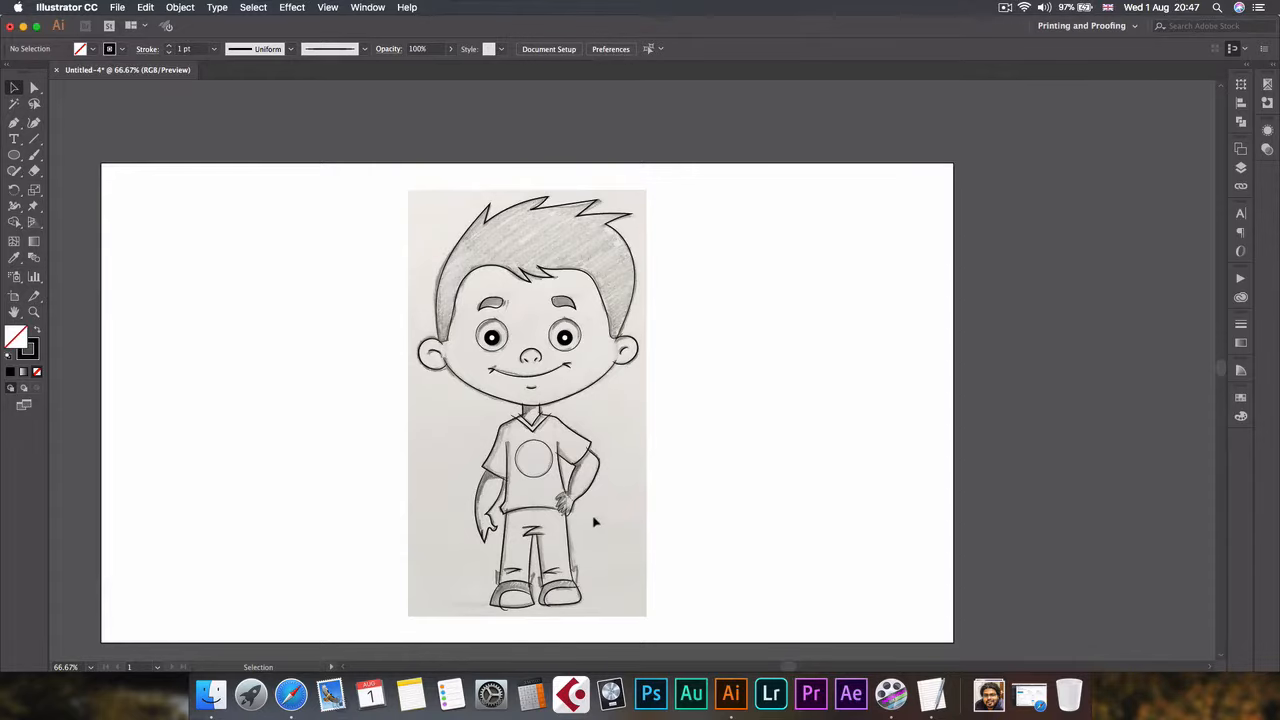
mouse_move(512, 548)
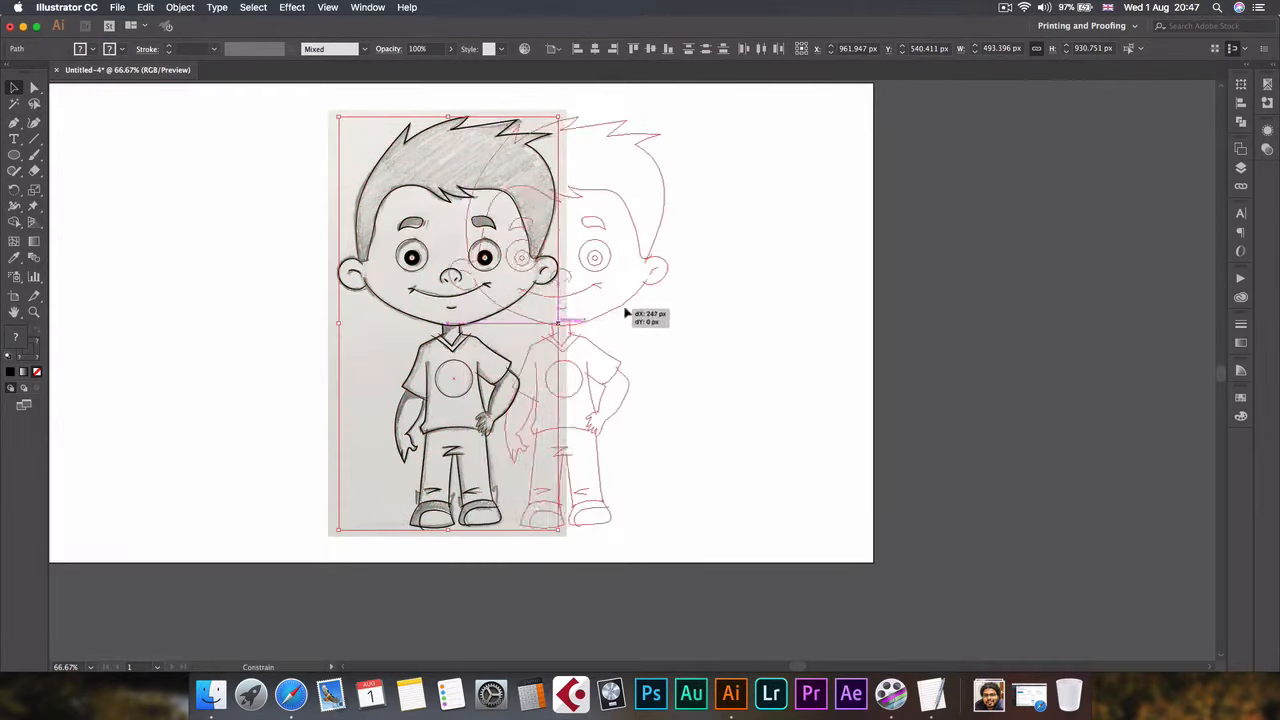
Drag the traced line drawing to the right so it sits beside the pencil sketch
drag(564, 320, 810, 320)
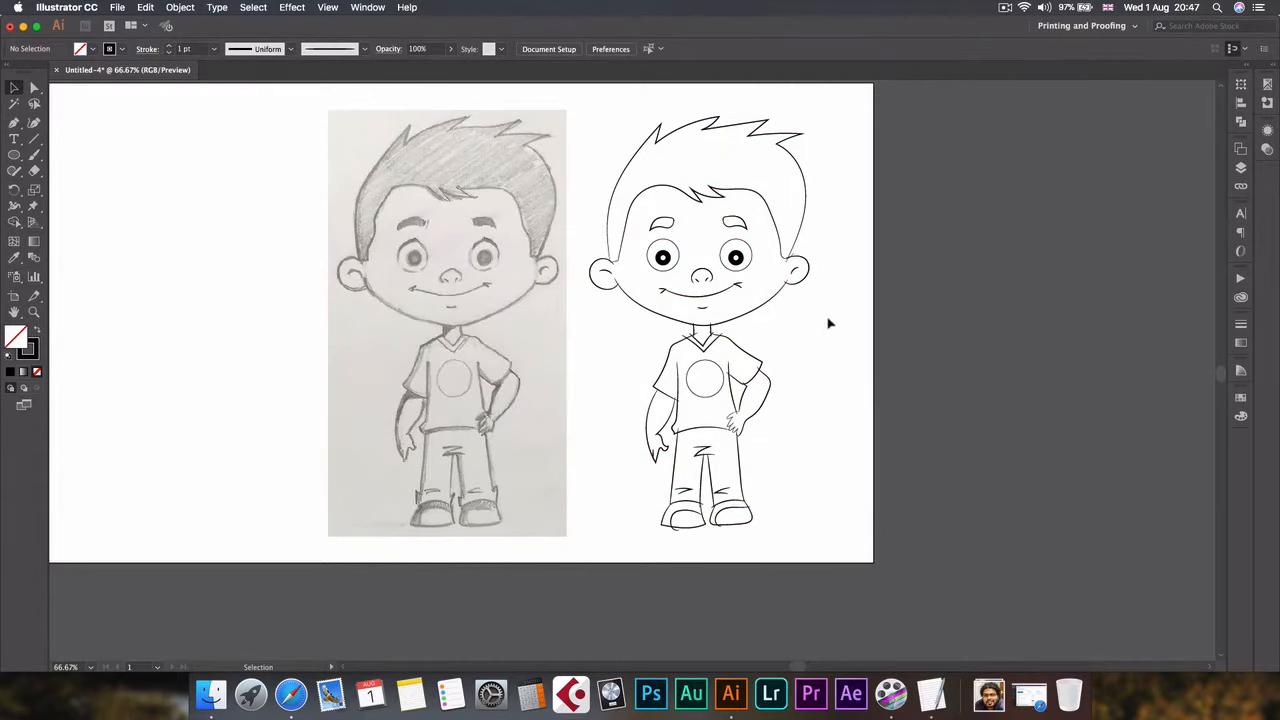
mouse_move(472, 258)
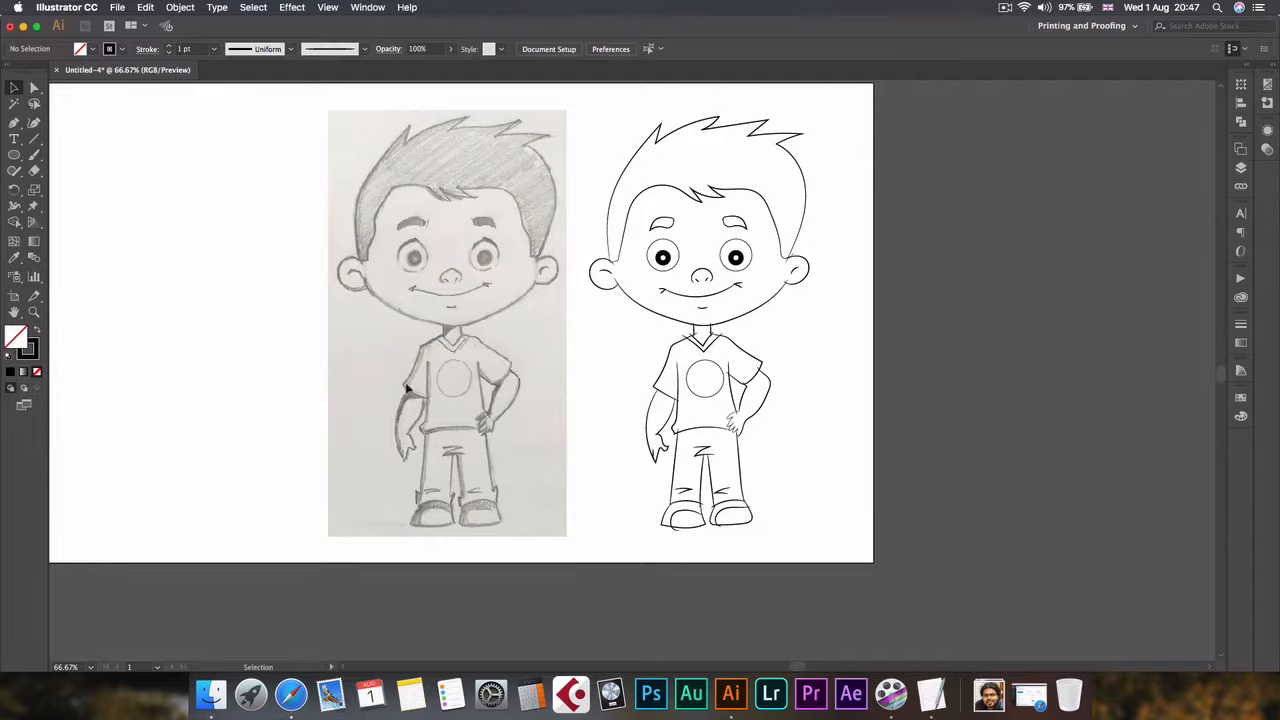
mouse_move(782, 302)
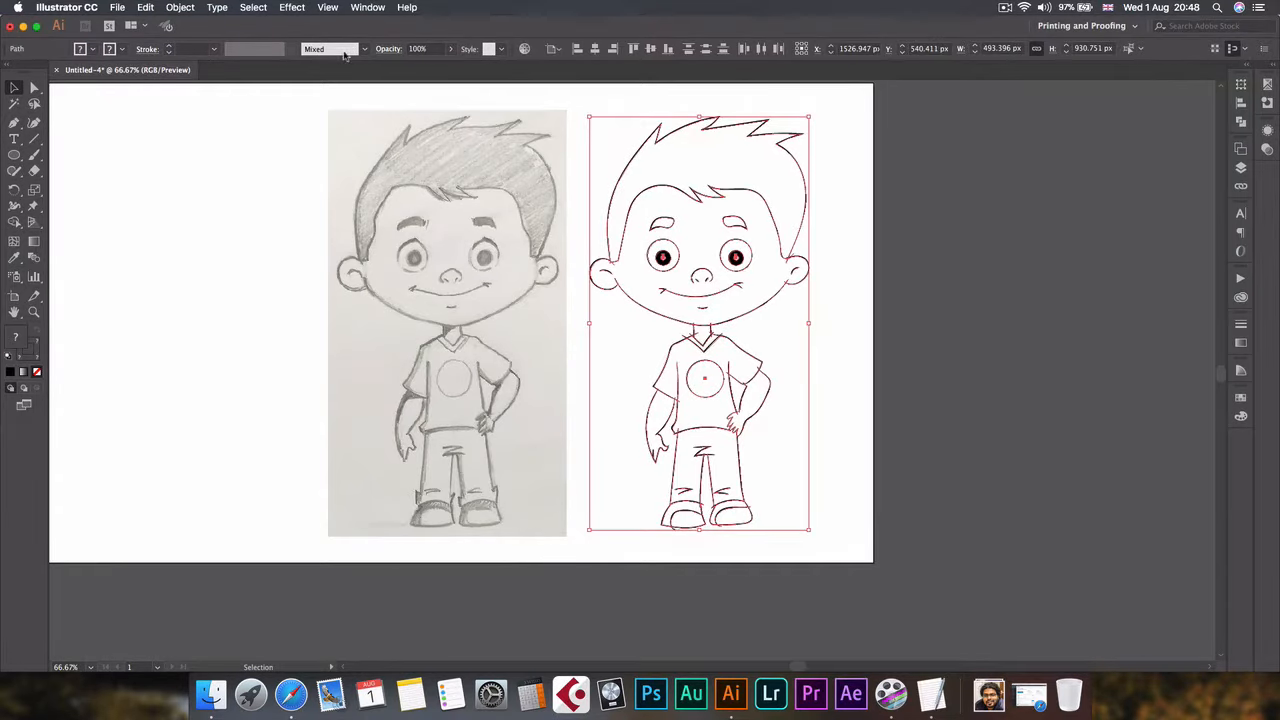
Expand the traced brush strokes' appearance into shapes and select the drawing
click(180, 8)
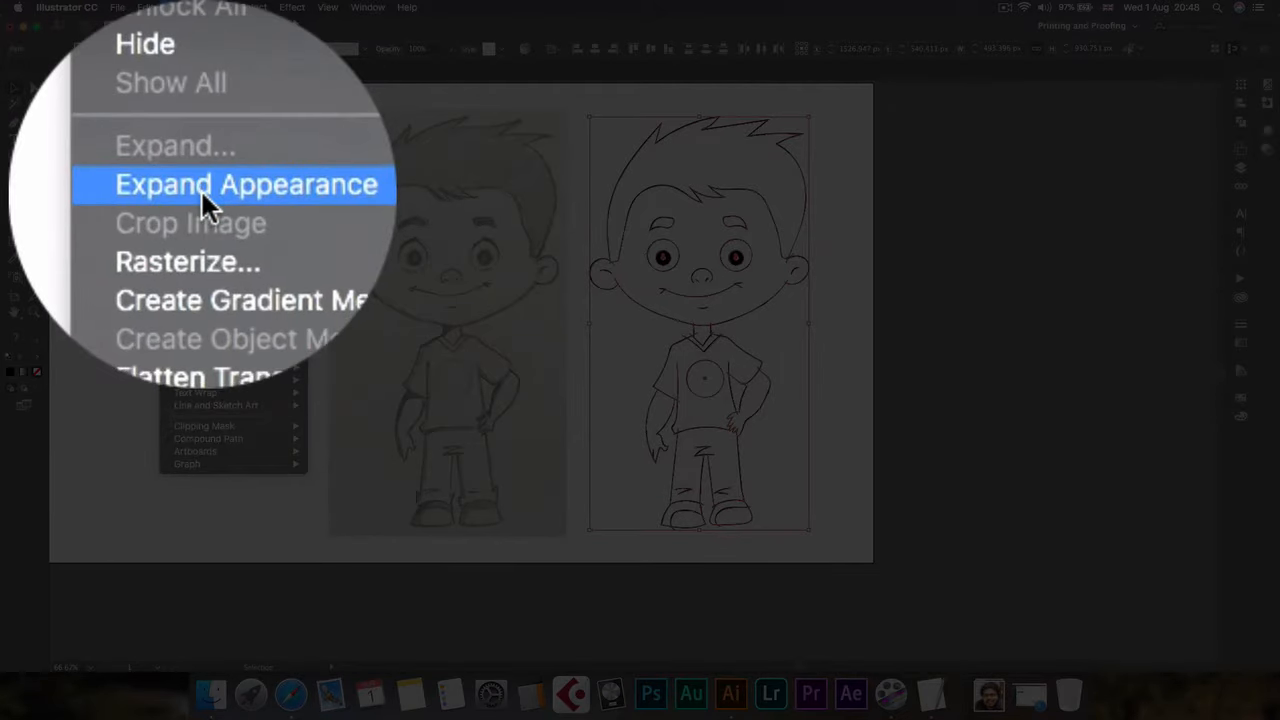
click(248, 184)
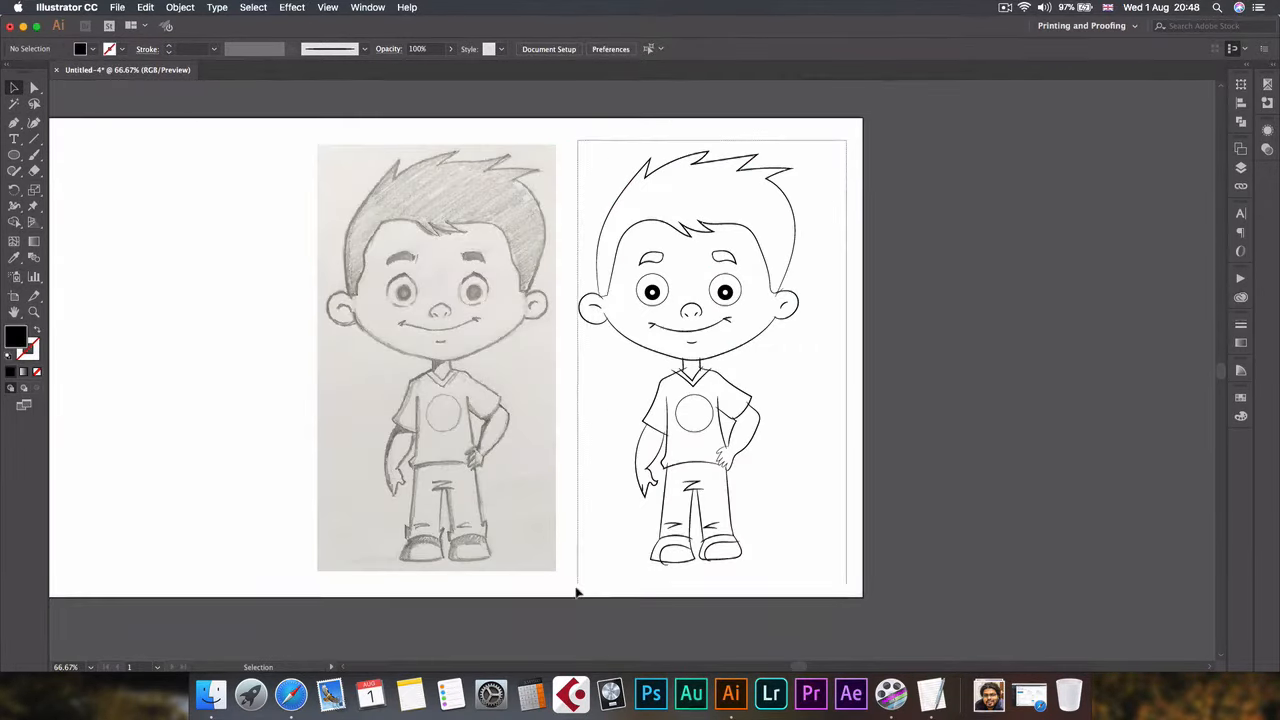
click(690, 360)
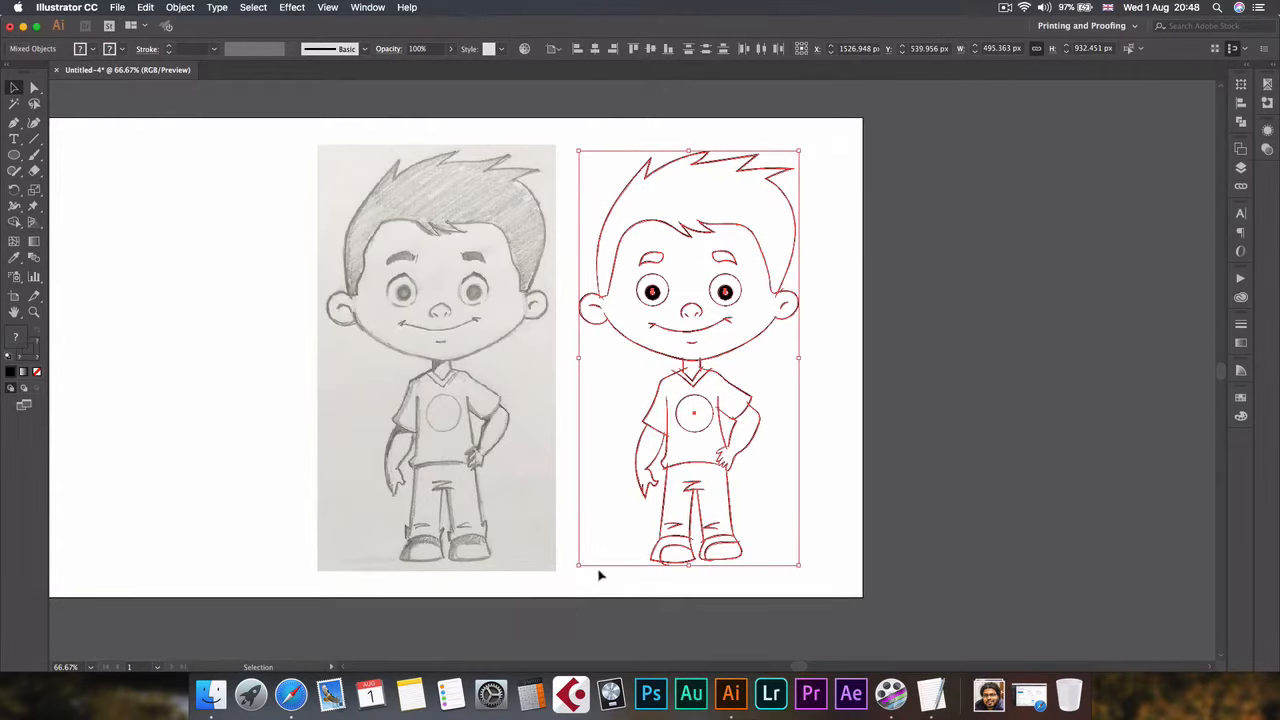
Make the tracing a Live Paint group, then expand it into plain artwork
click(180, 8)
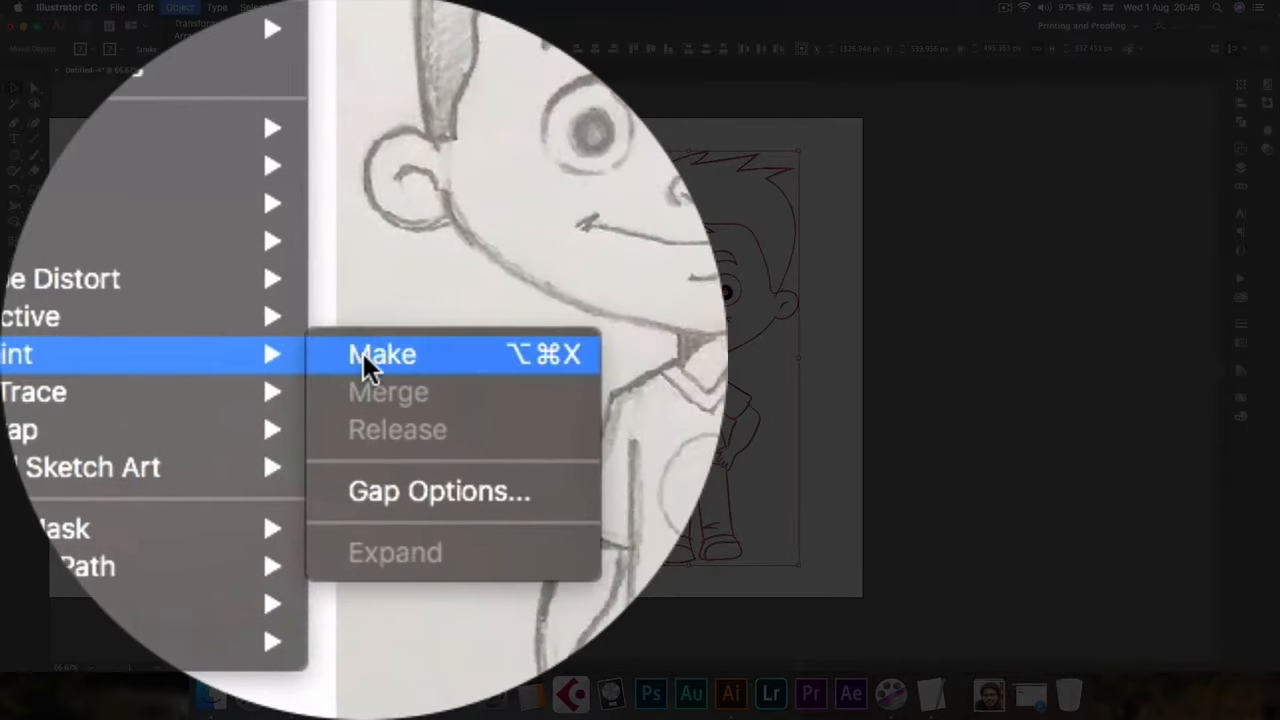
click(380, 354)
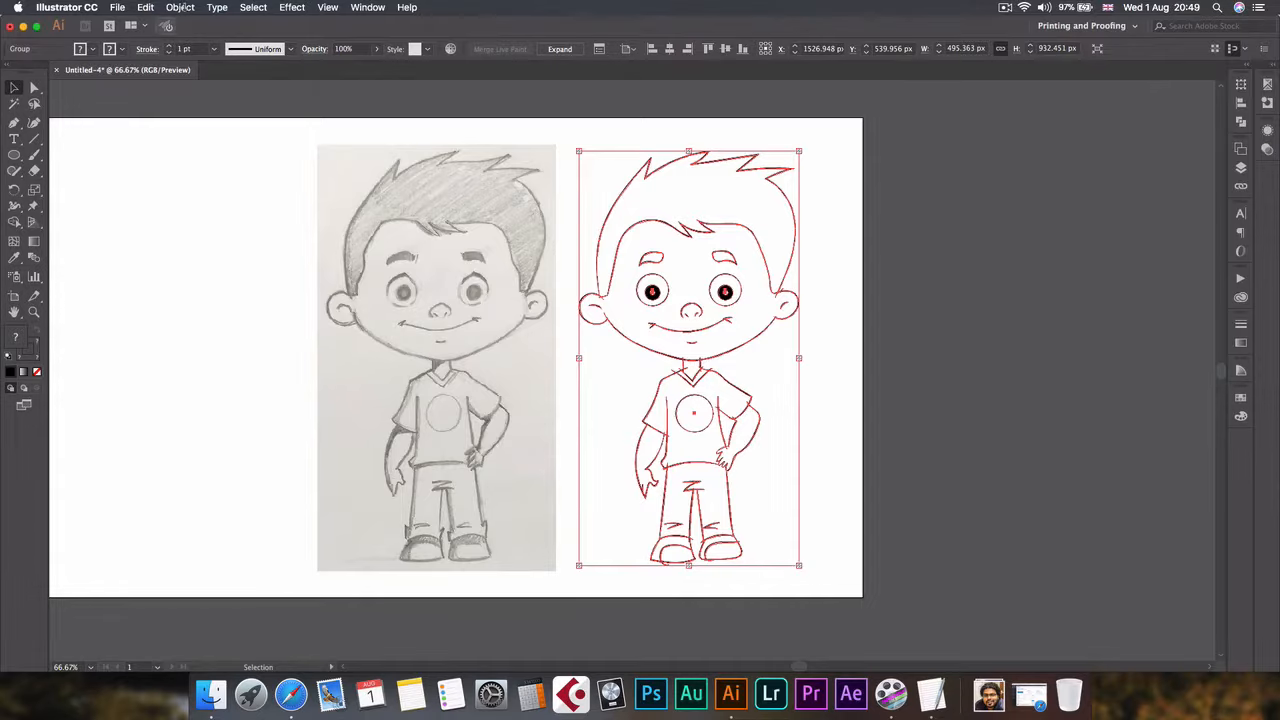
click(180, 8)
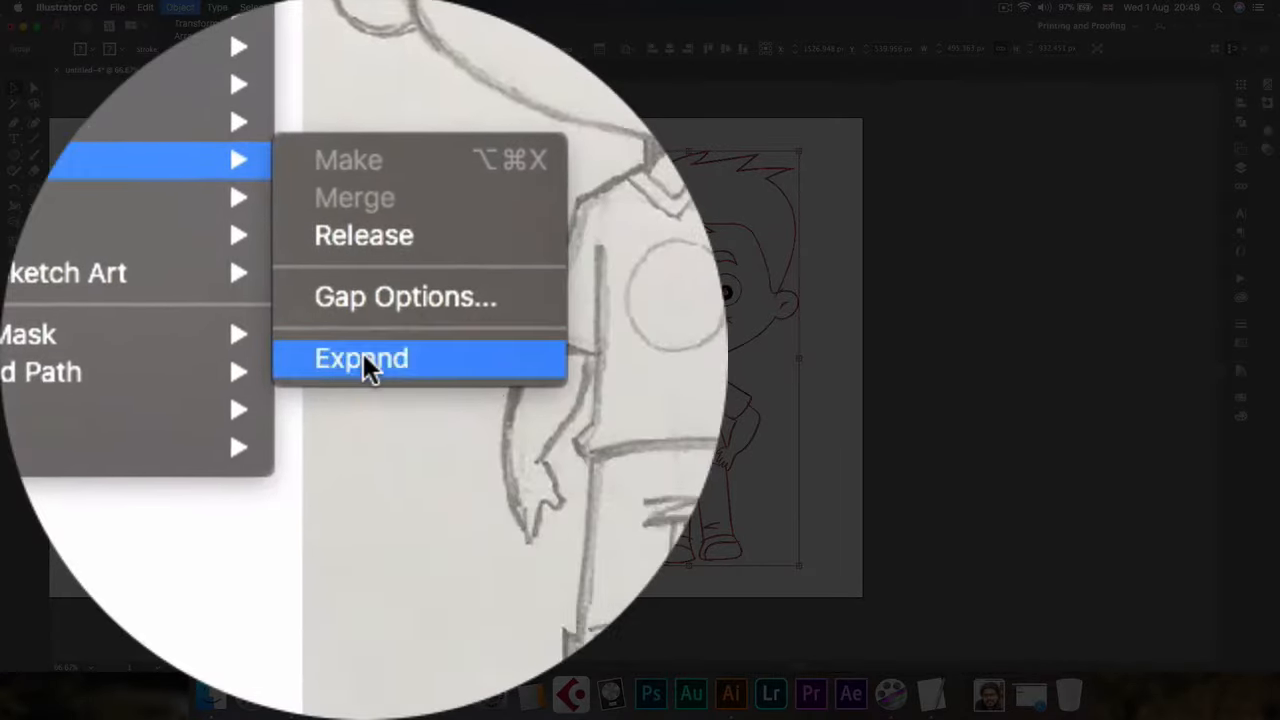
click(360, 358)
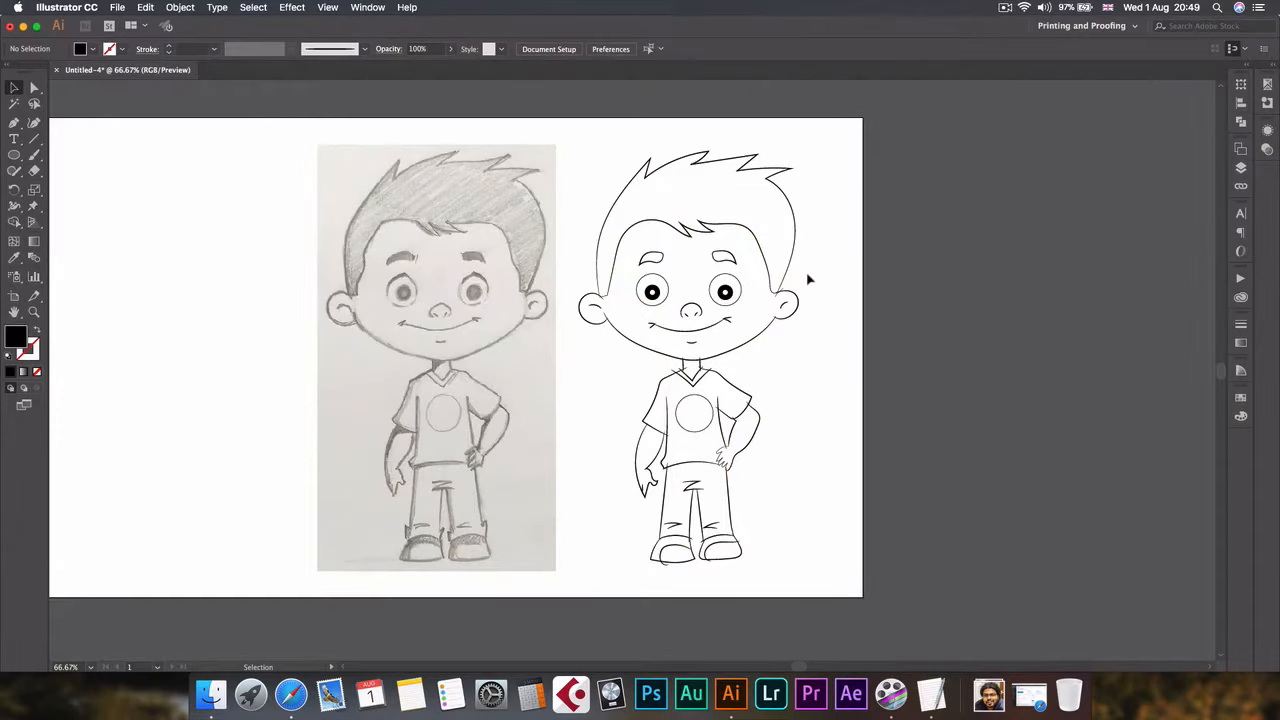
mouse_move(846, 452)
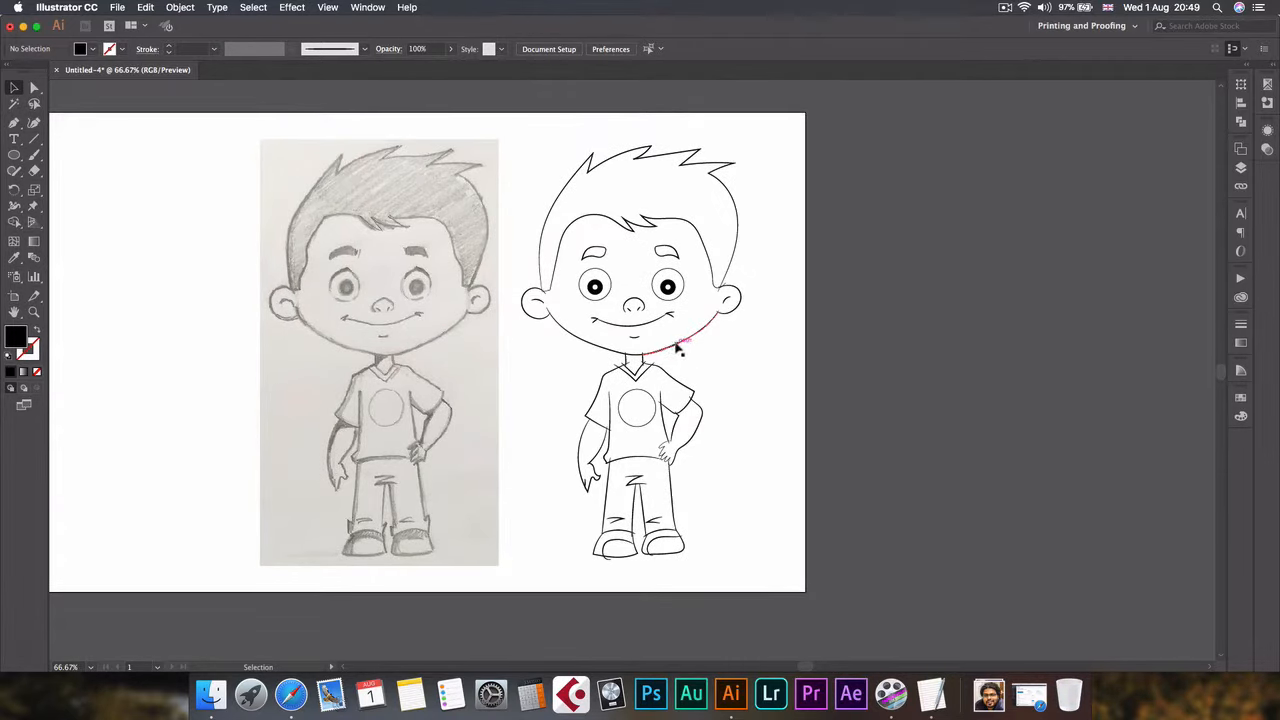
Fill the boy's spiky hair region solid black with the Live Paint Bucket
click(676, 344)
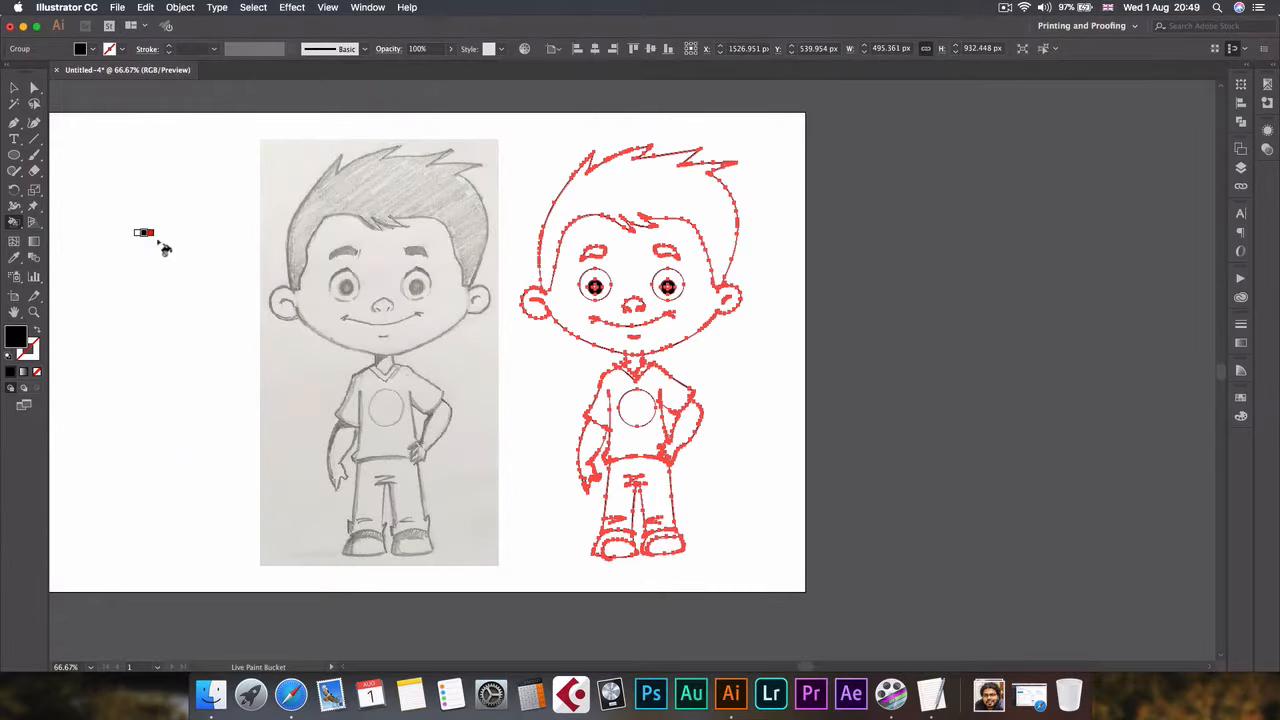
mouse_move(624, 220)
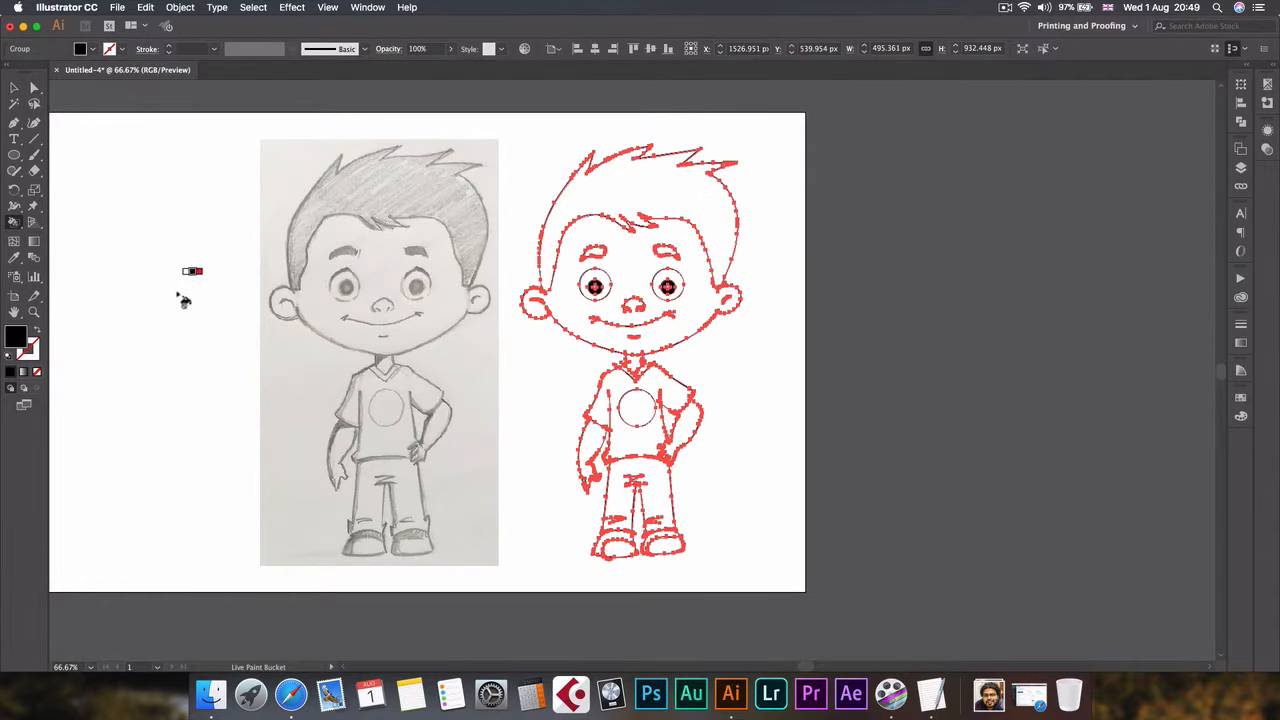
mouse_move(574, 196)
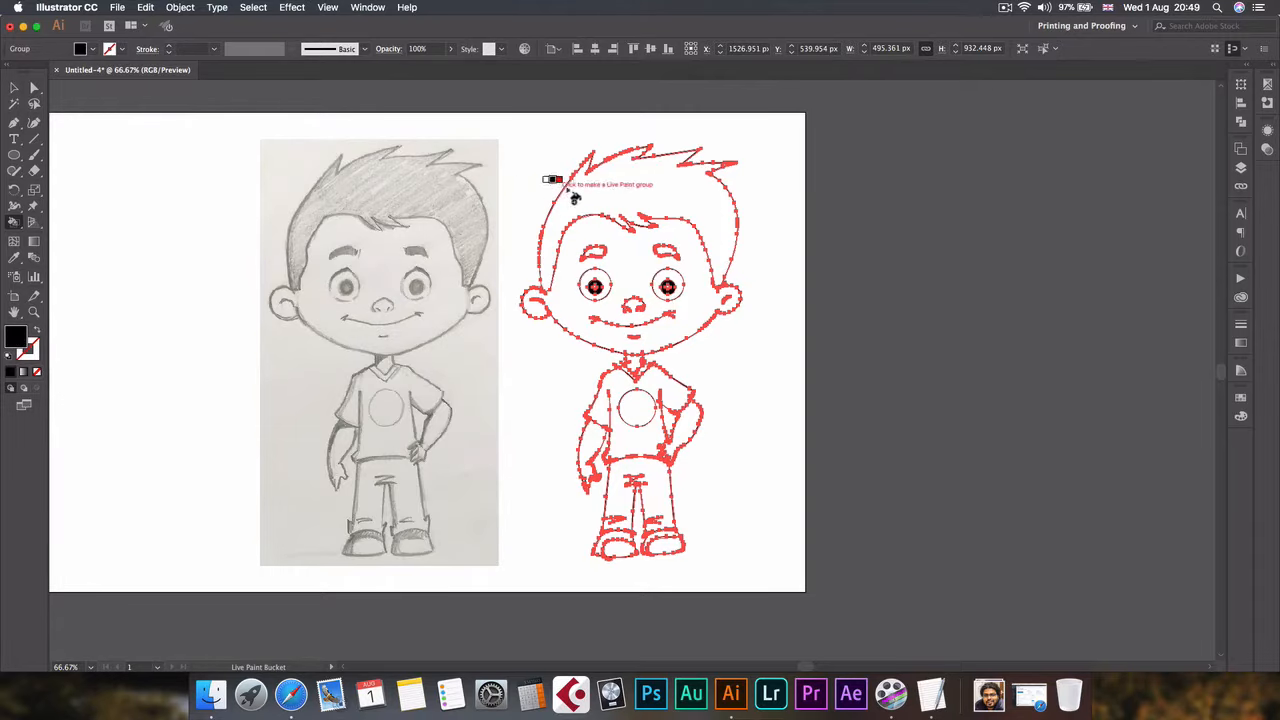
mouse_move(640, 190)
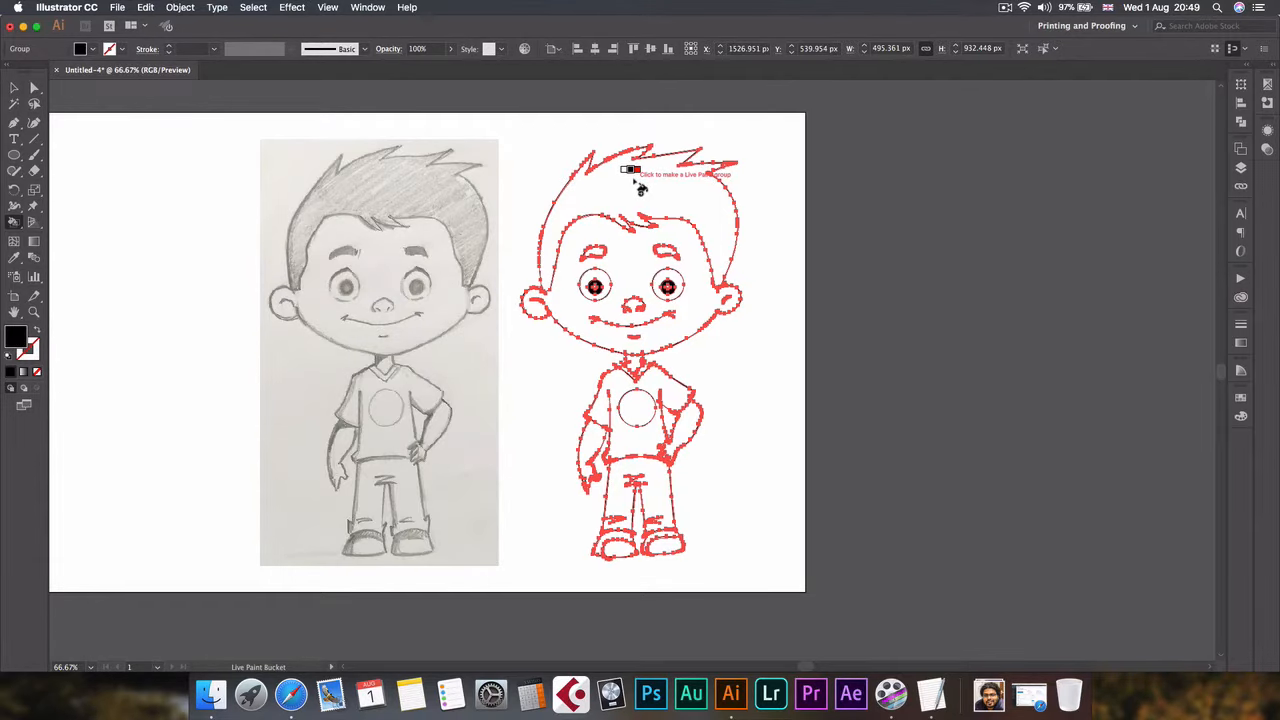
click(632, 170)
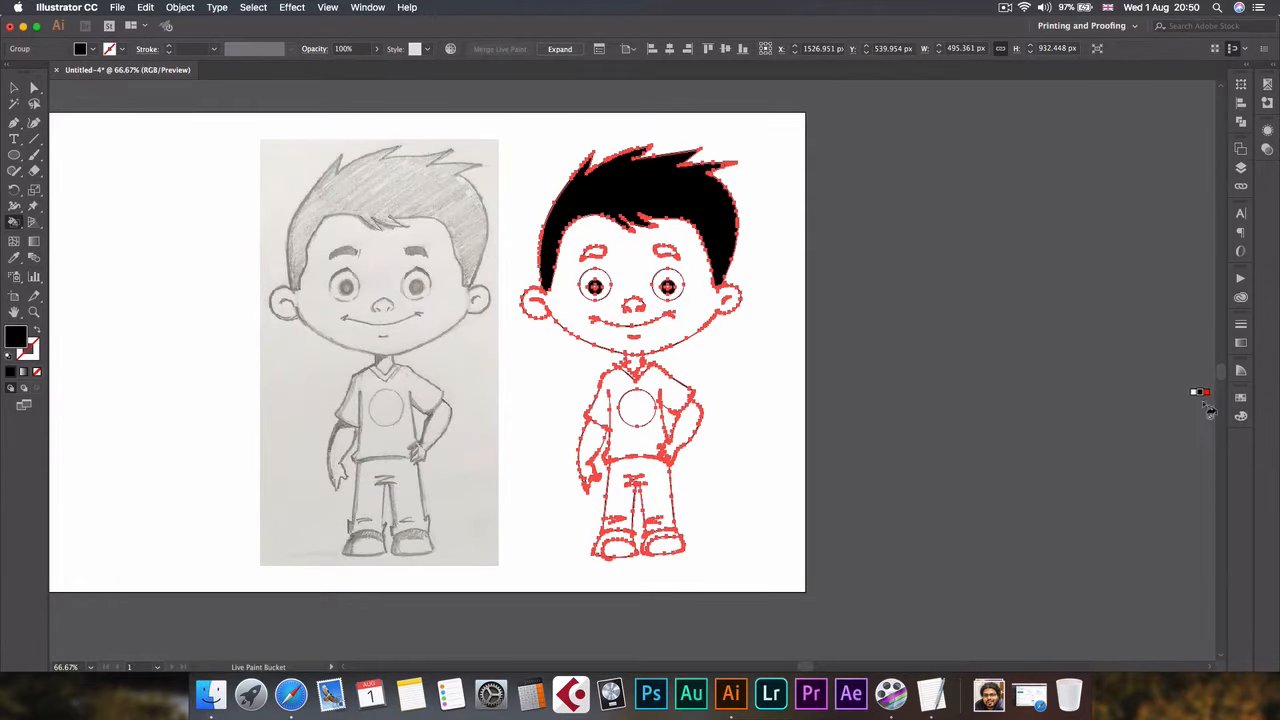
Show the Swatches panel and load the Skintones swatch library
click(368, 8)
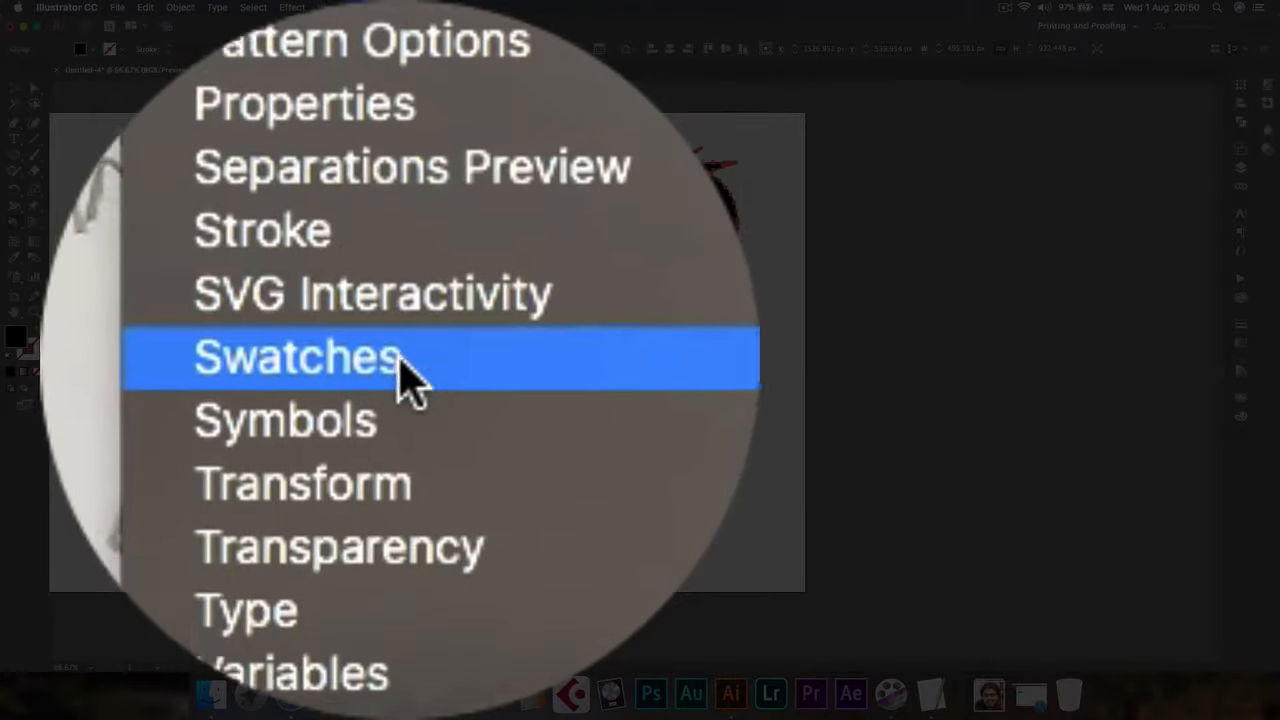
click(296, 356)
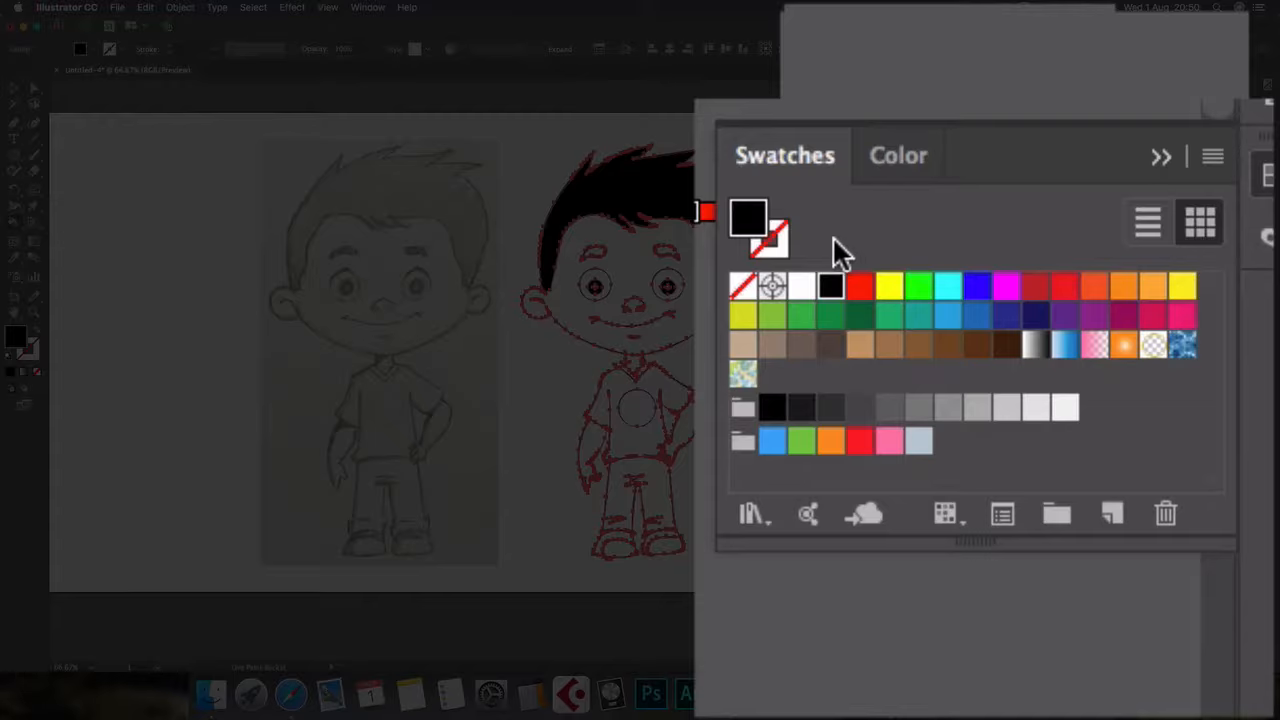
mouse_move(844, 176)
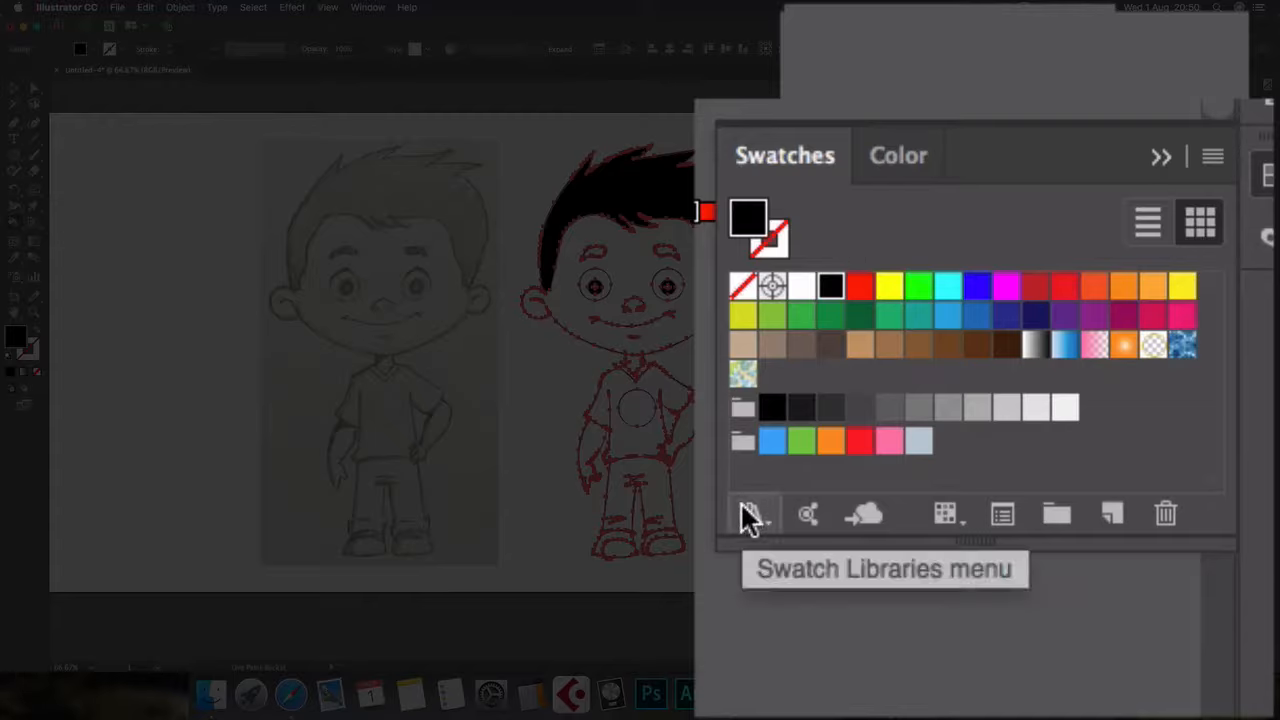
click(750, 512)
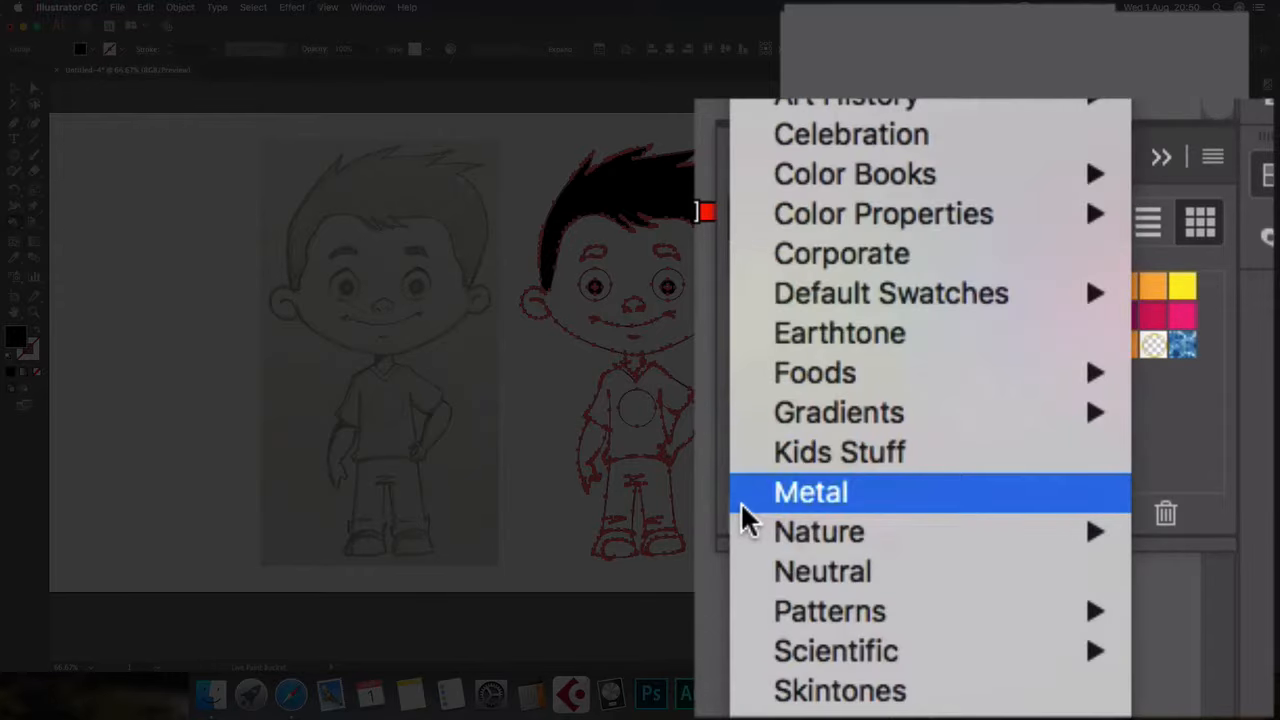
mouse_move(838, 690)
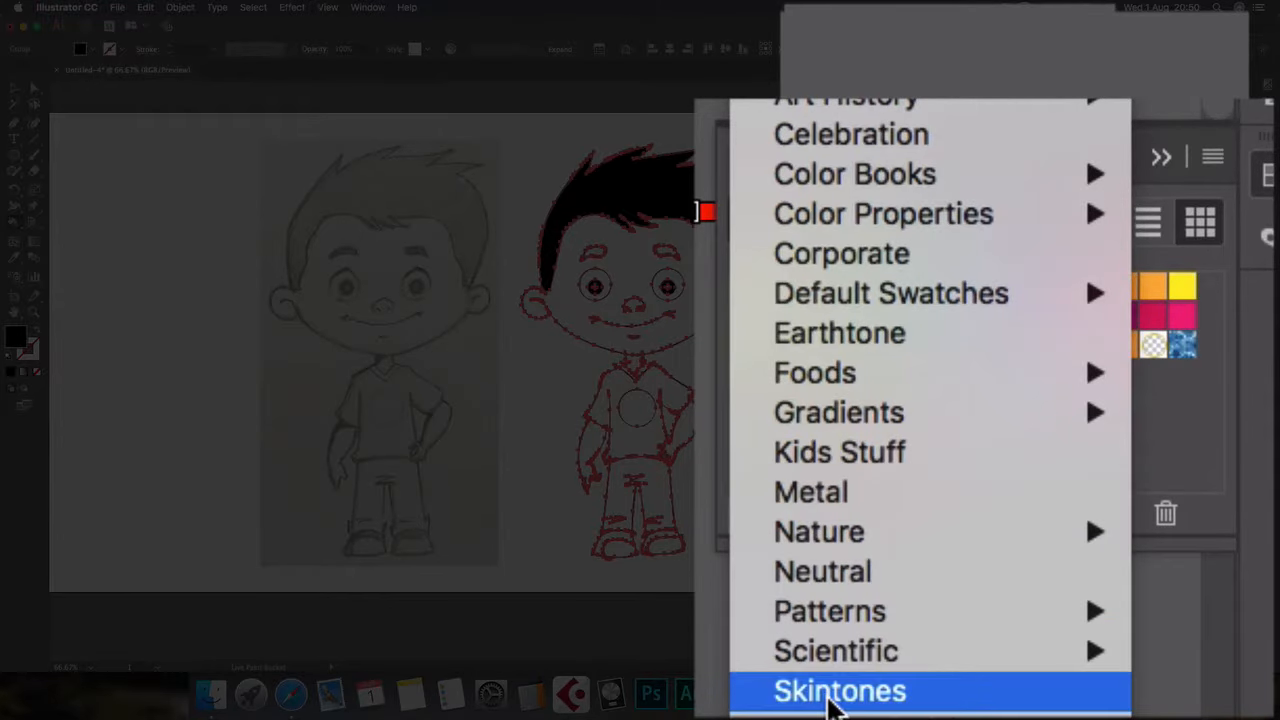
click(840, 690)
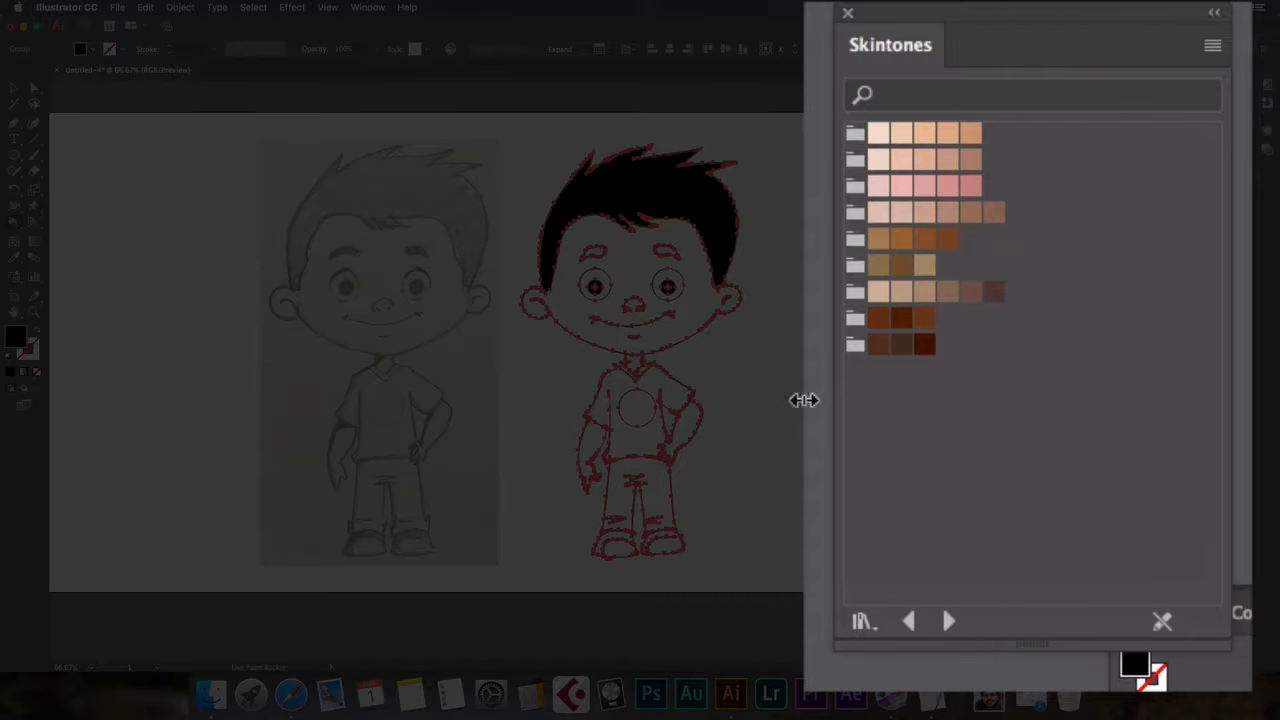
mouse_move(904, 136)
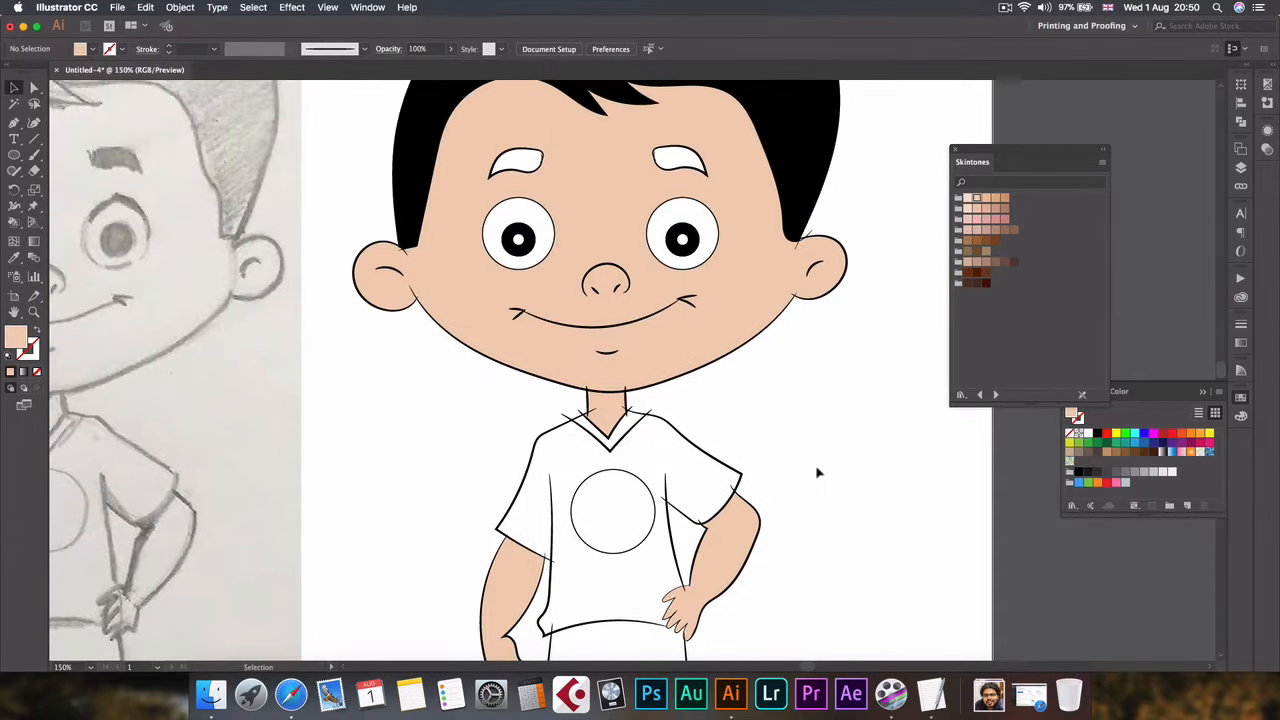
Zoom in, remove a stray path point at the neck, and fill neck and arm with a skin tone
key(cmd+=)
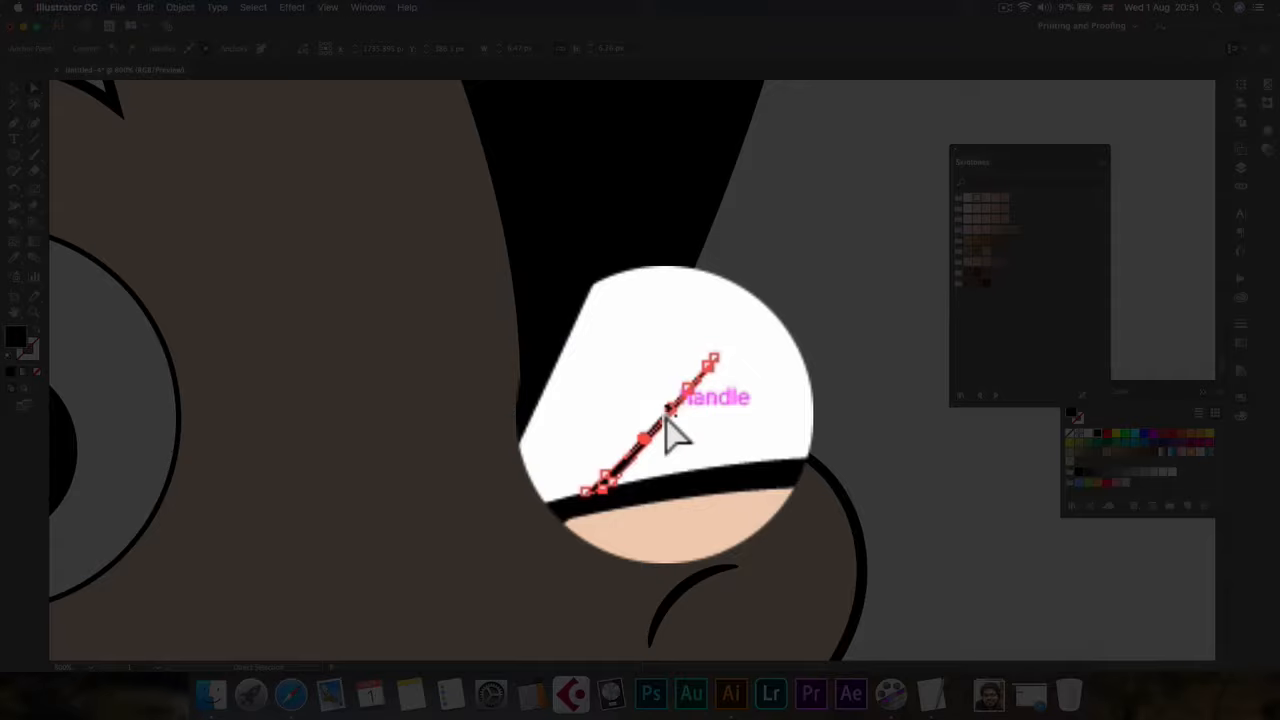
key(delete)
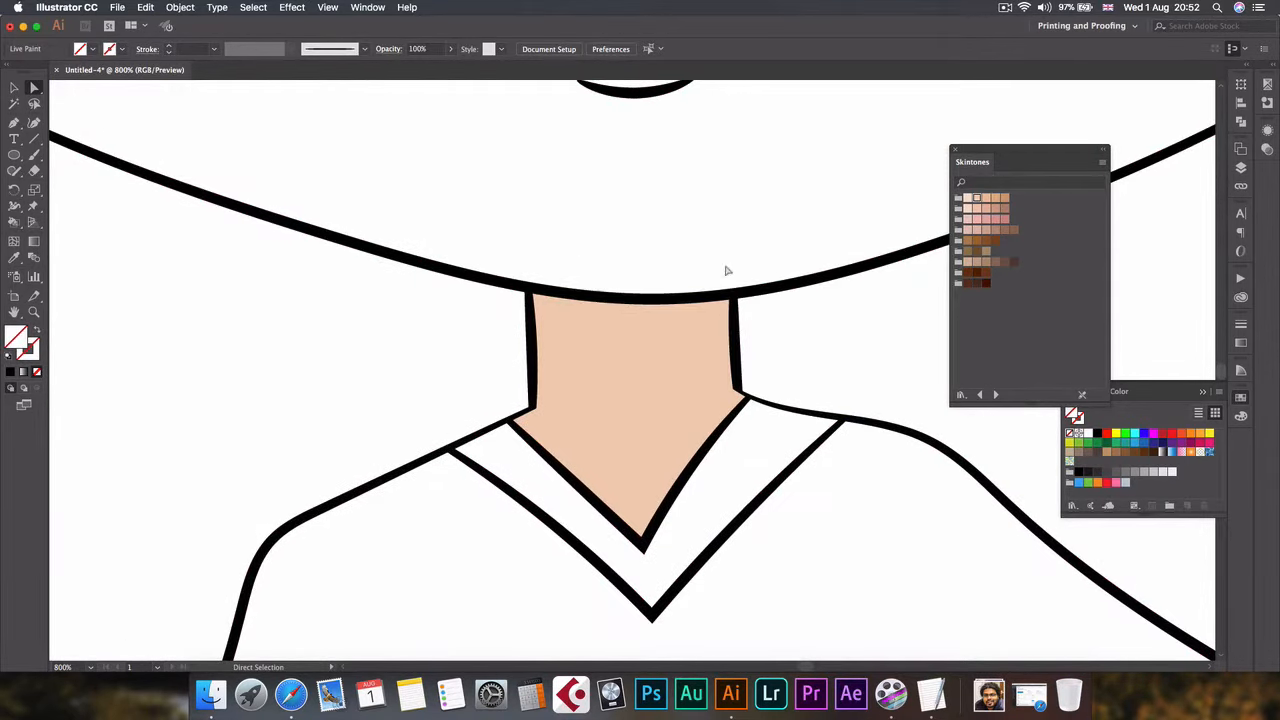
key(cmd+-)
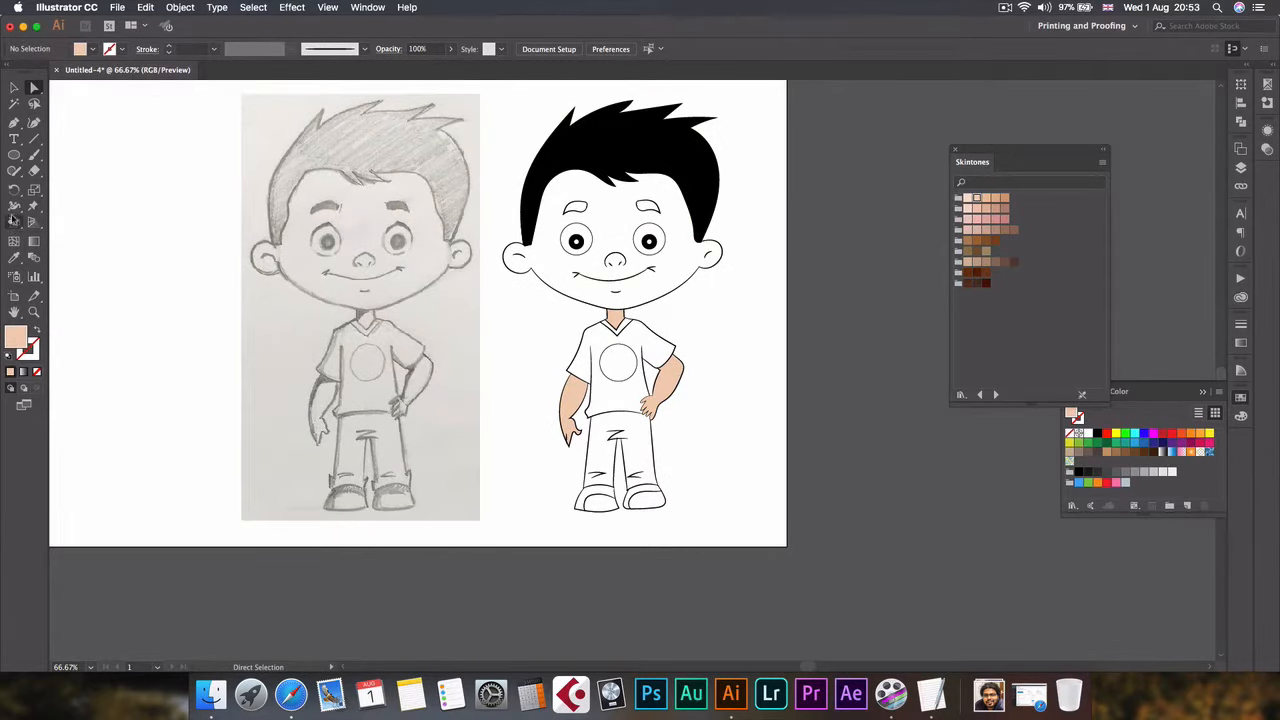
Fill the face with a skin tone and the whites of the eyes with white
click(14, 206)
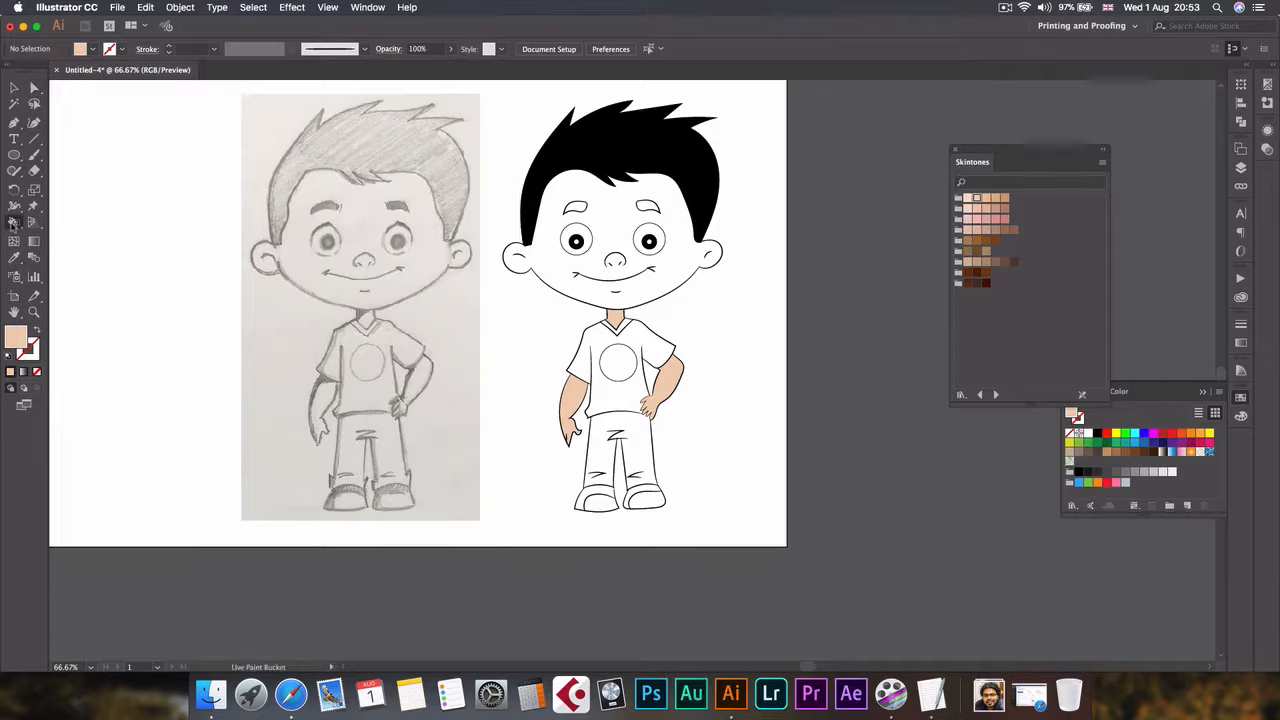
click(620, 380)
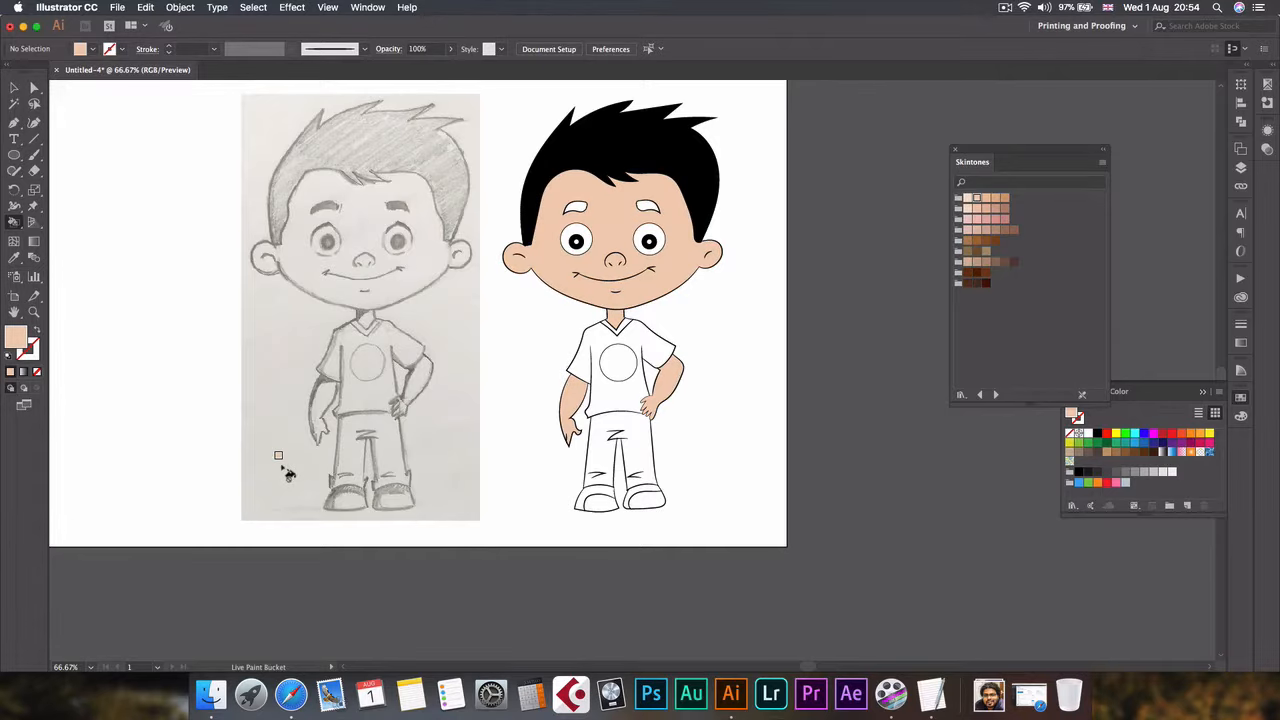
mouse_move(844, 336)
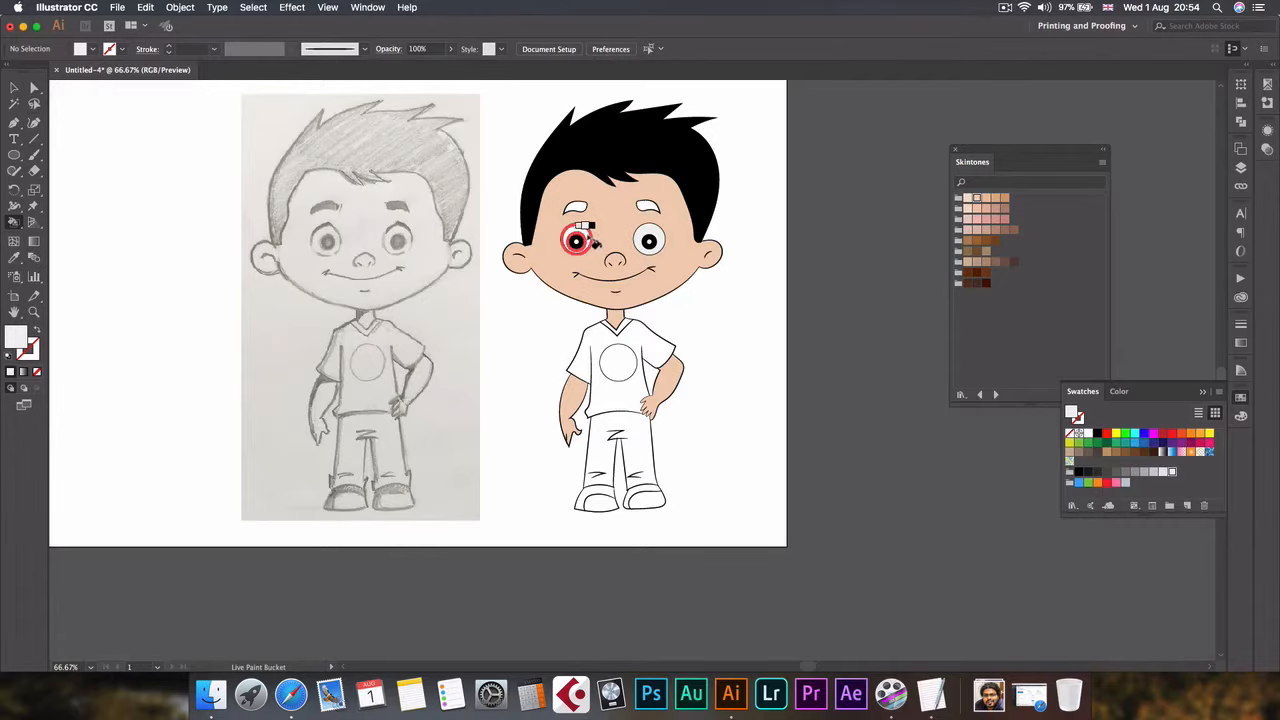
click(584, 240)
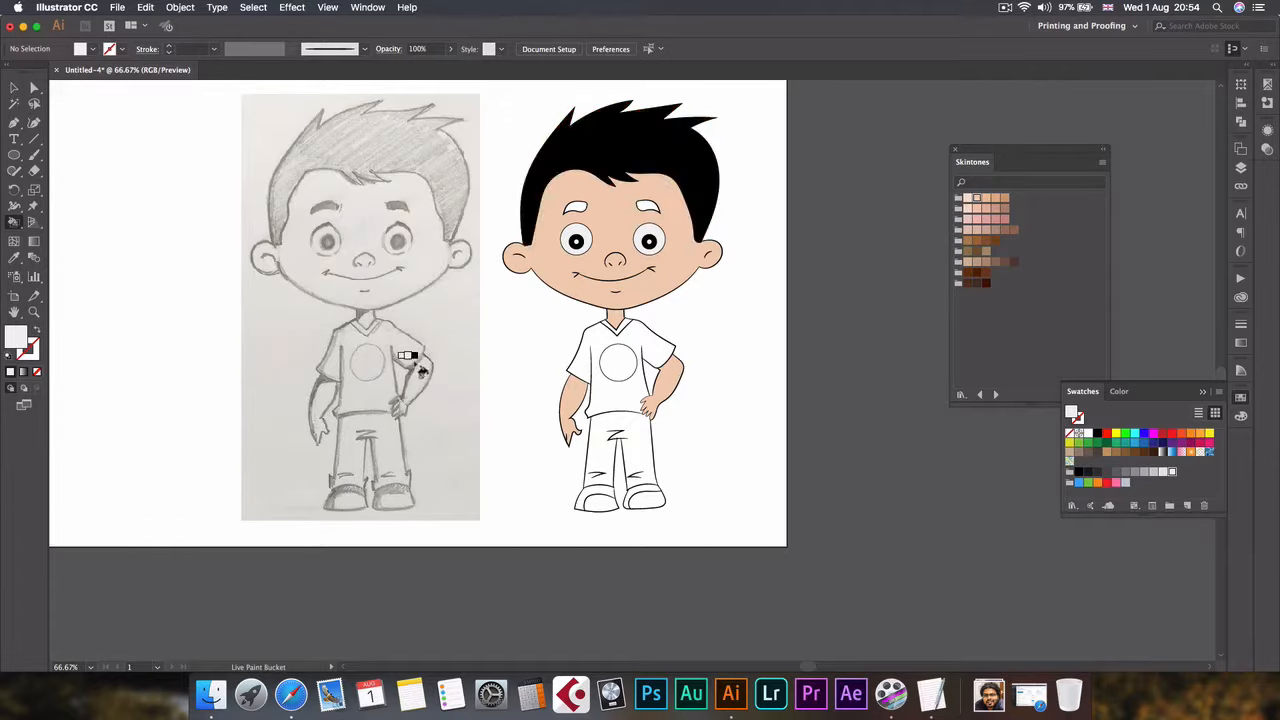
key(alt)
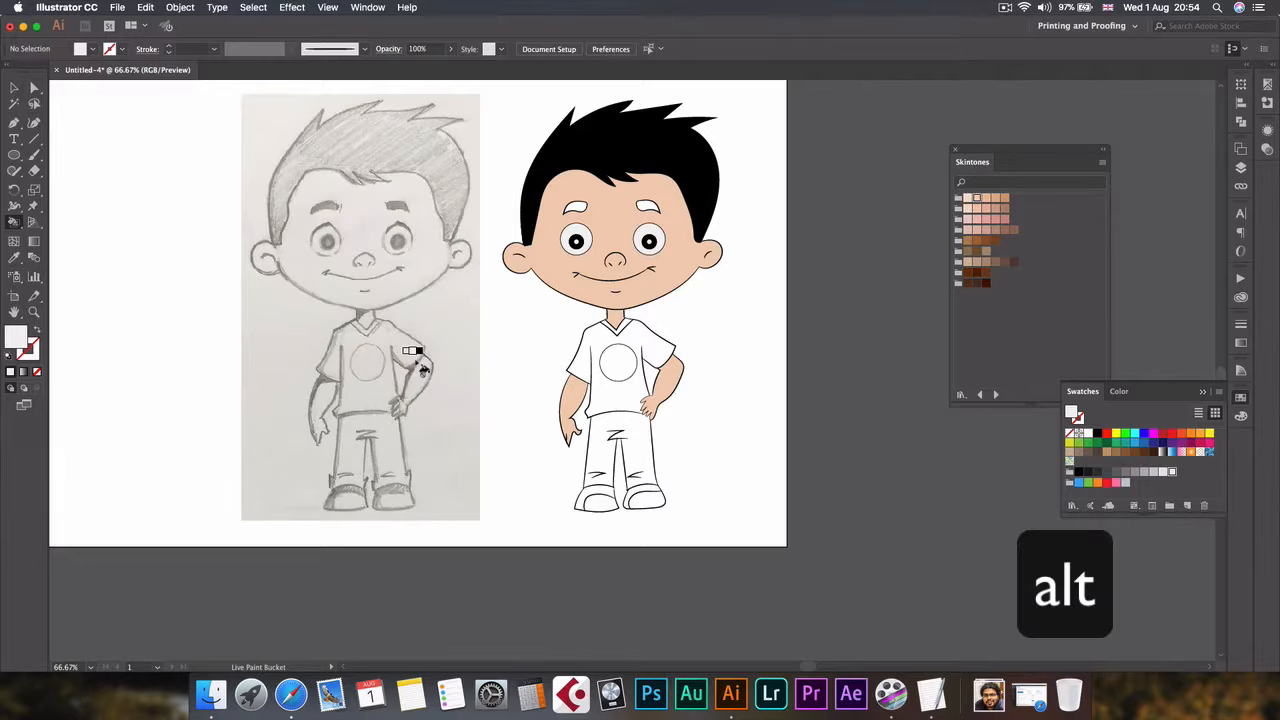